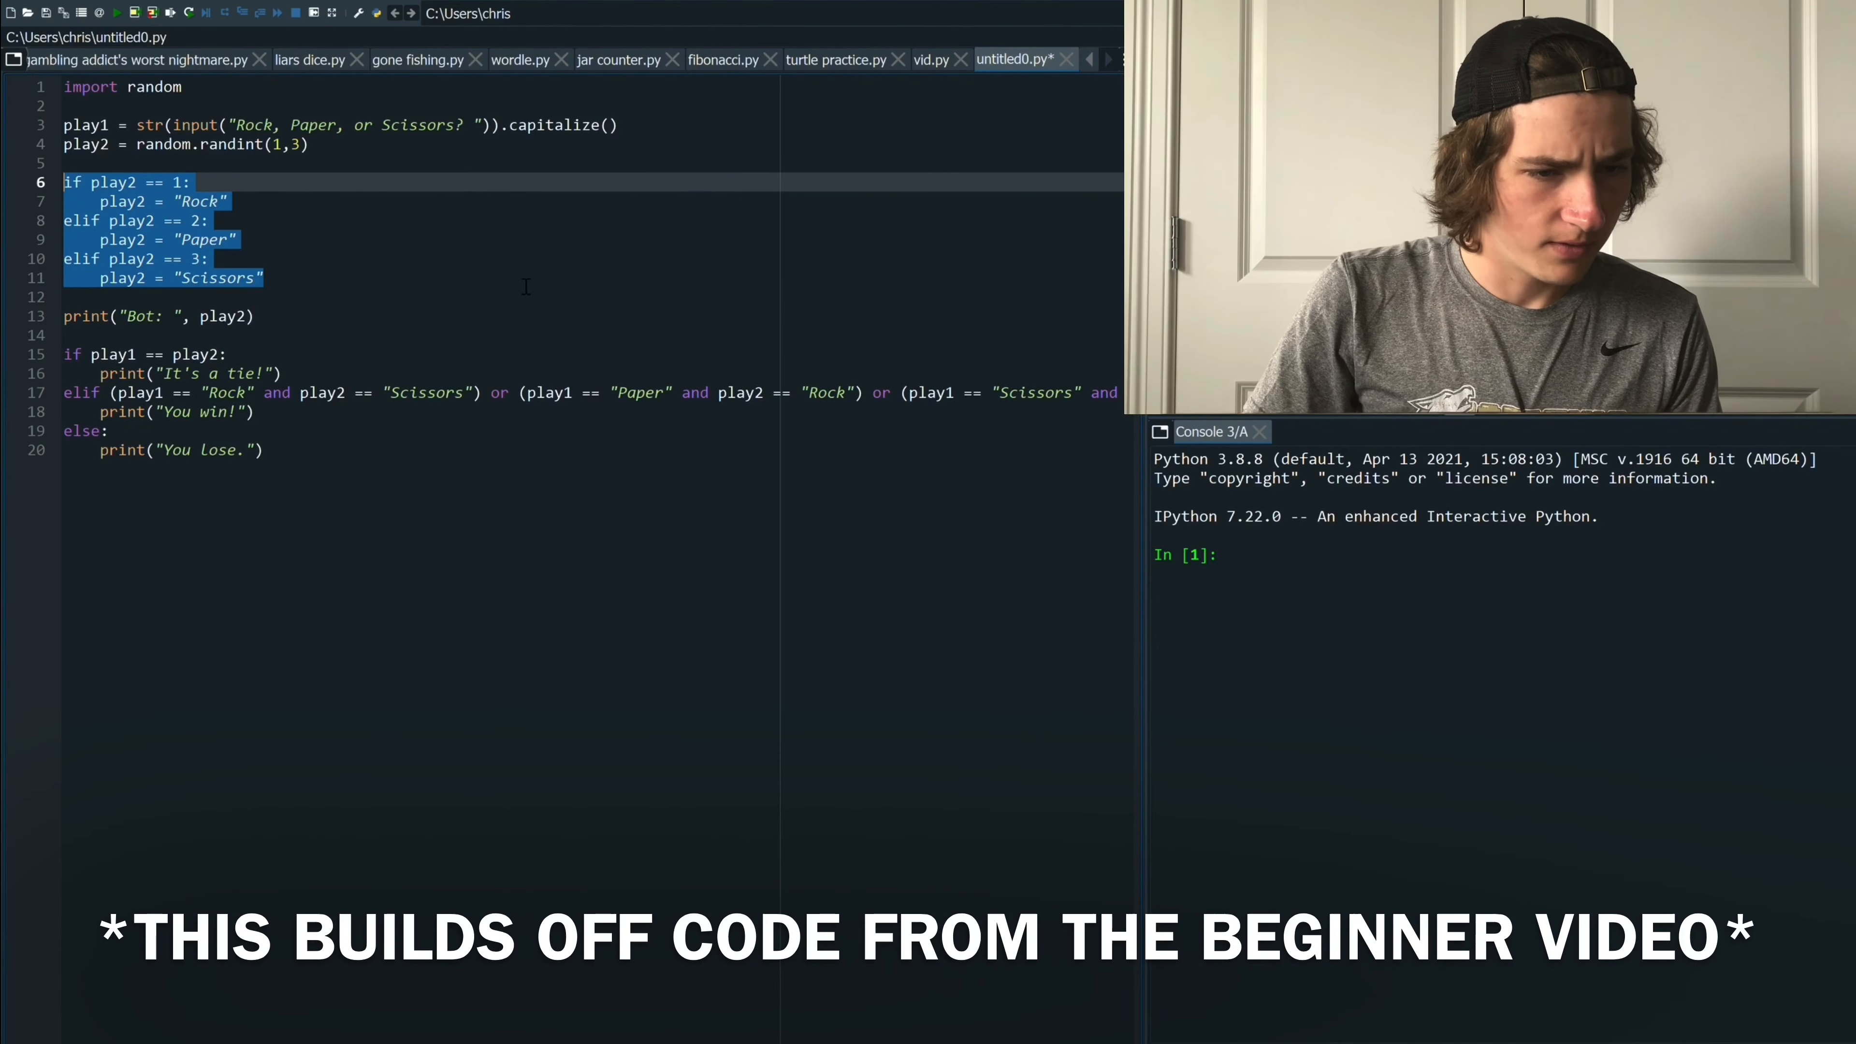
Move the conversion block under the import and head it with 'def definePlay(play2):'
key(Delete)
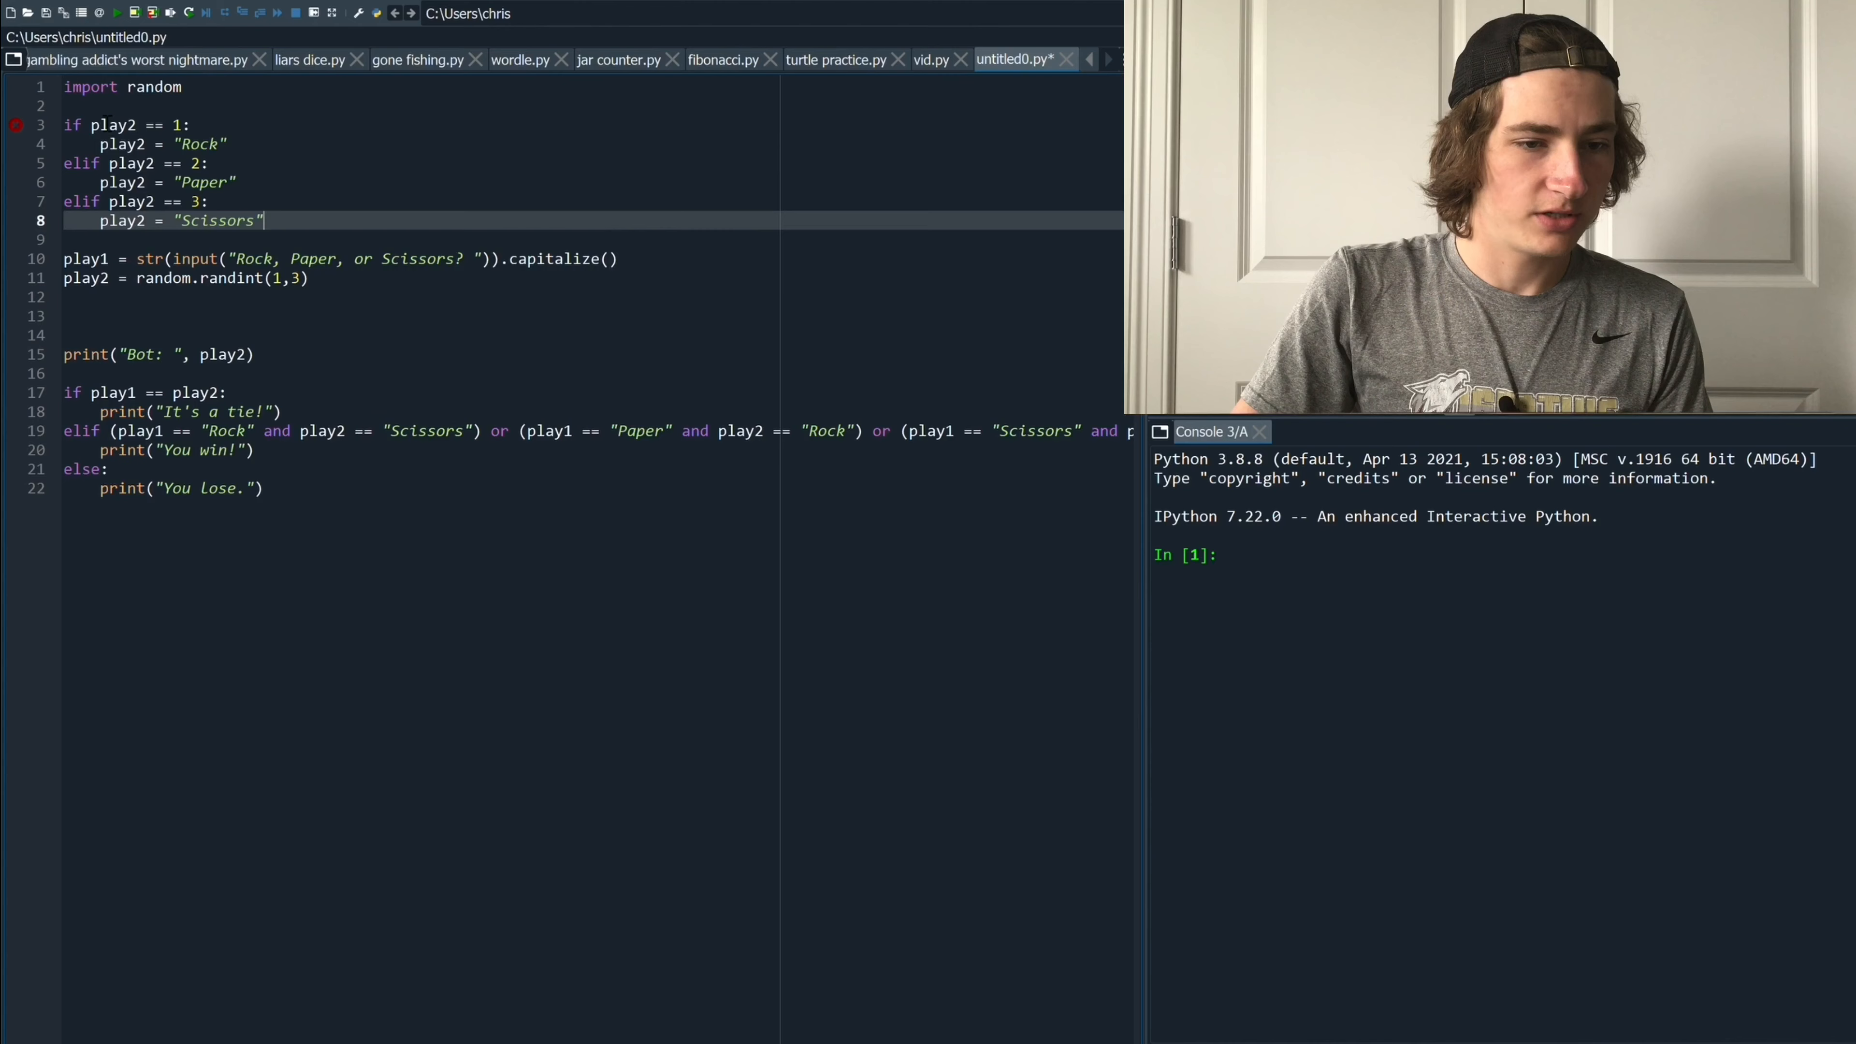
key(Enter)
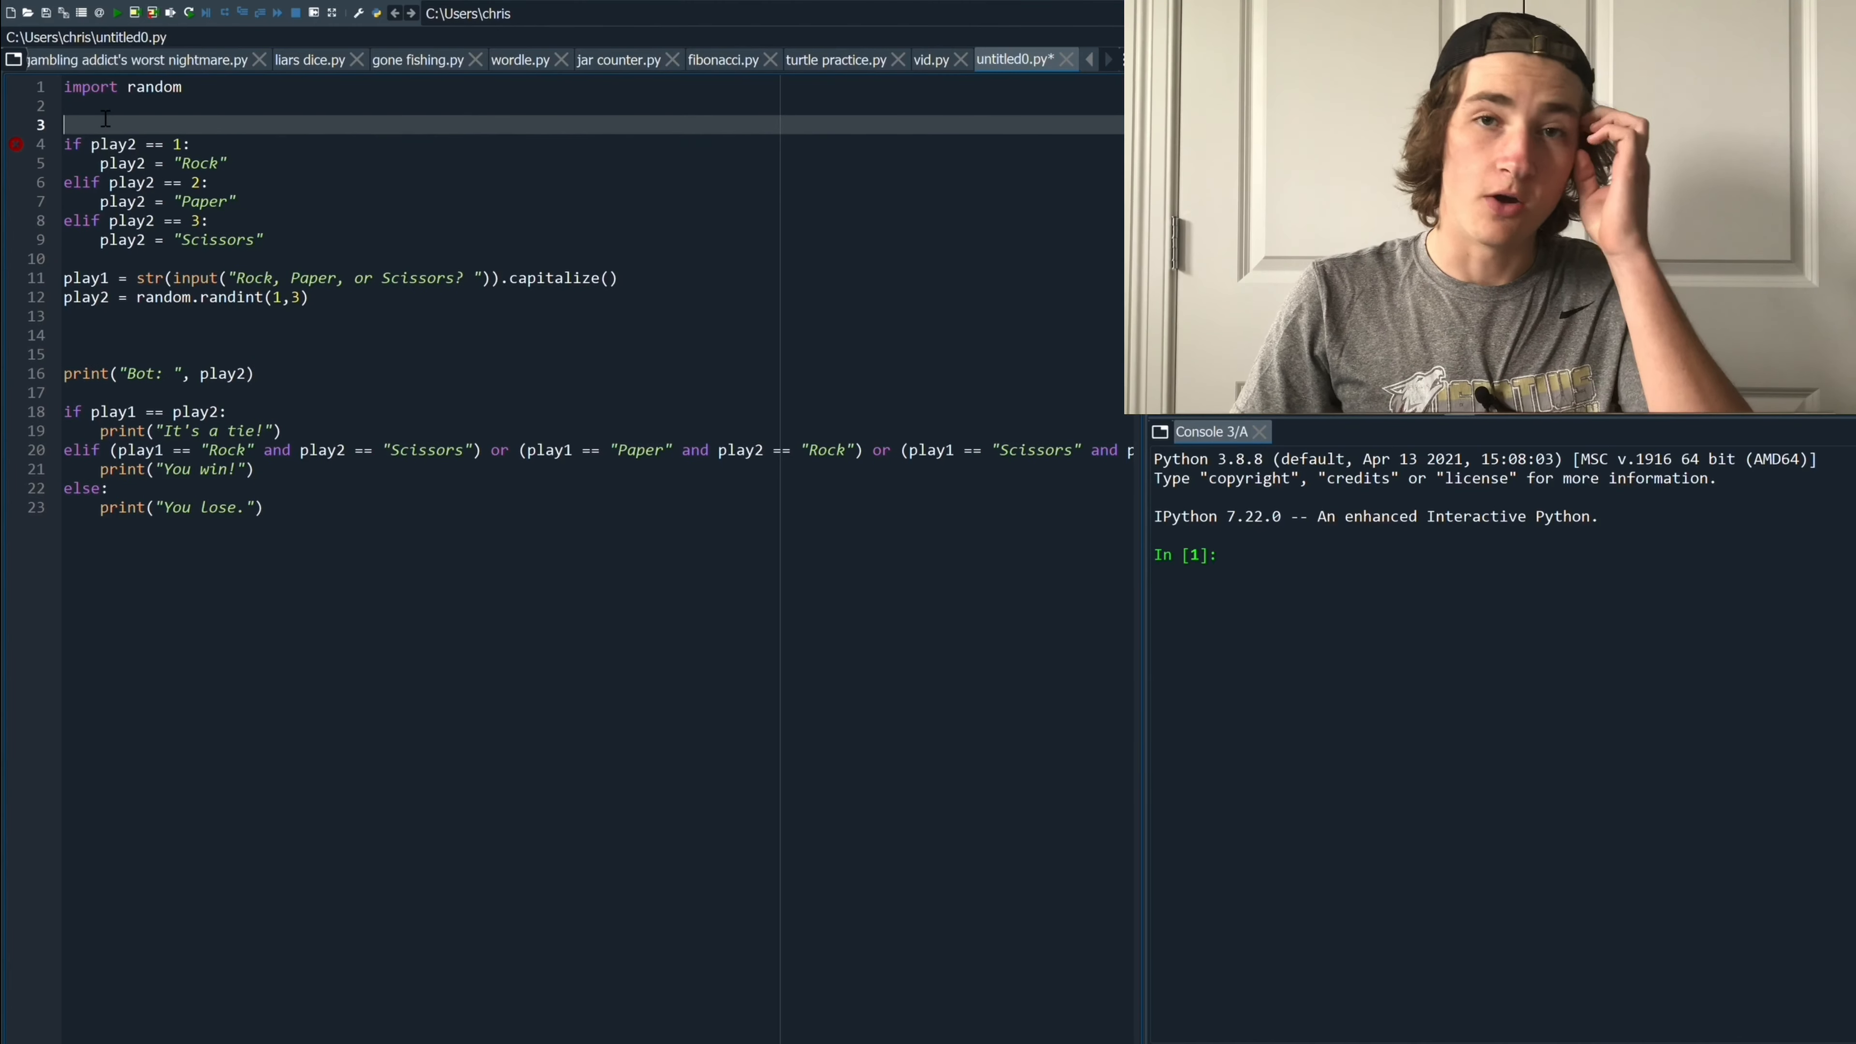
text(d)
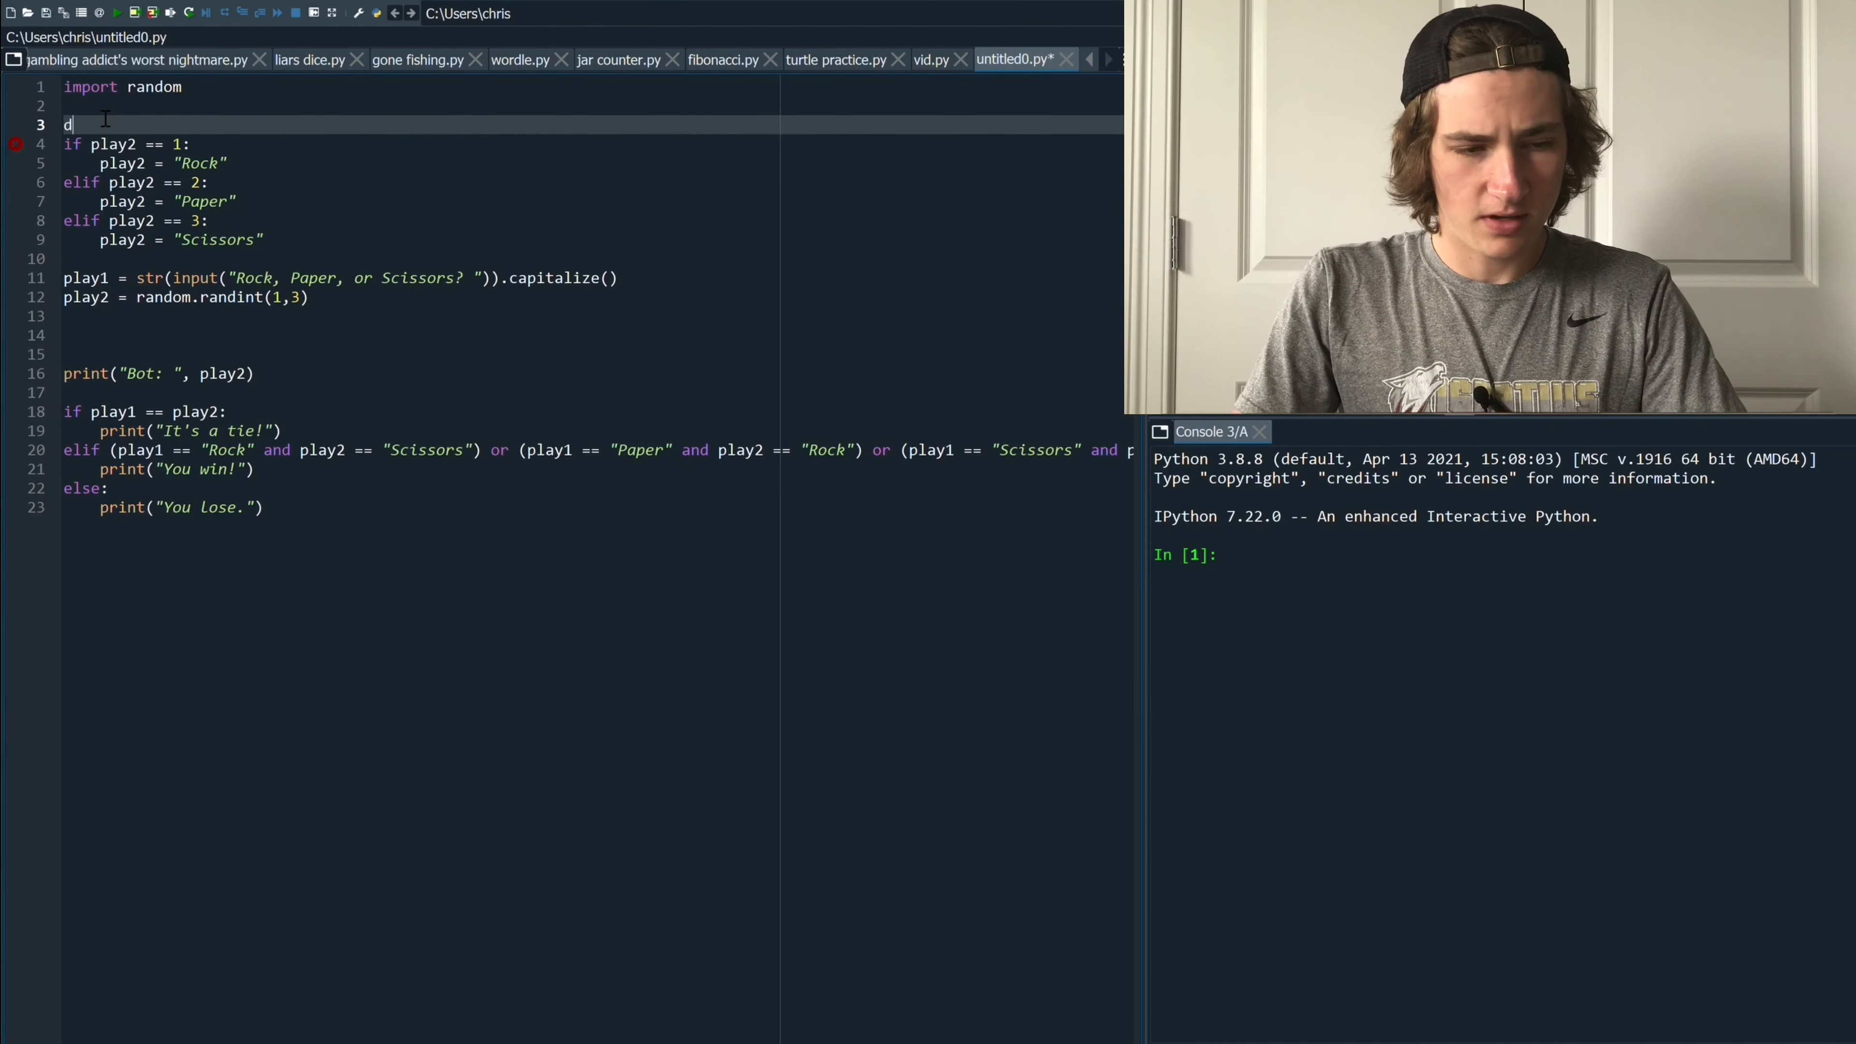
text(ef)
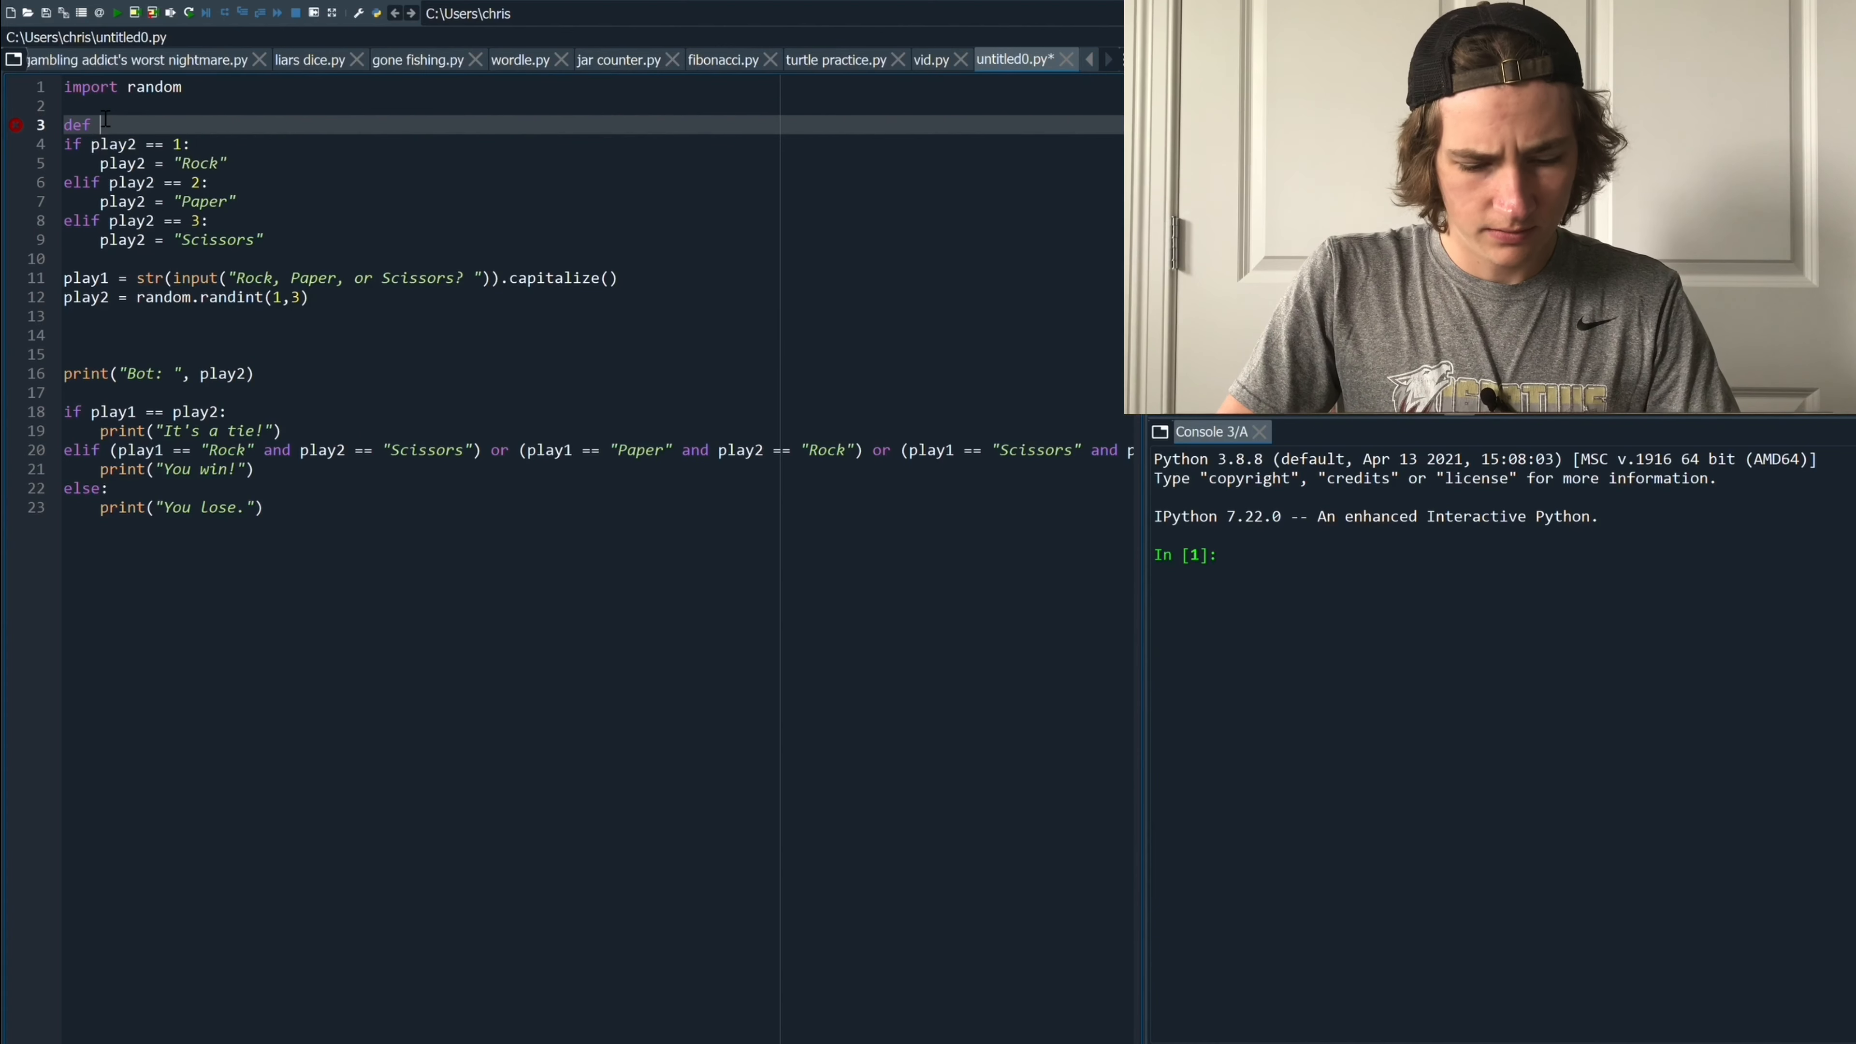
text(definePlay)
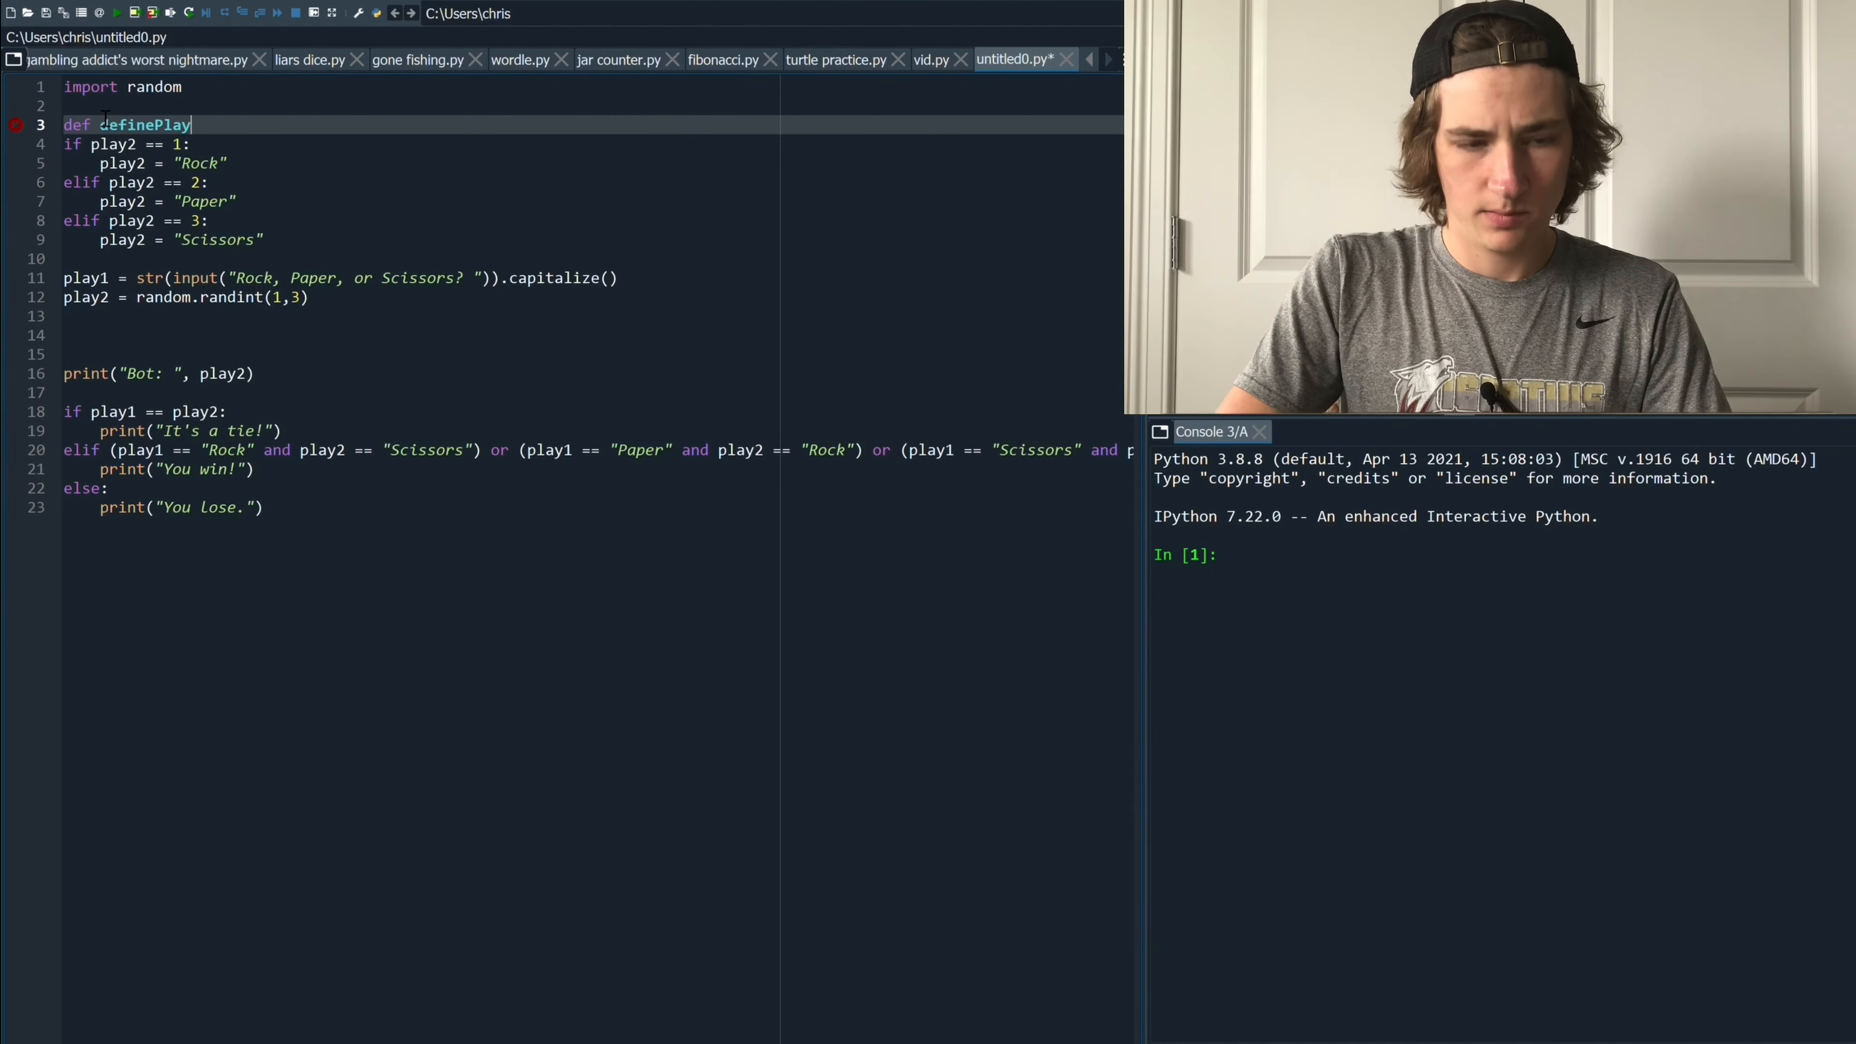
text(())
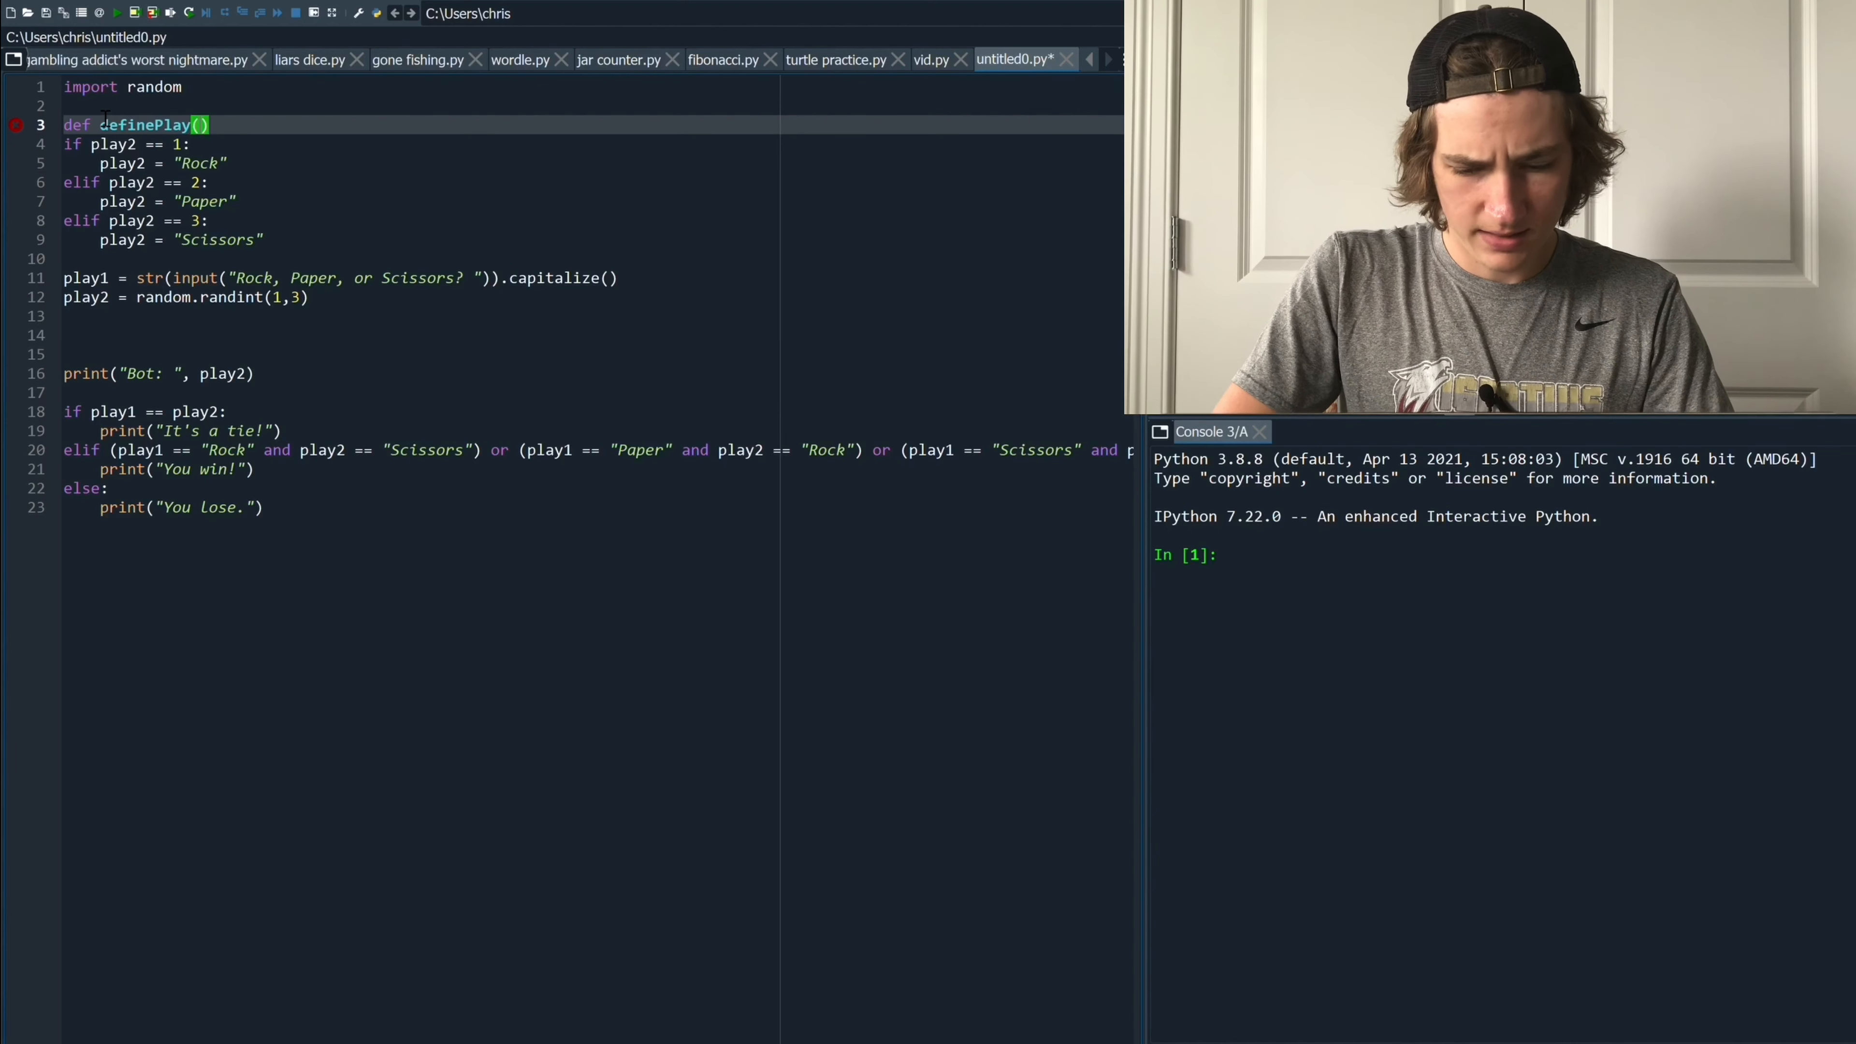
text(play2)
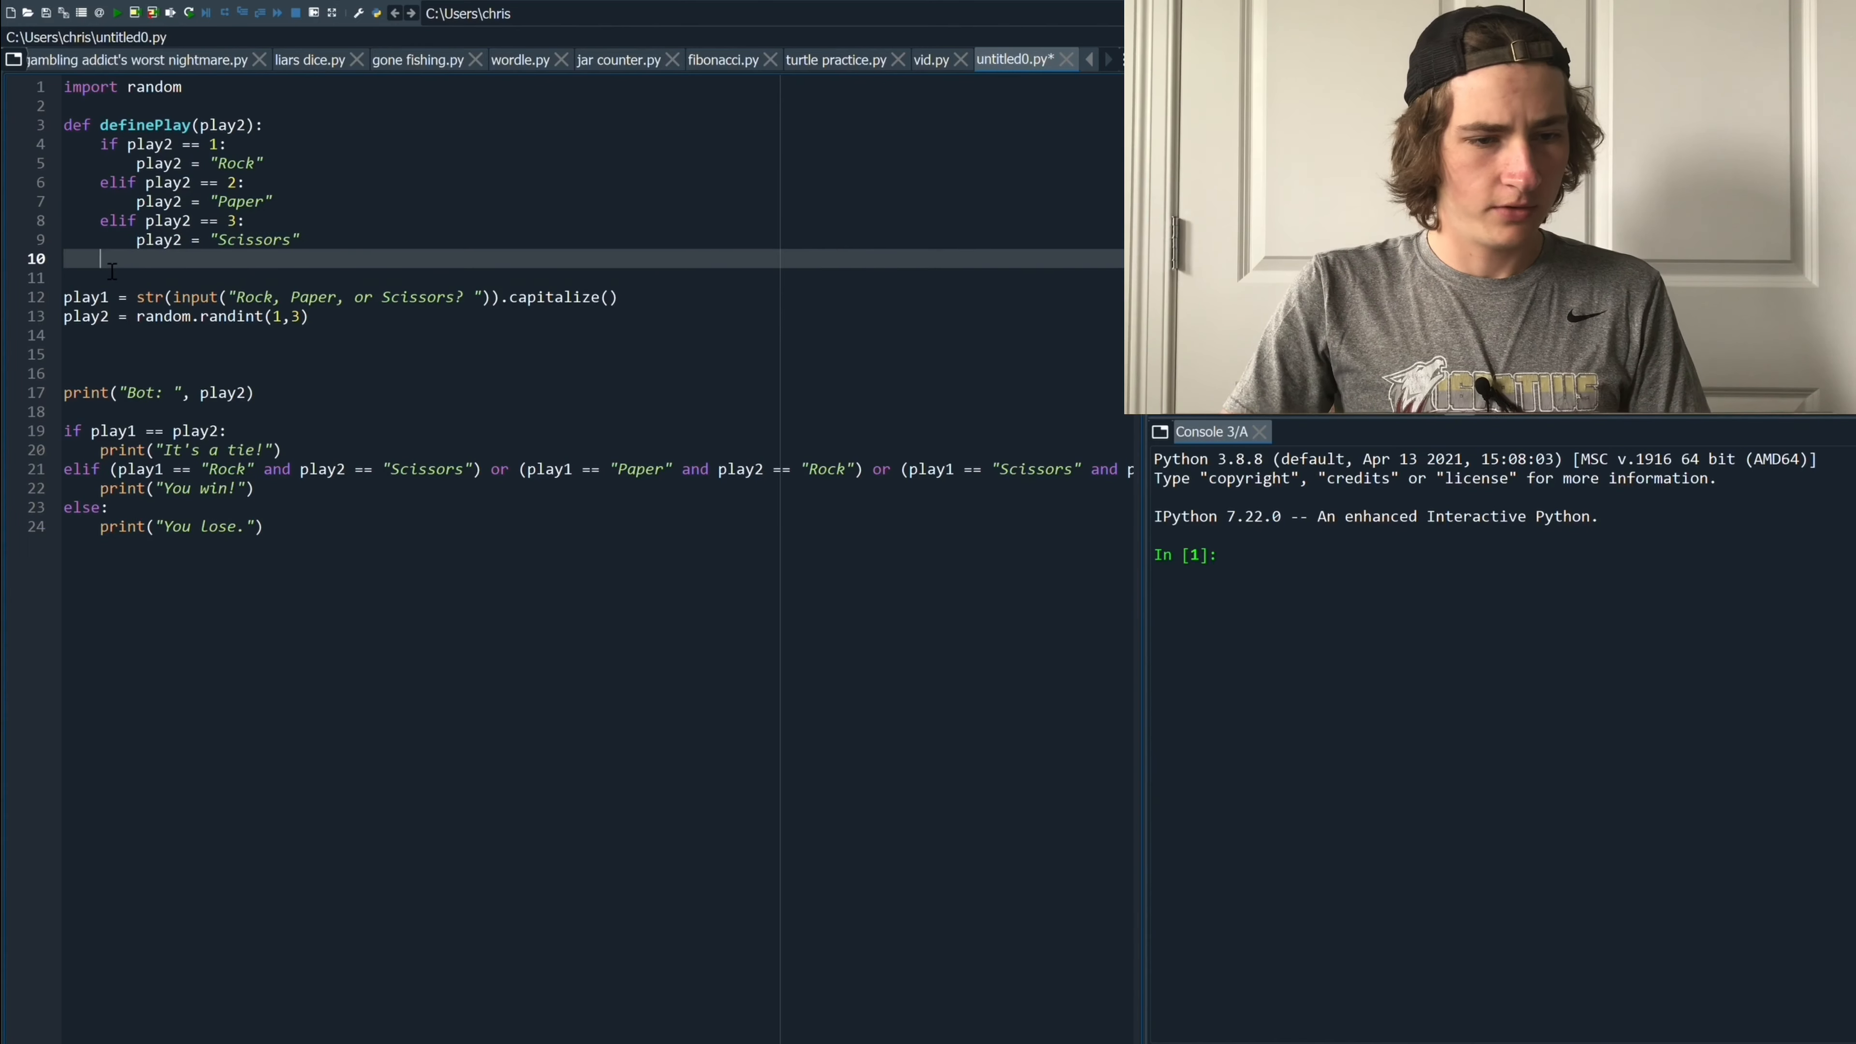
End the function body with 'return(play2)'
text(r)
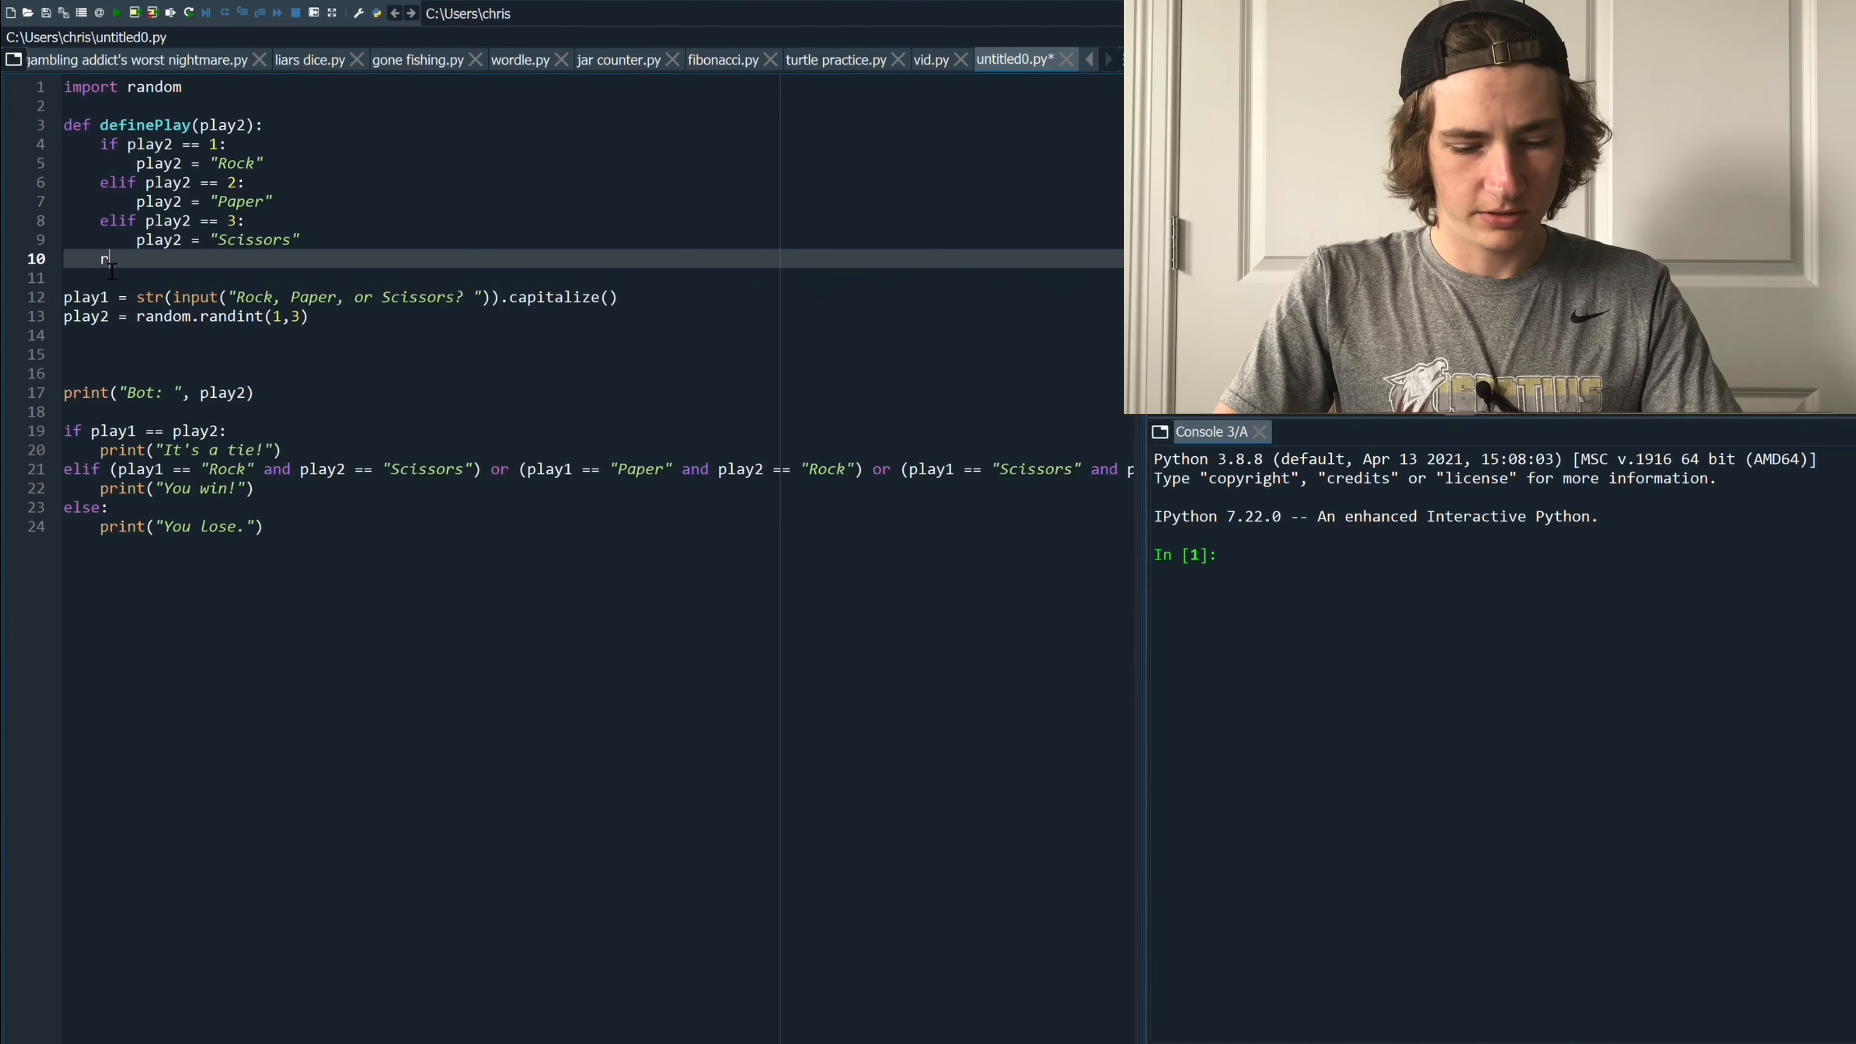
text(etur)
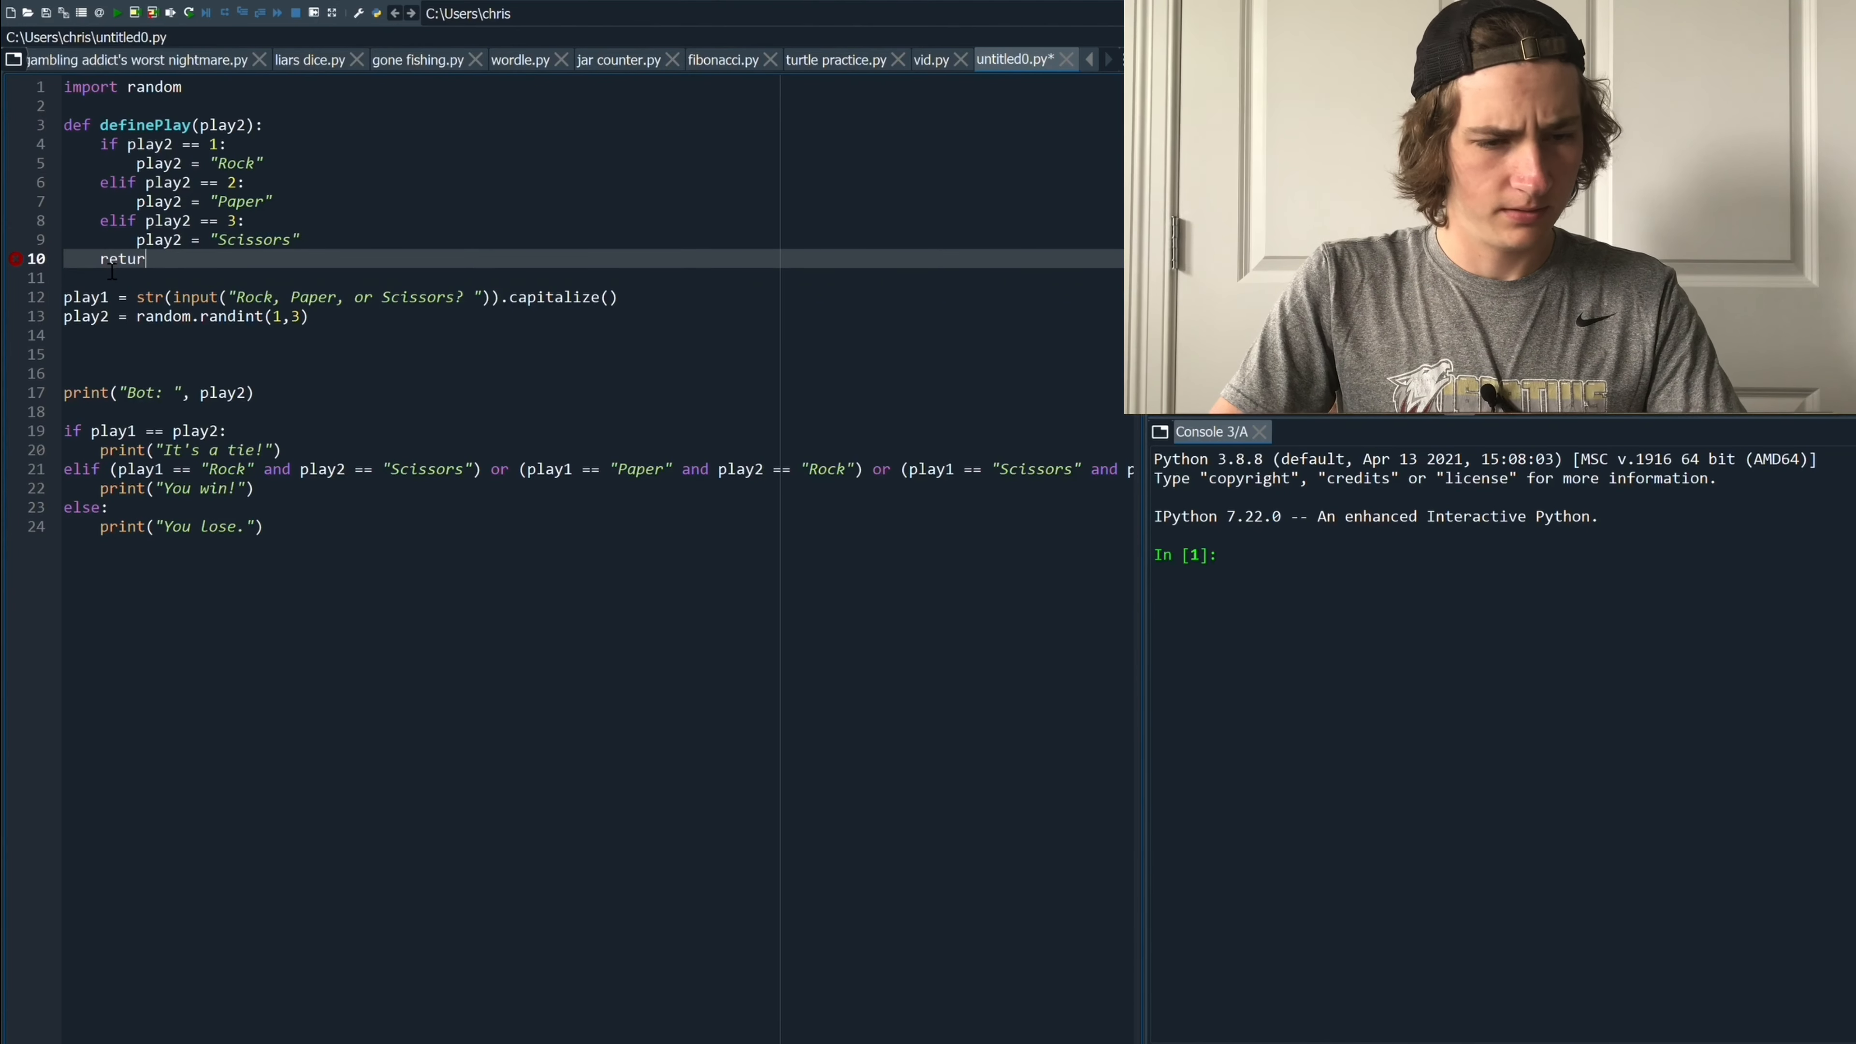
text((play2))
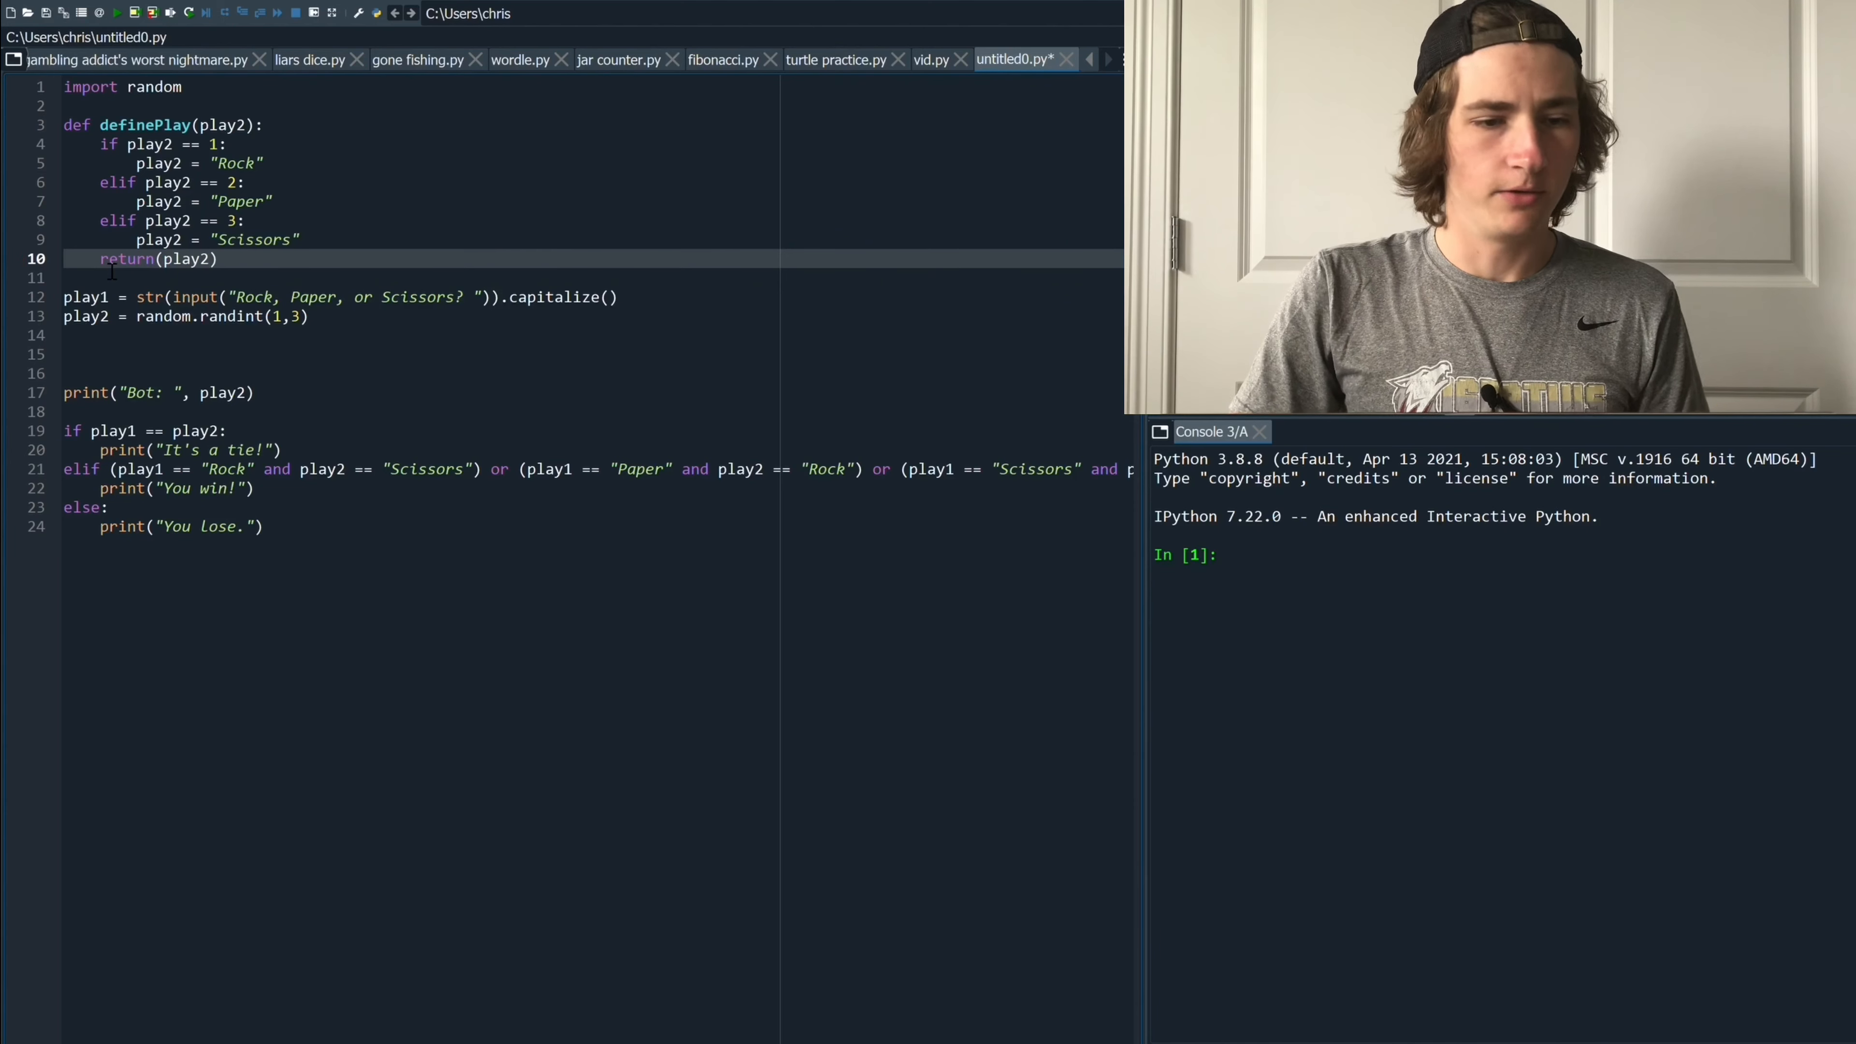
double_click(184, 259)
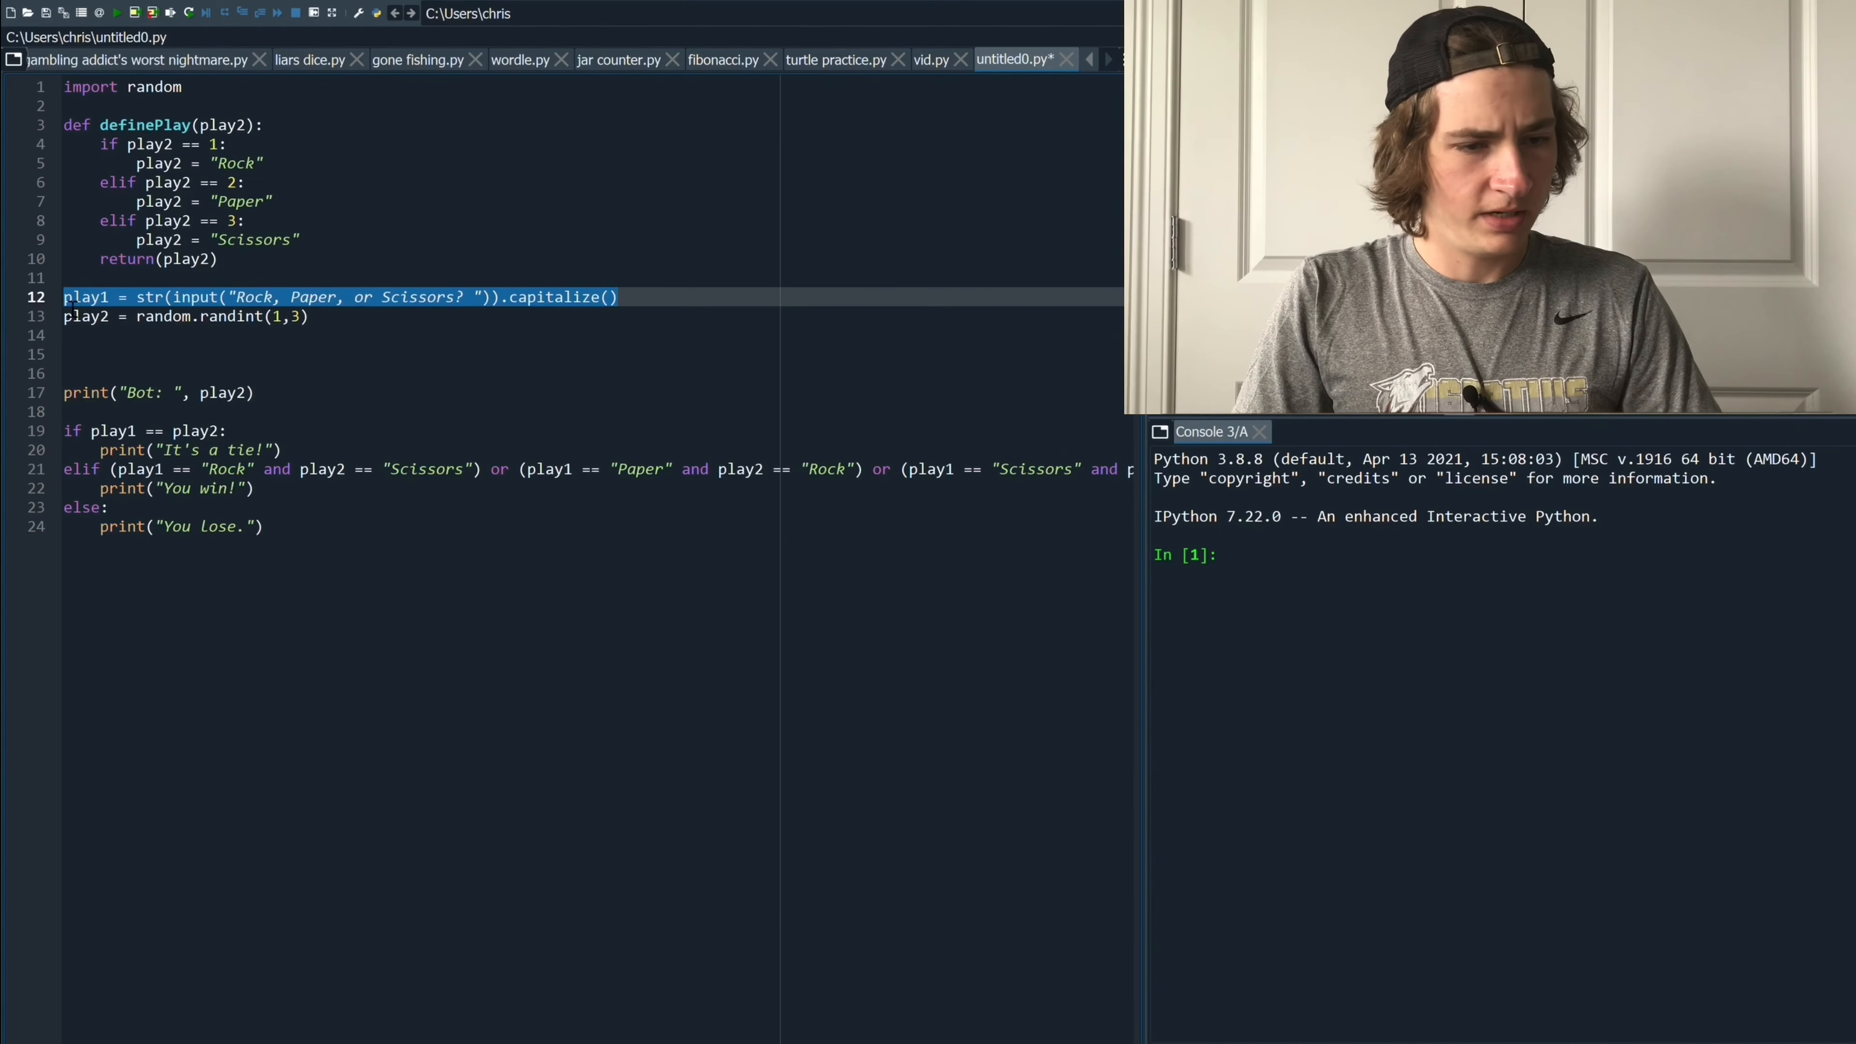
Move the play1 input line below the bot's random pick
key(Delete)
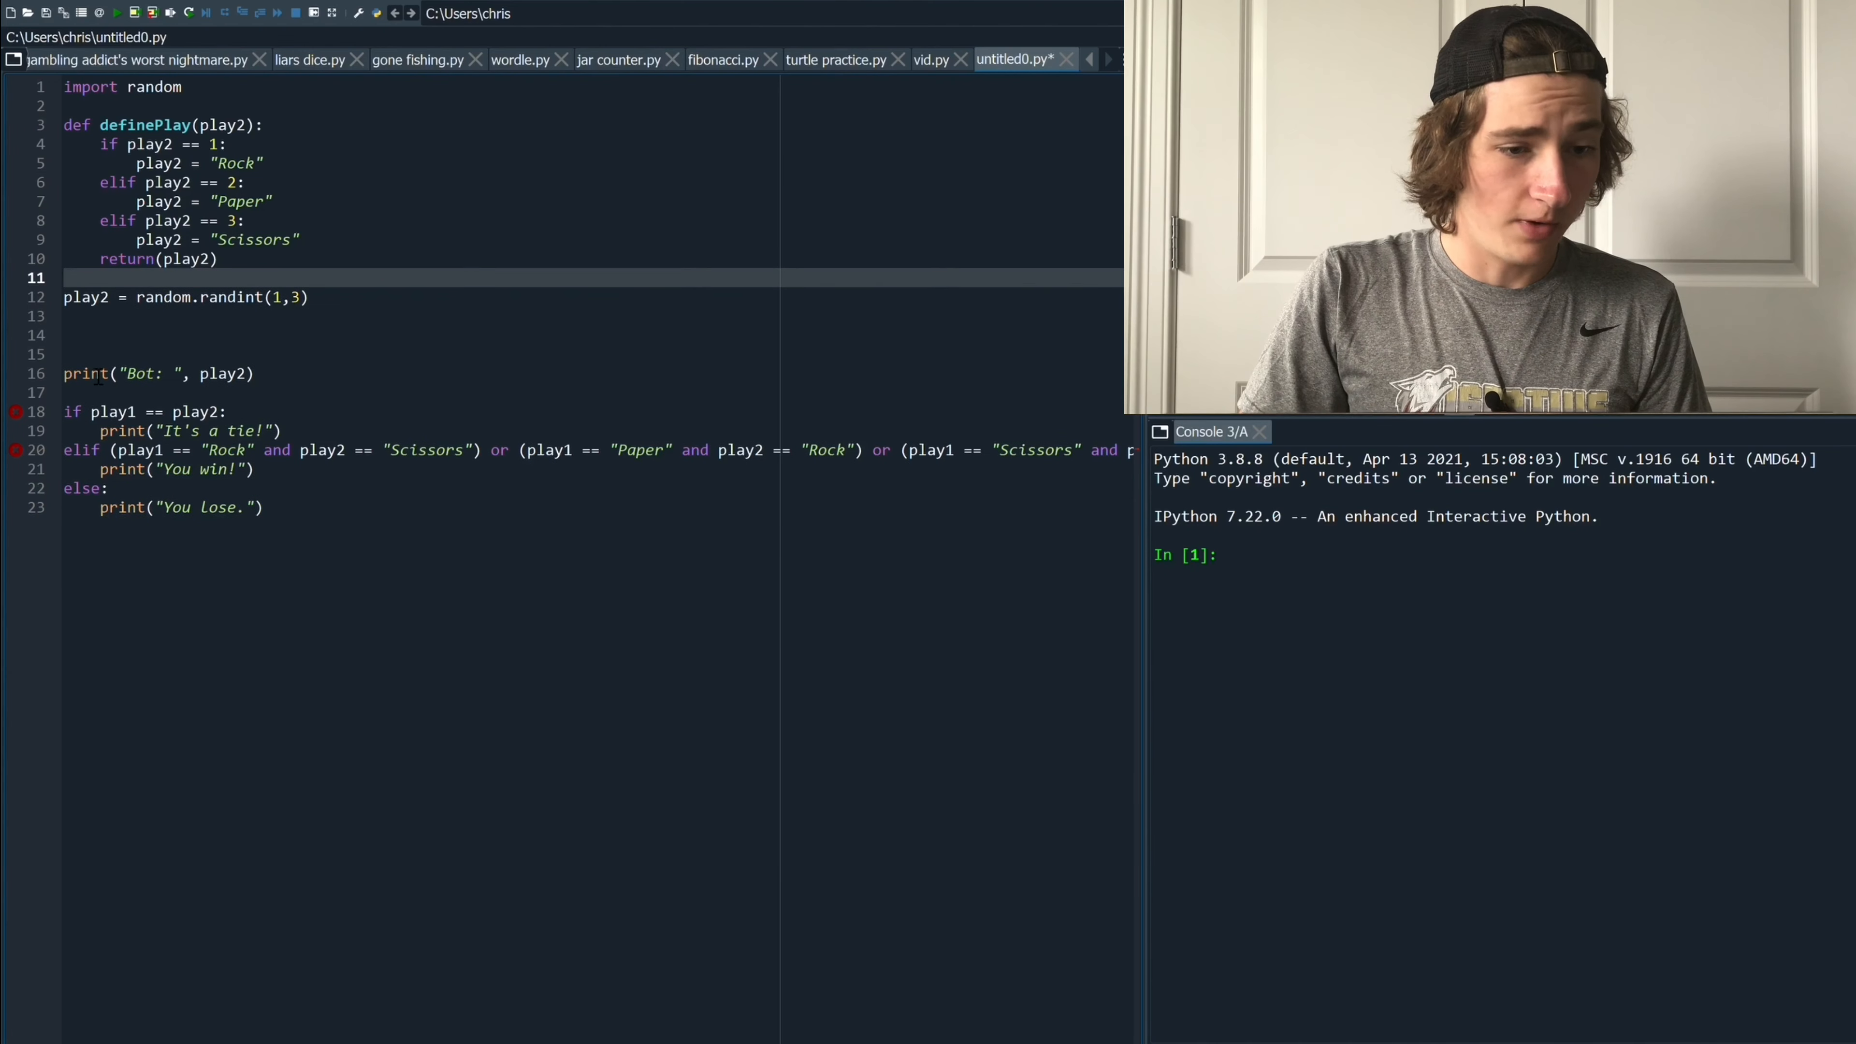
click(85, 336)
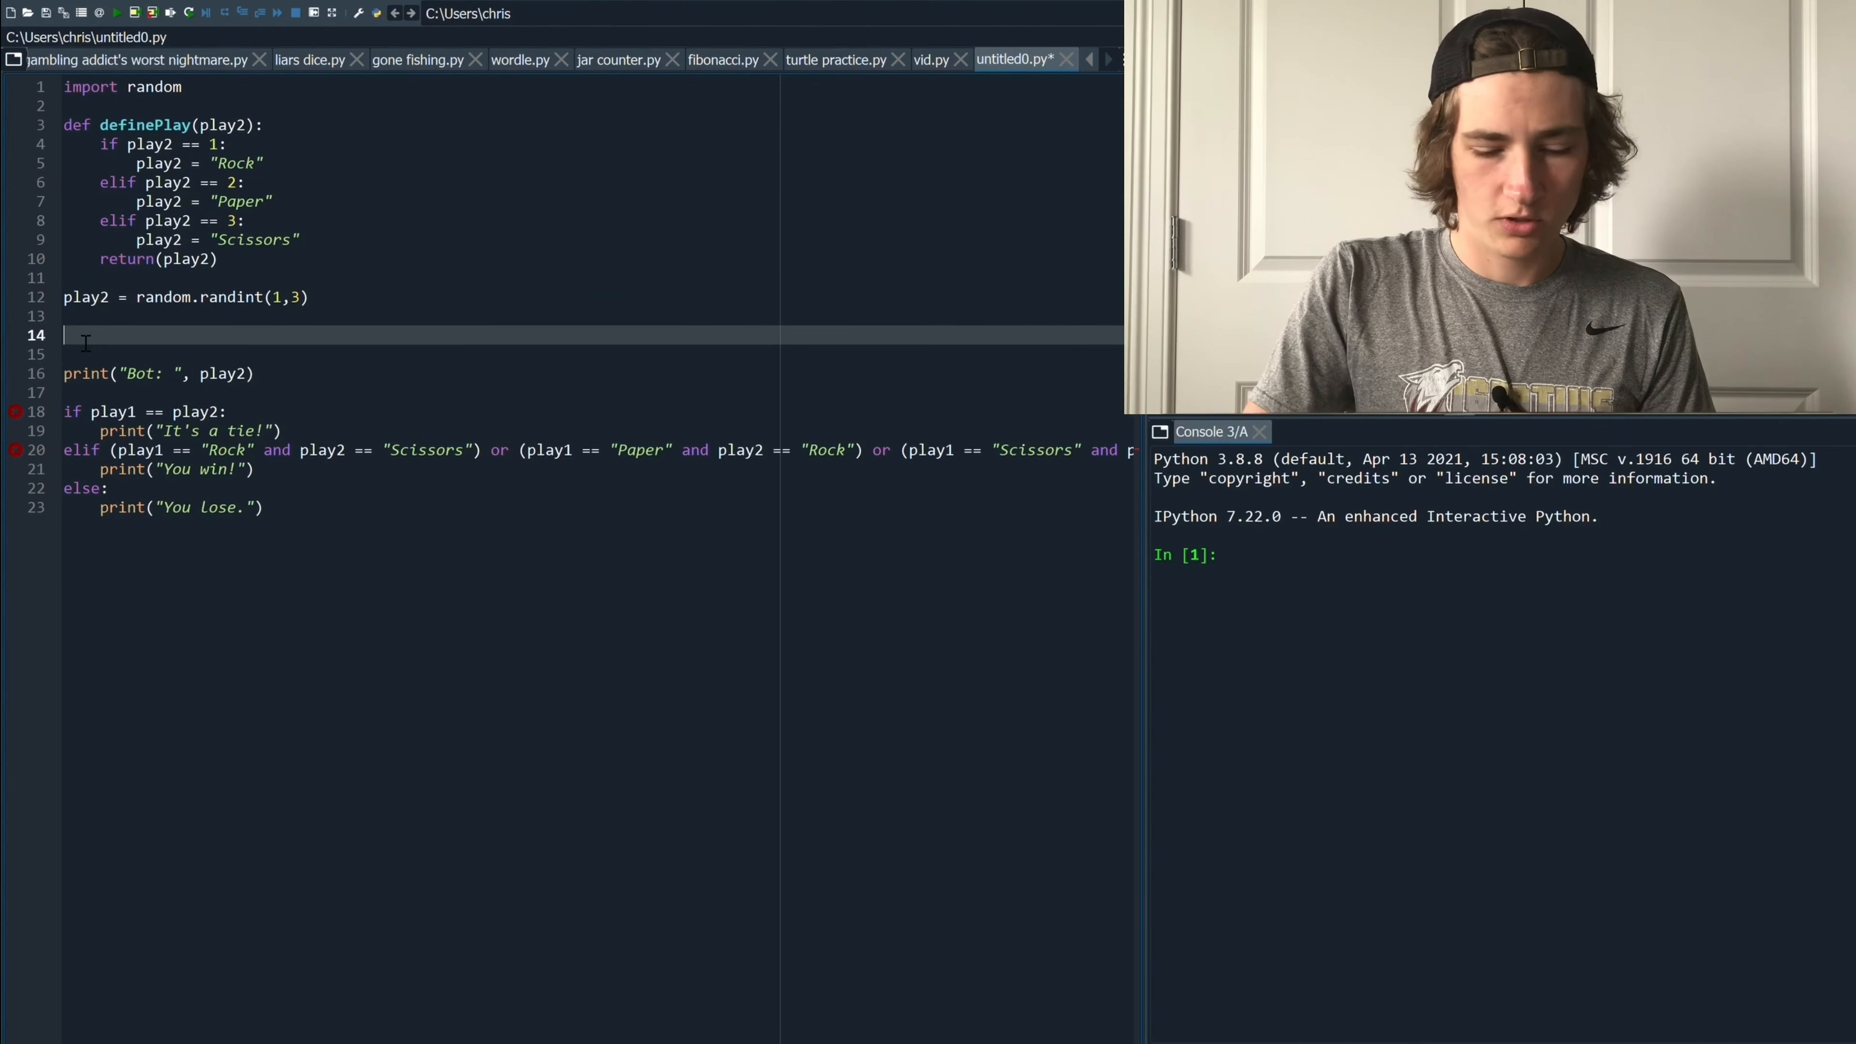
text(play1 = str(input("Rock, Paper, or Scissors? ")).capitalize())
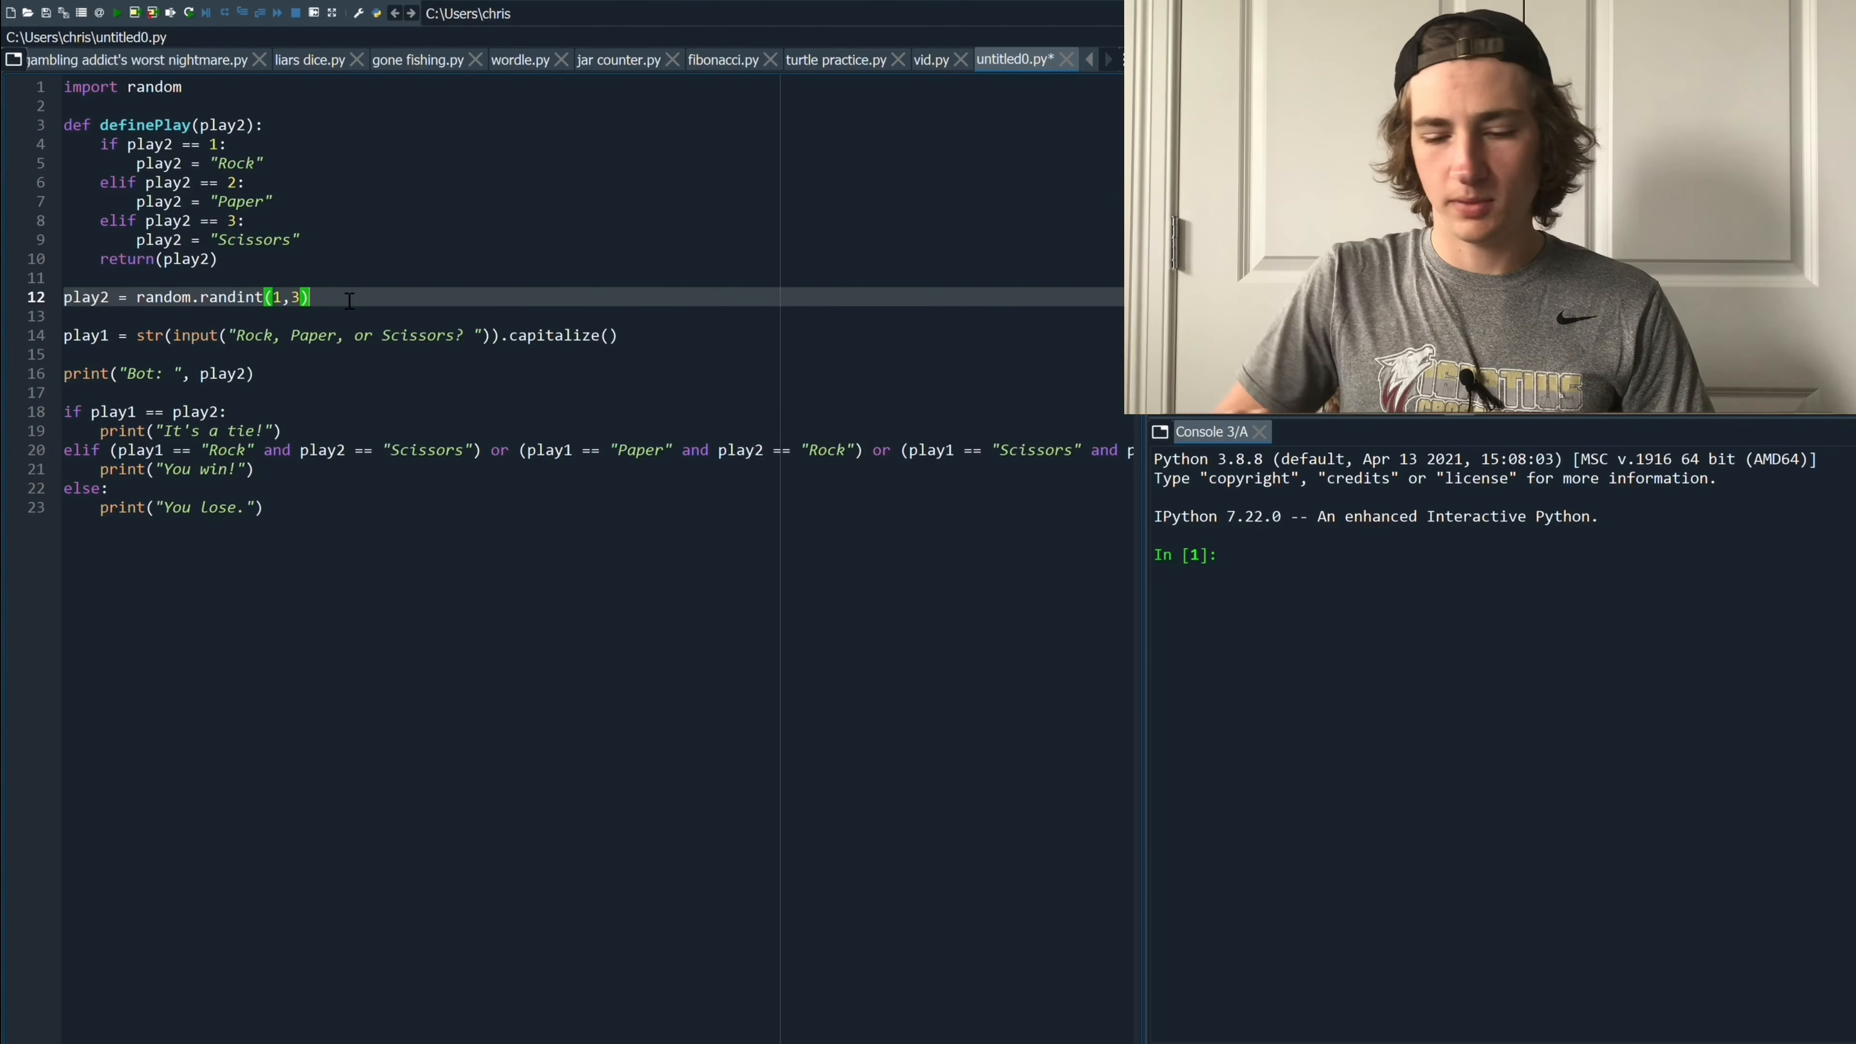
Add 'play2 = definePlay(play2)' right after the randint line
key(Return)
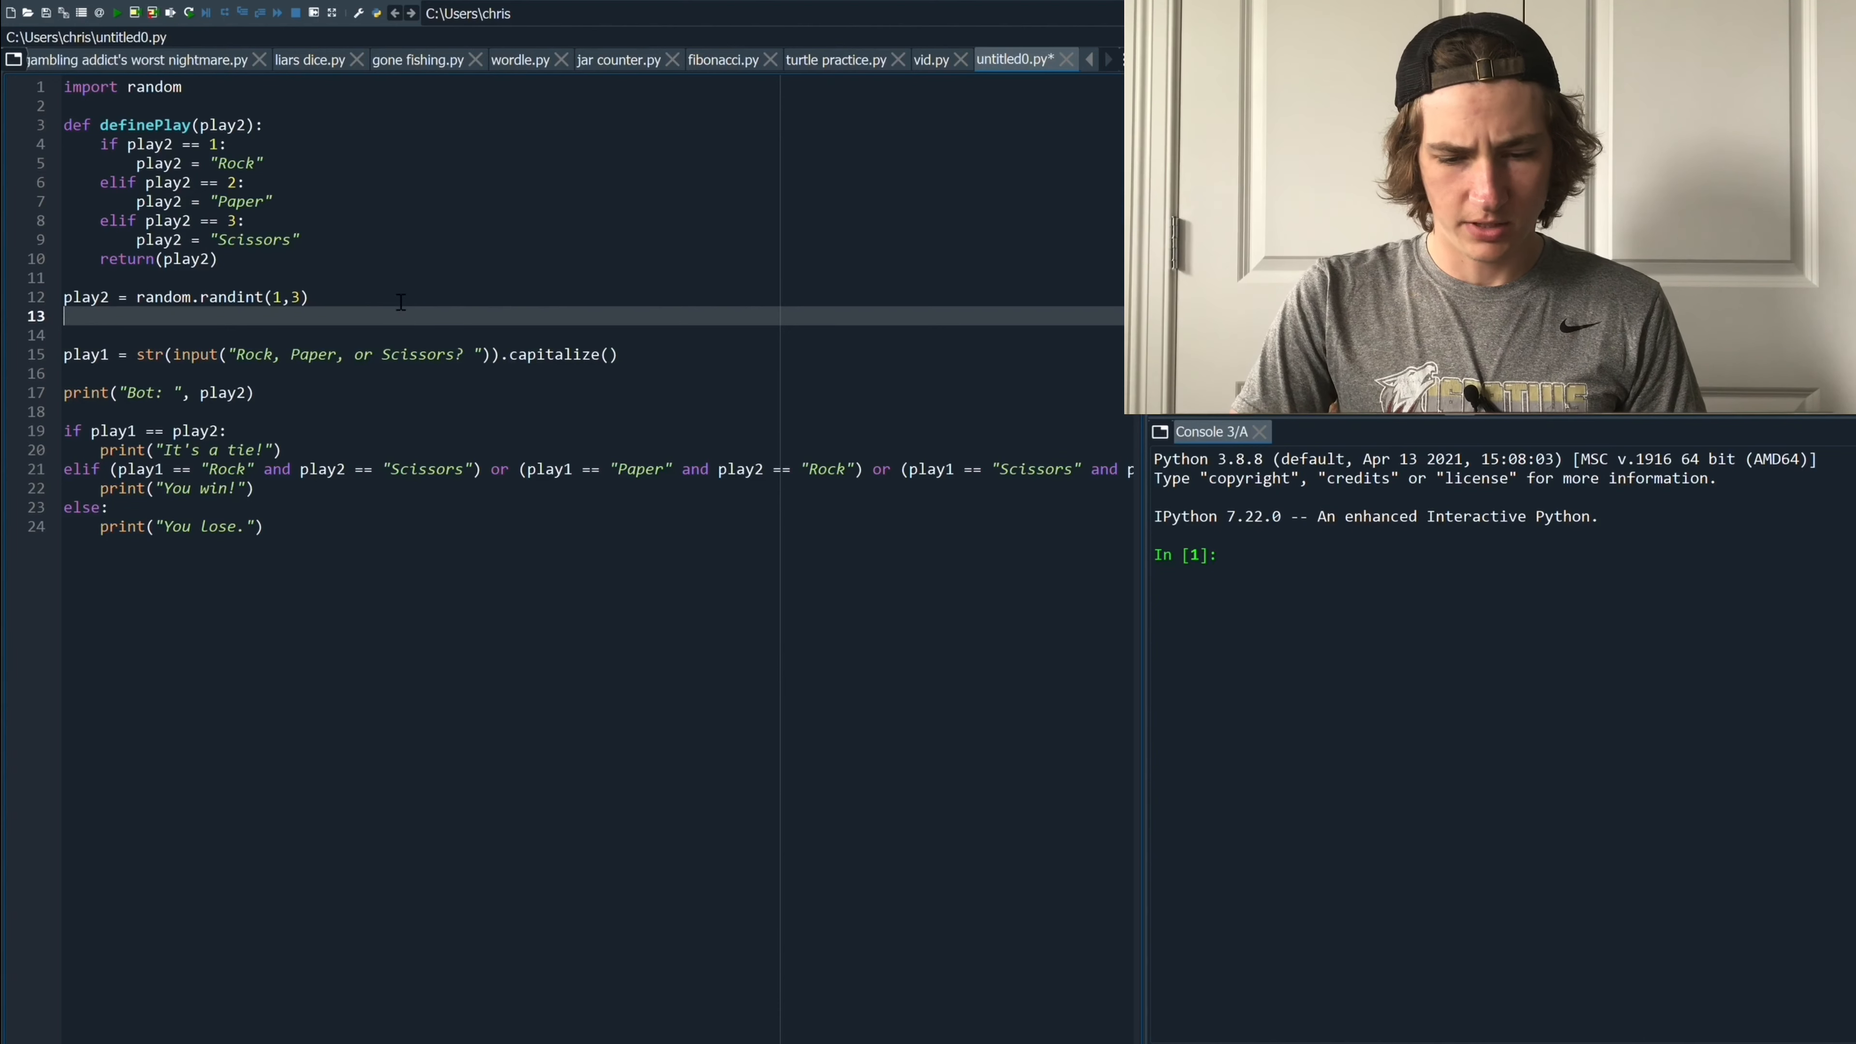
text(play2 =)
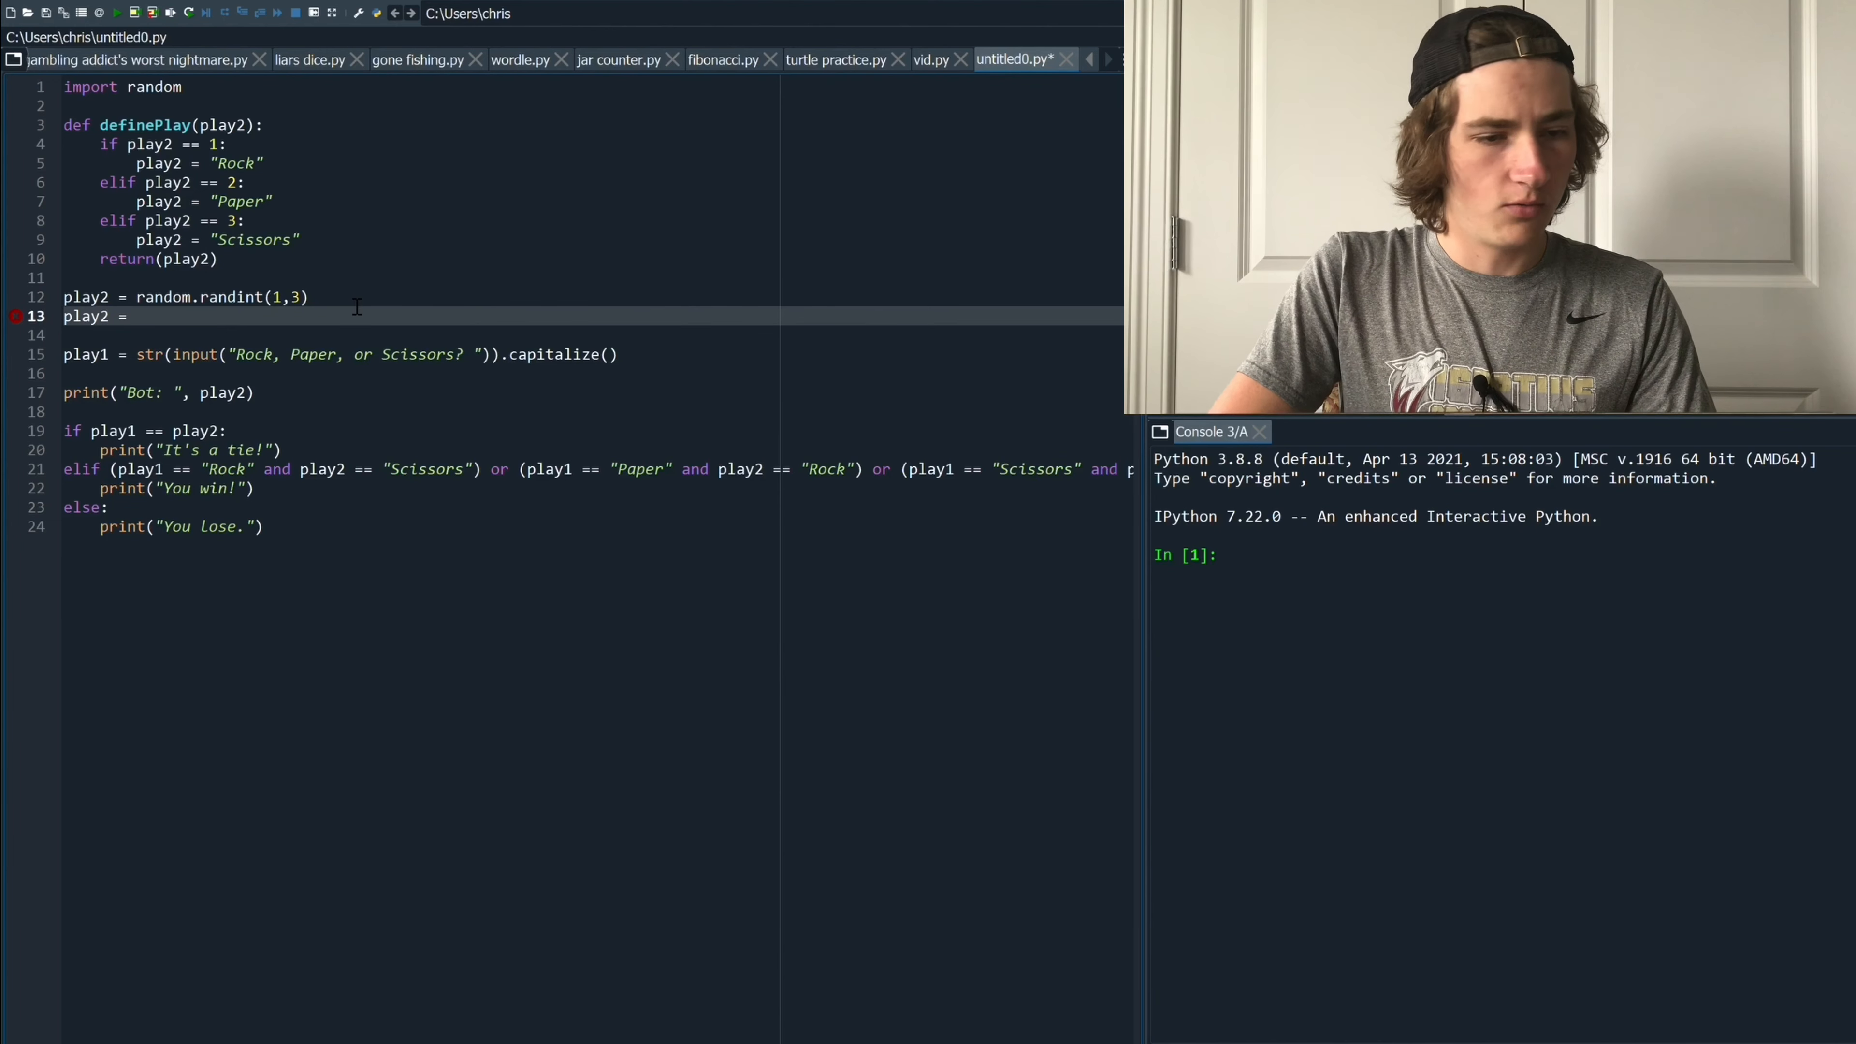
text(define)
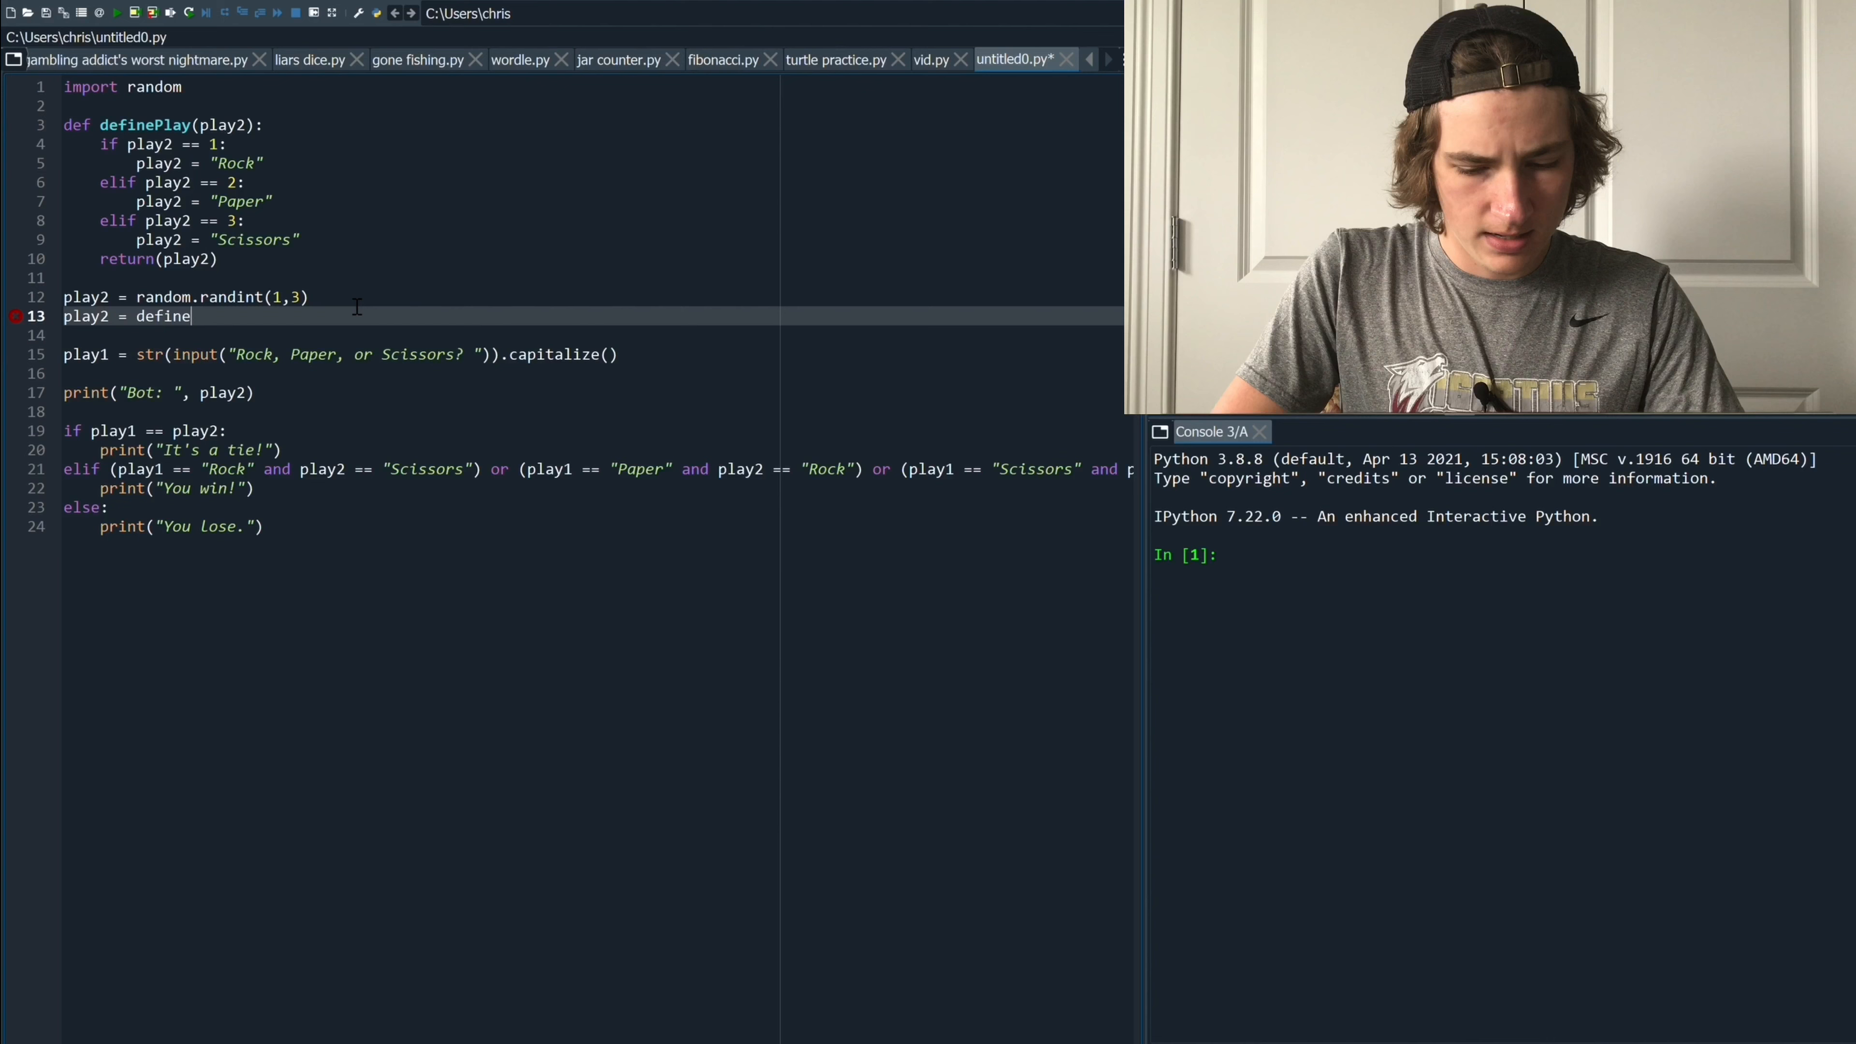
text(Play(play2)
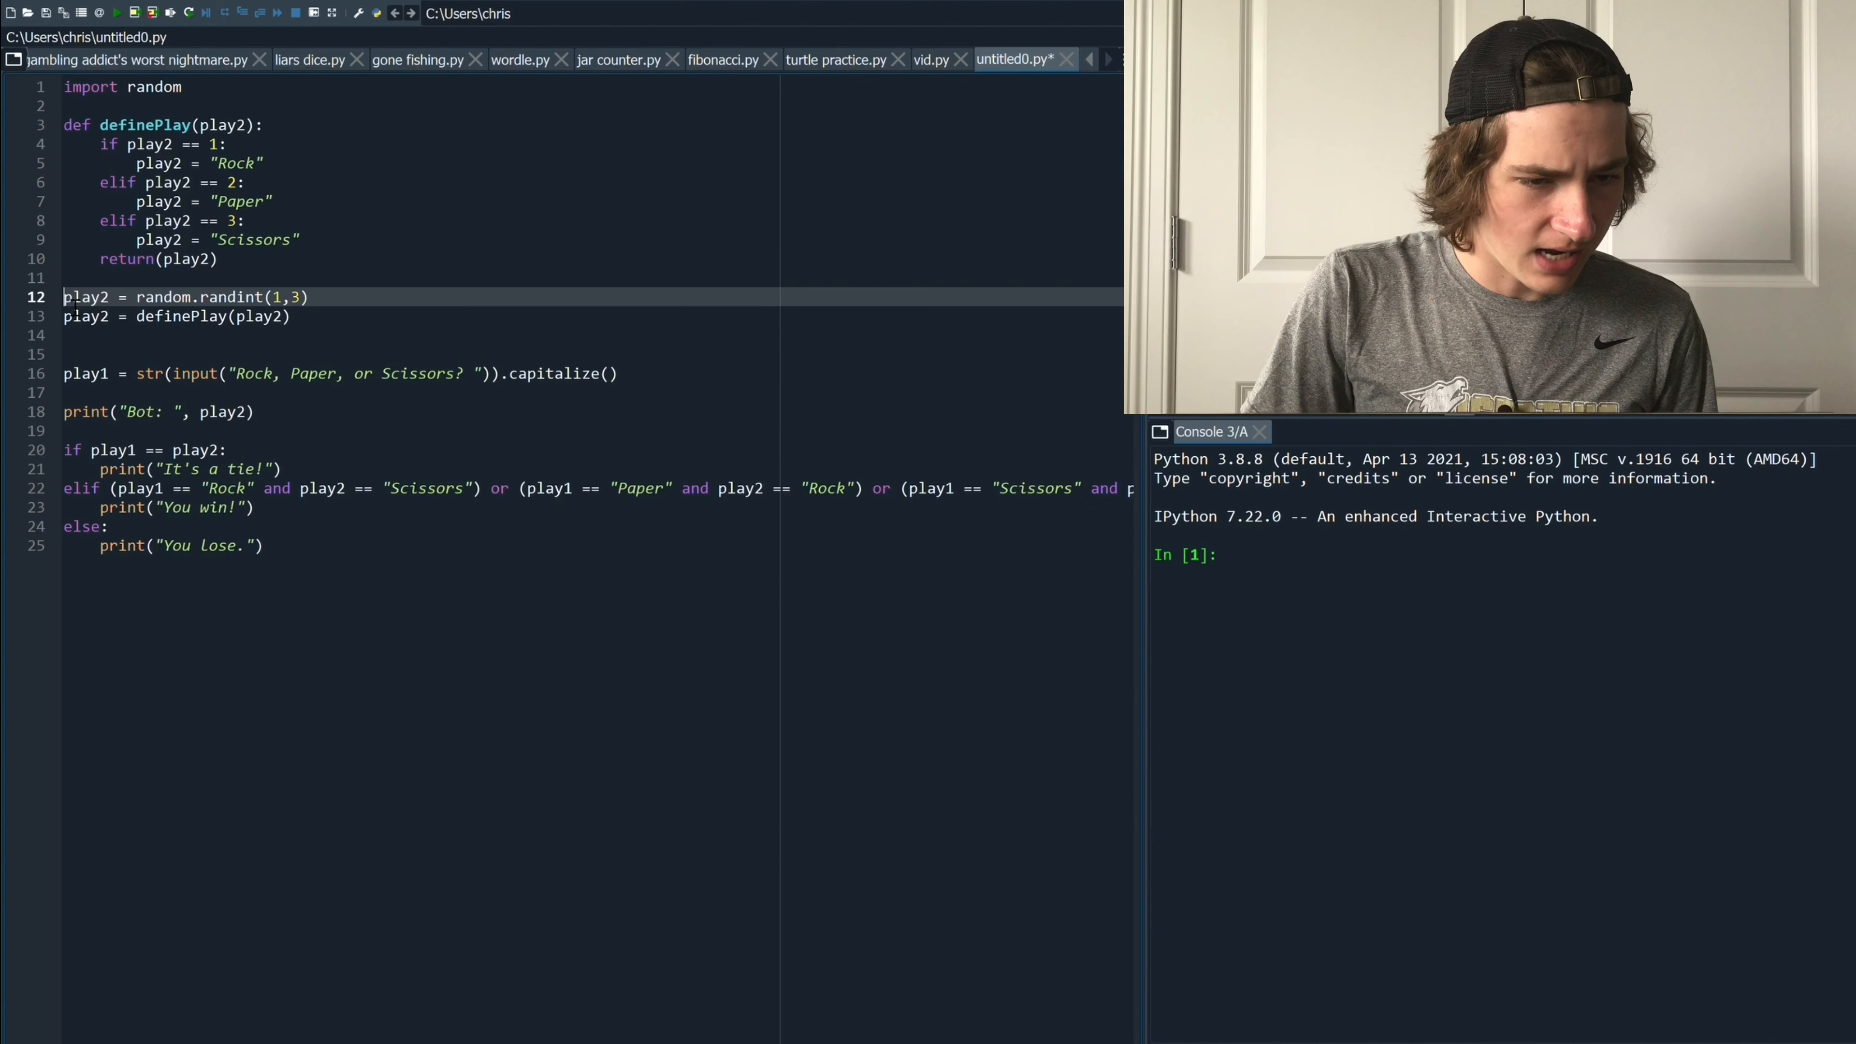
Duplicate the two play2 lines as fake = randint(1,3) and fake = definePlay(fake)
drag(62, 296, 291, 316)
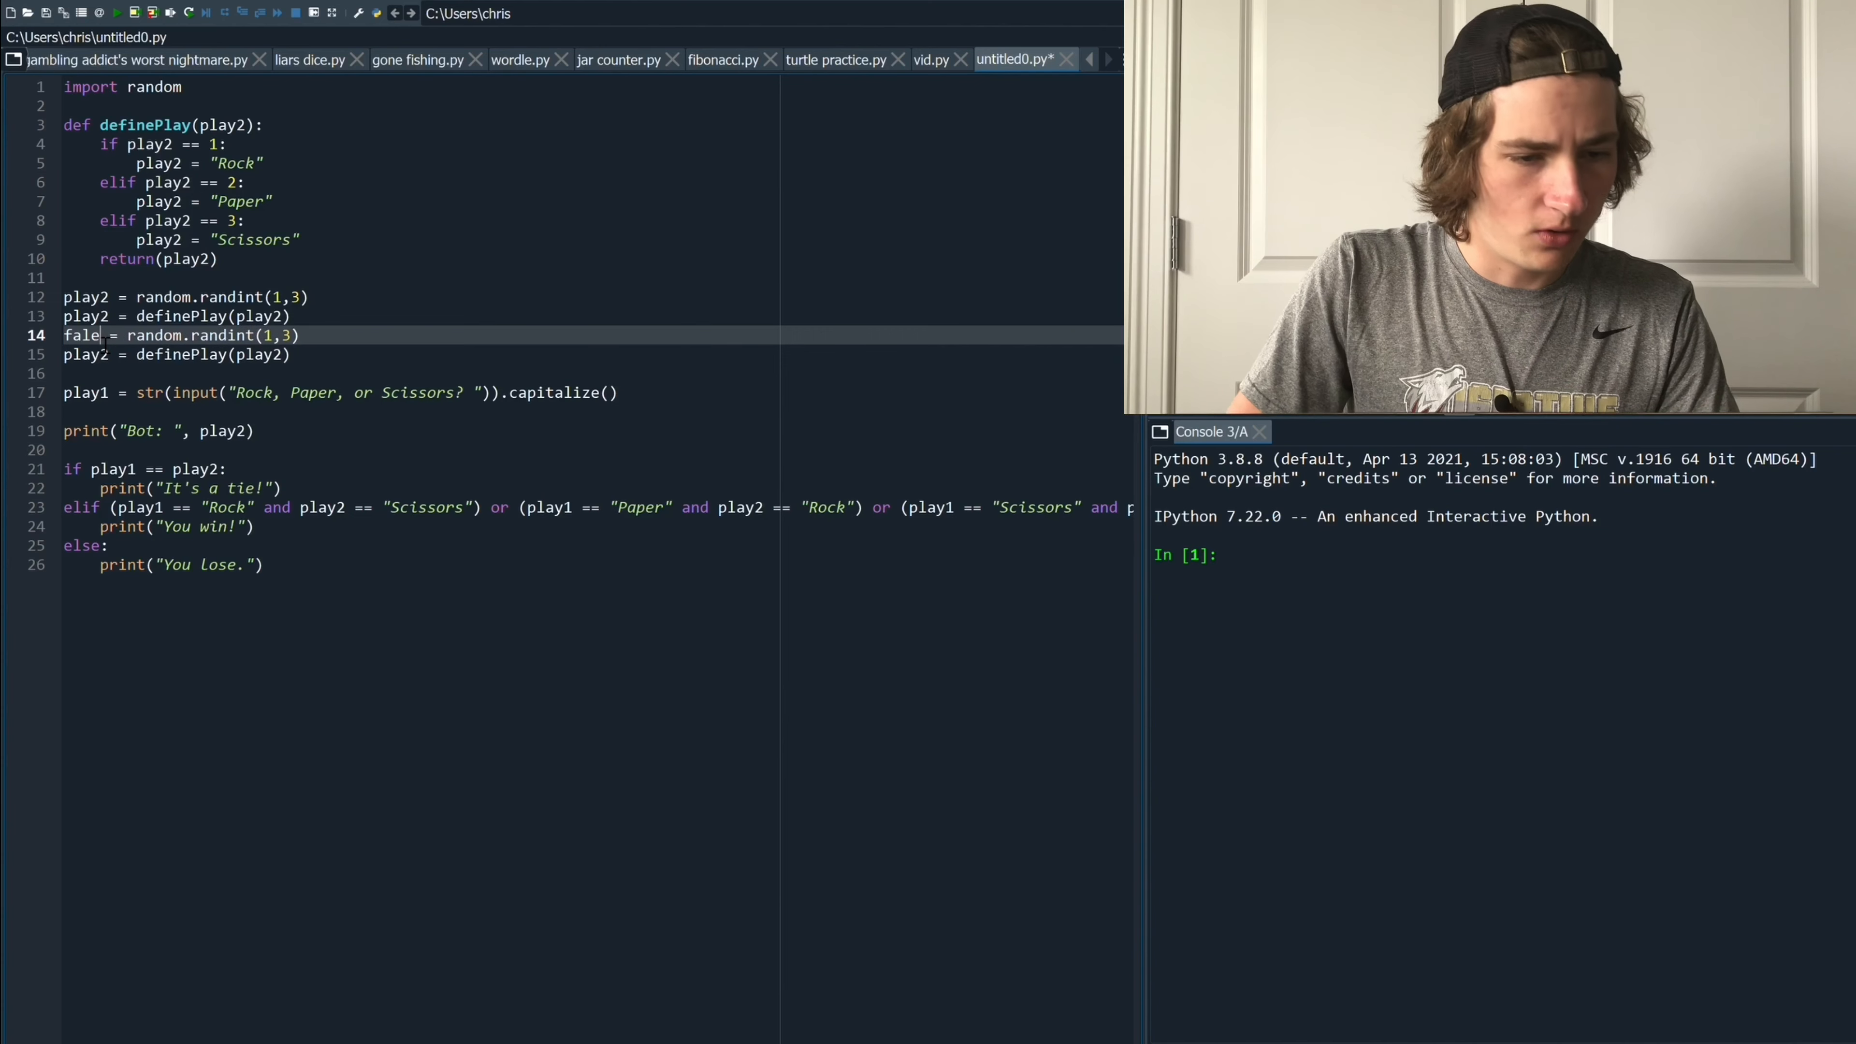
text(k)
click(593, 353)
text(f)
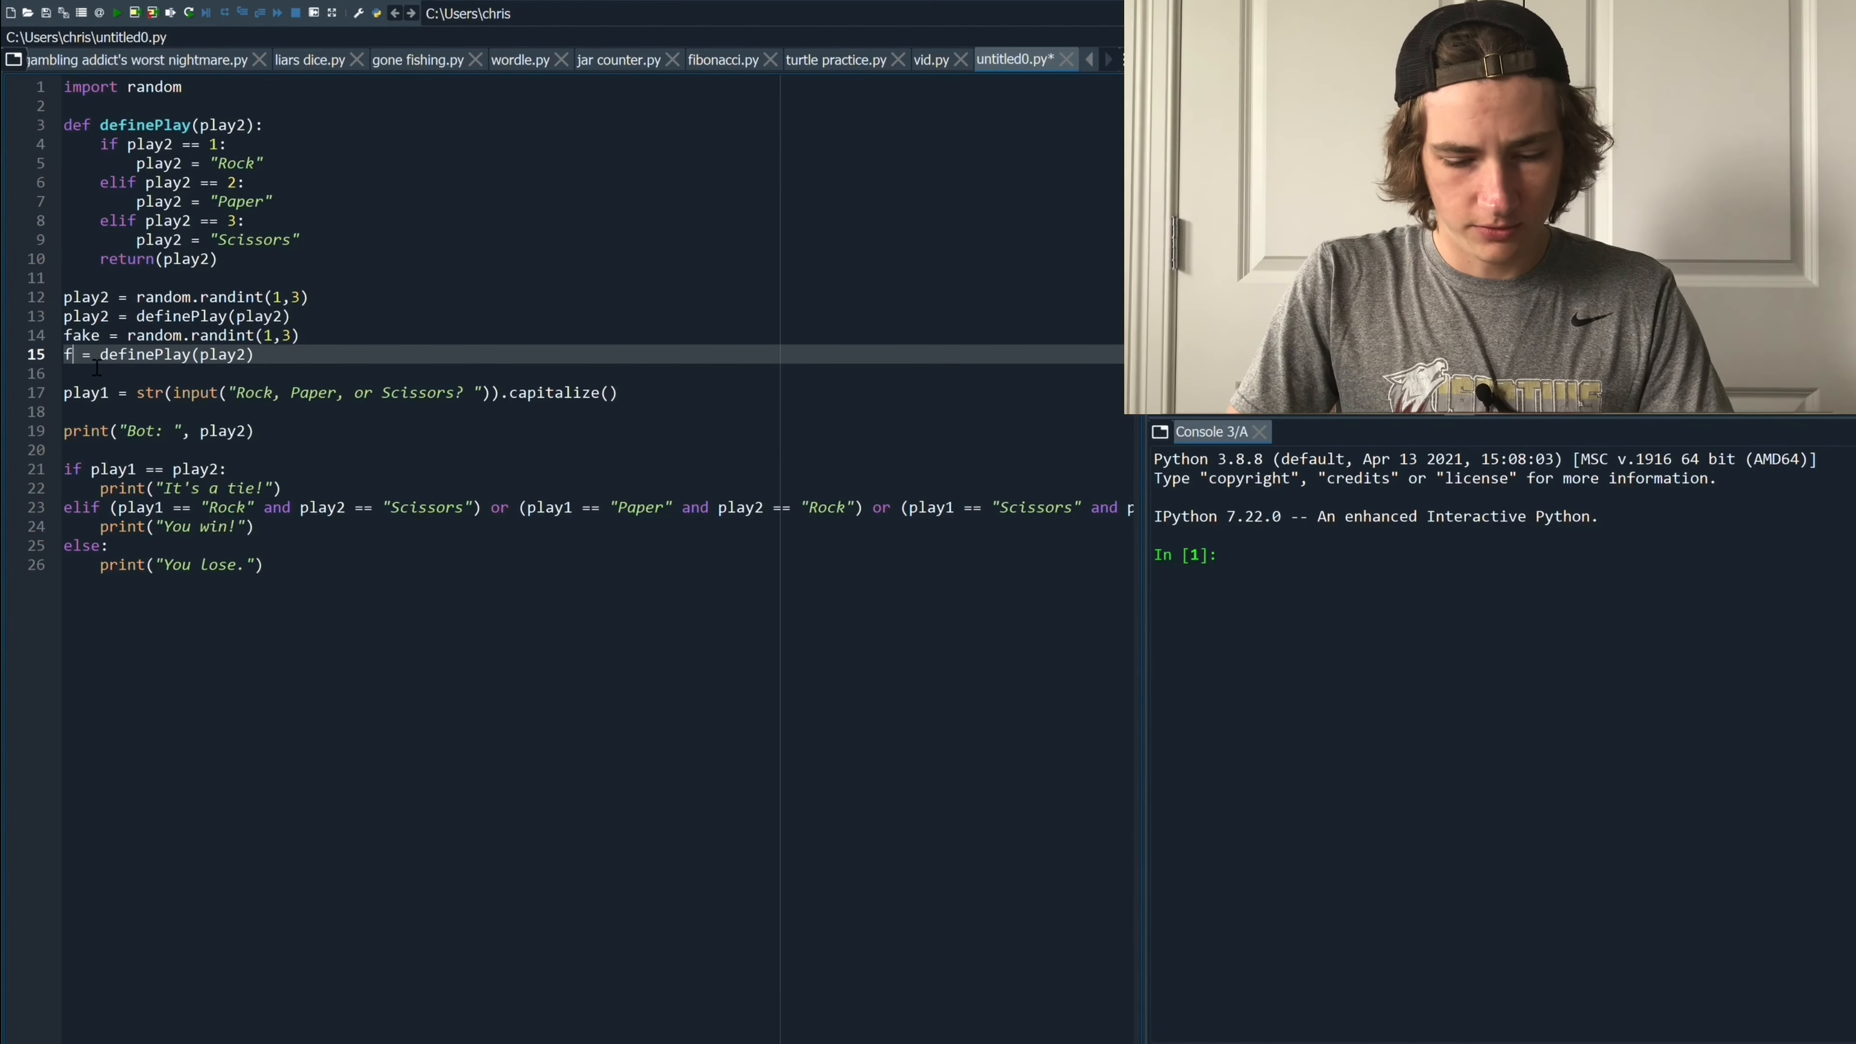
text(ake)
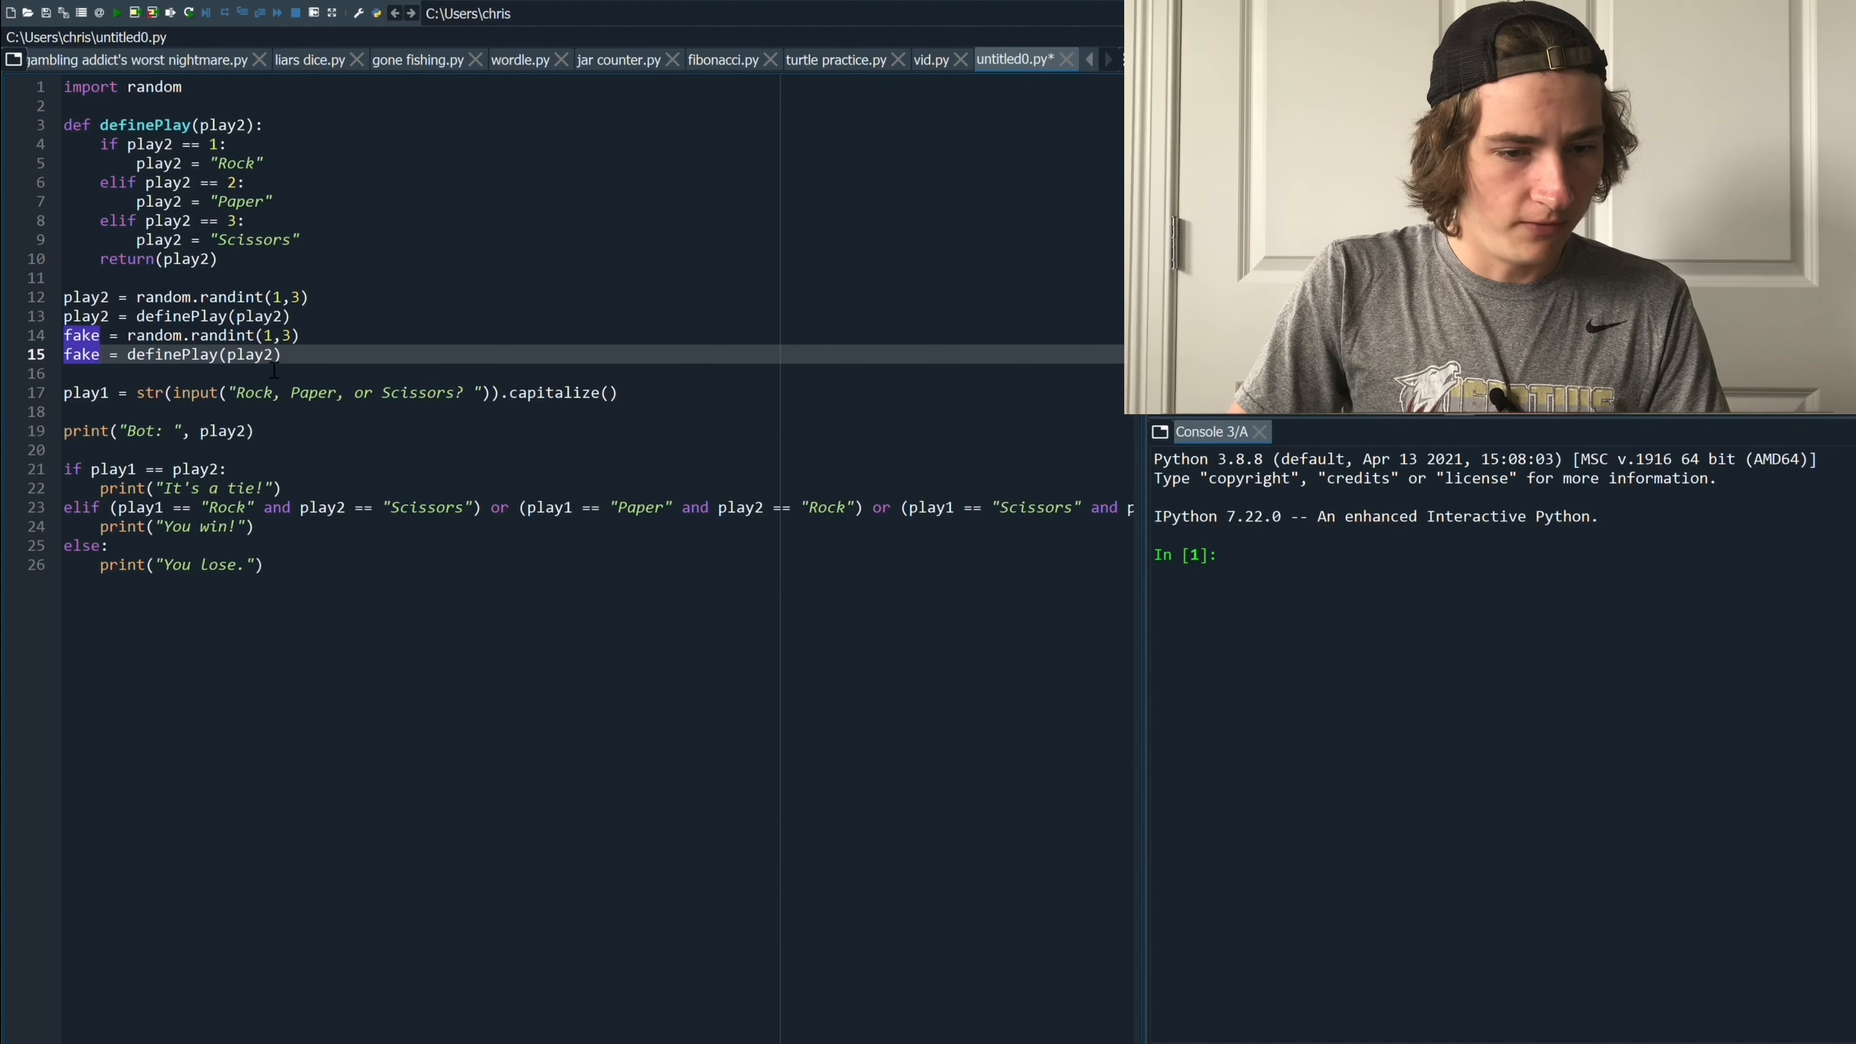
text(fake)
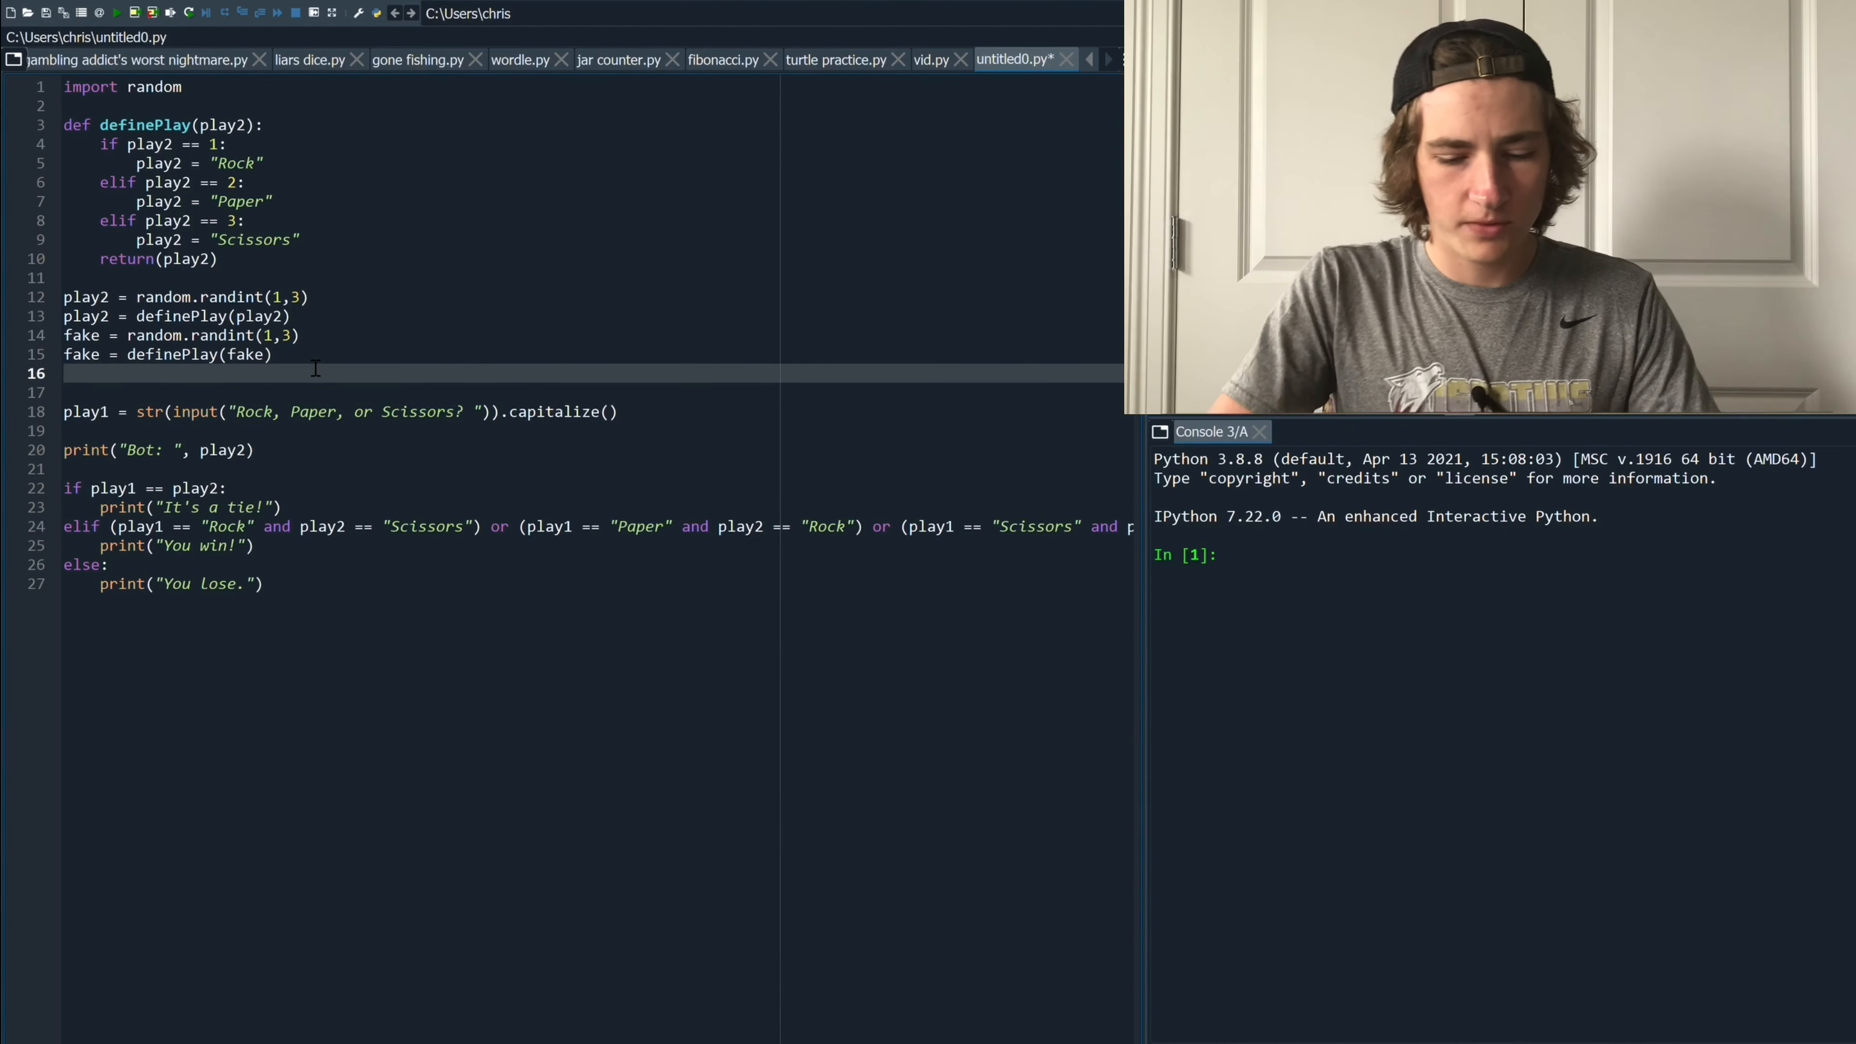
Add the line num = random.randint(1,10) below the fake lines
text(num)
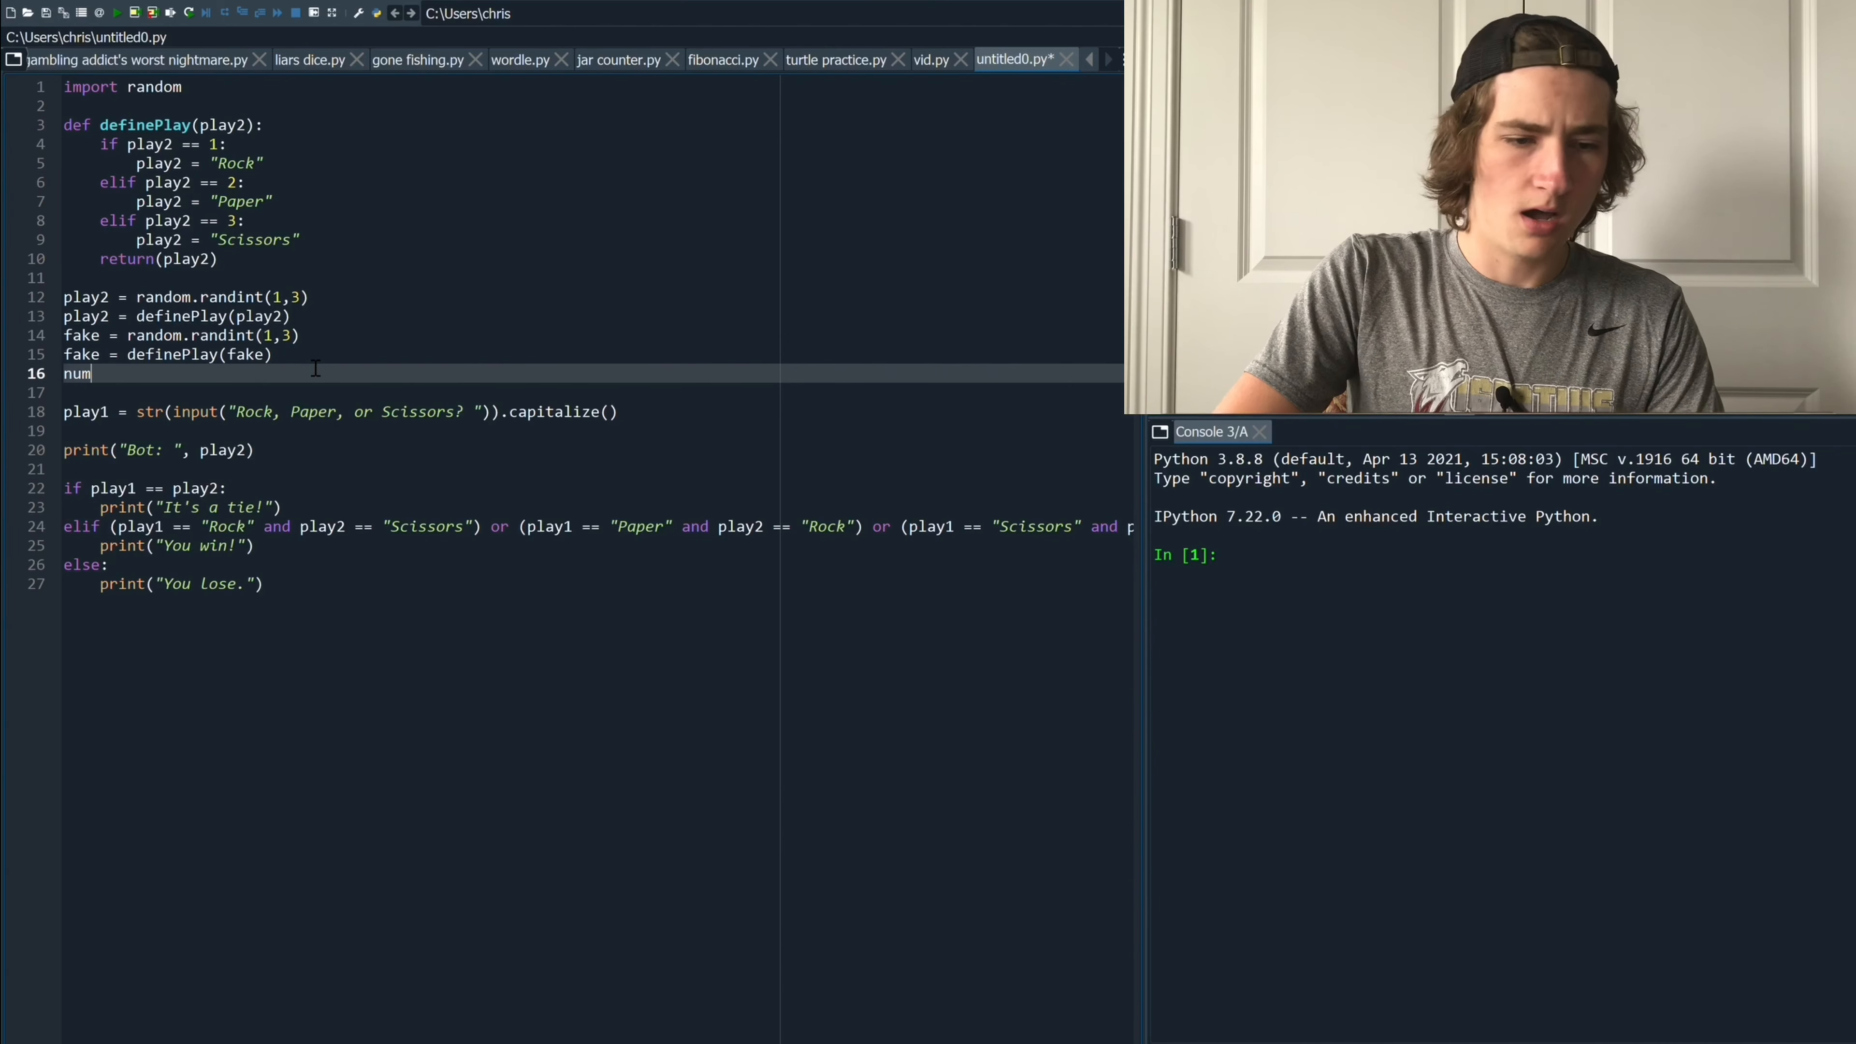
text(= r)
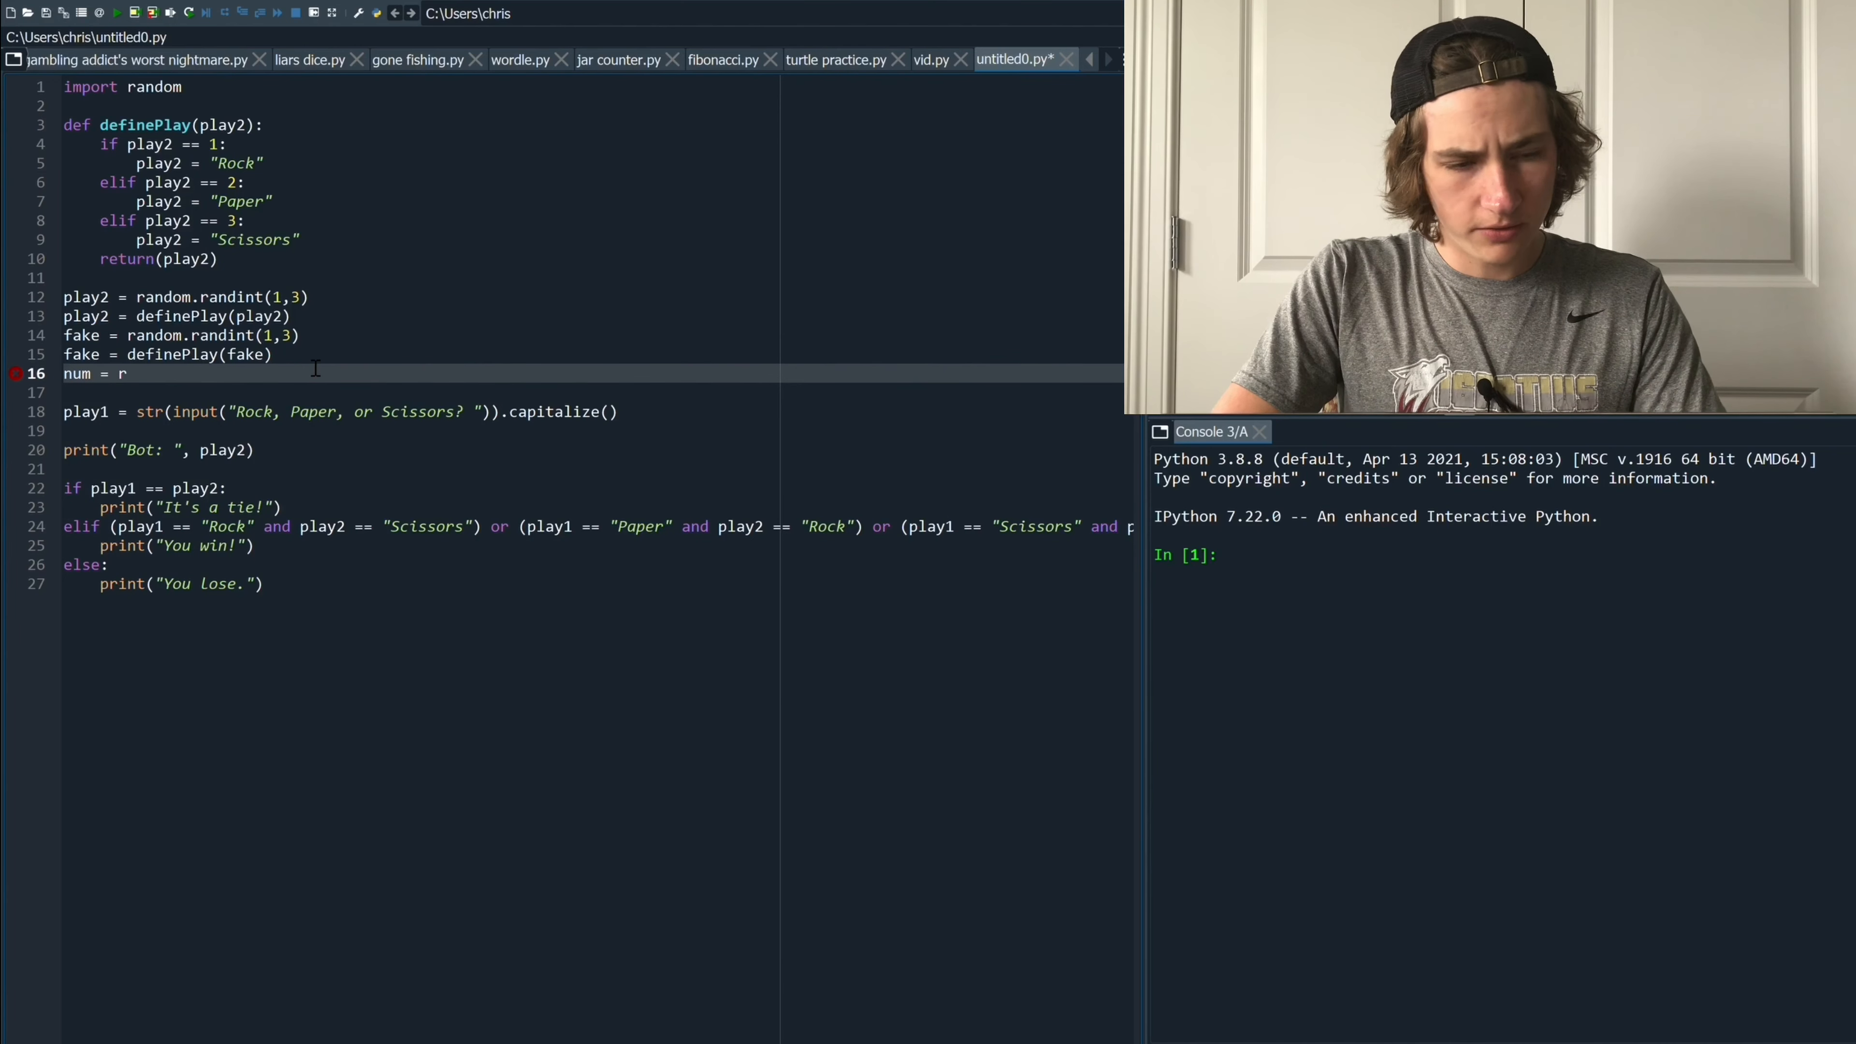
text(ando)
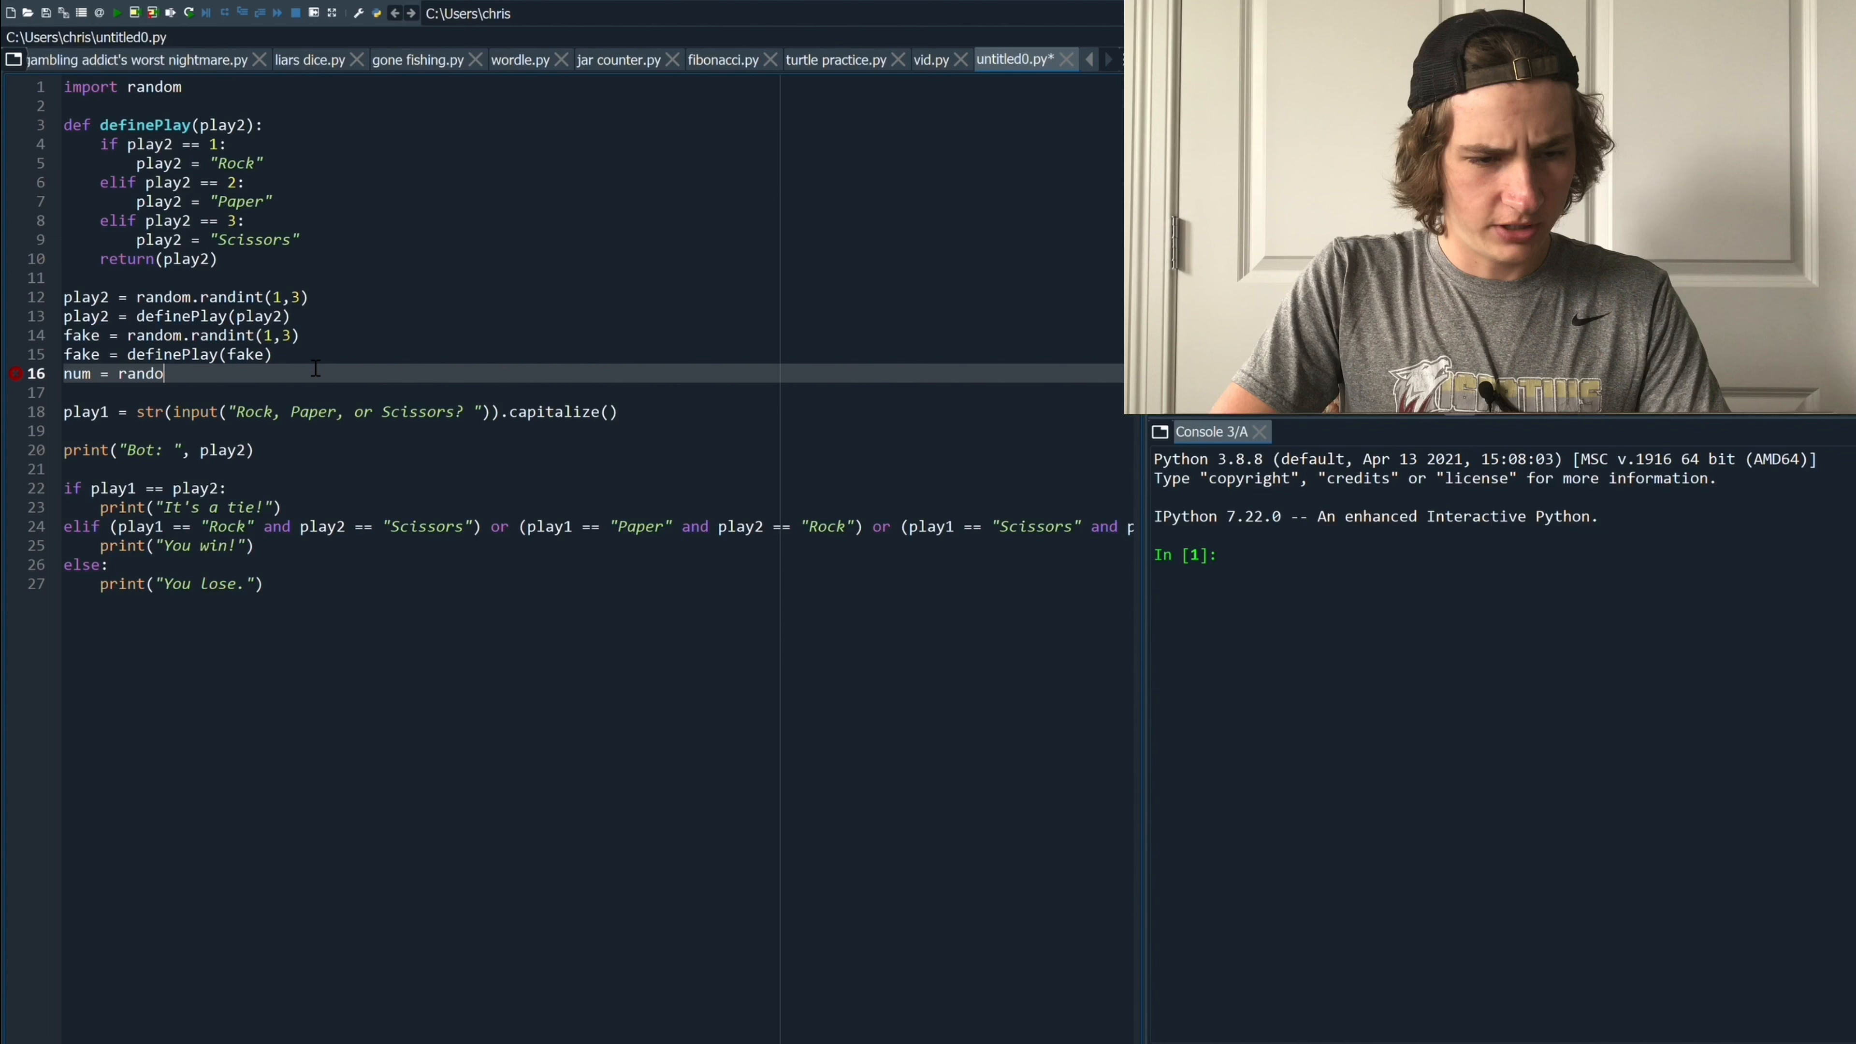
text(.)
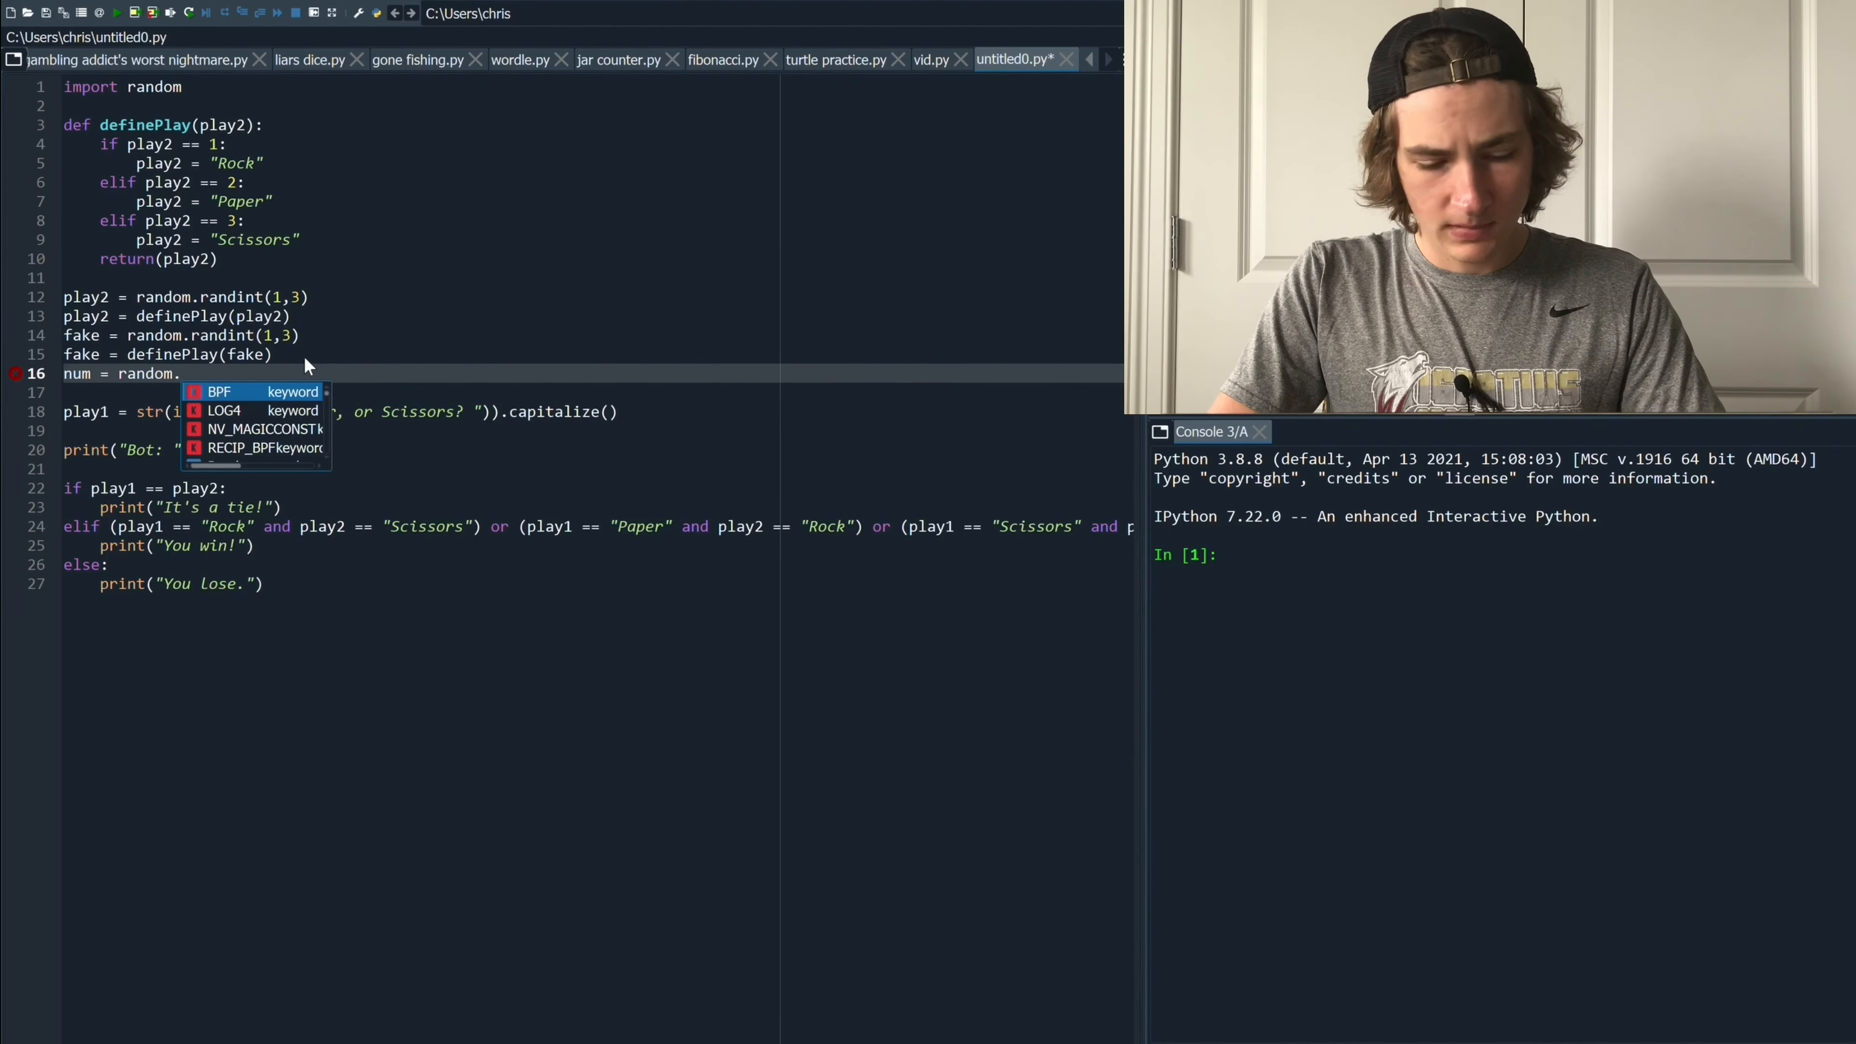
text(randin)
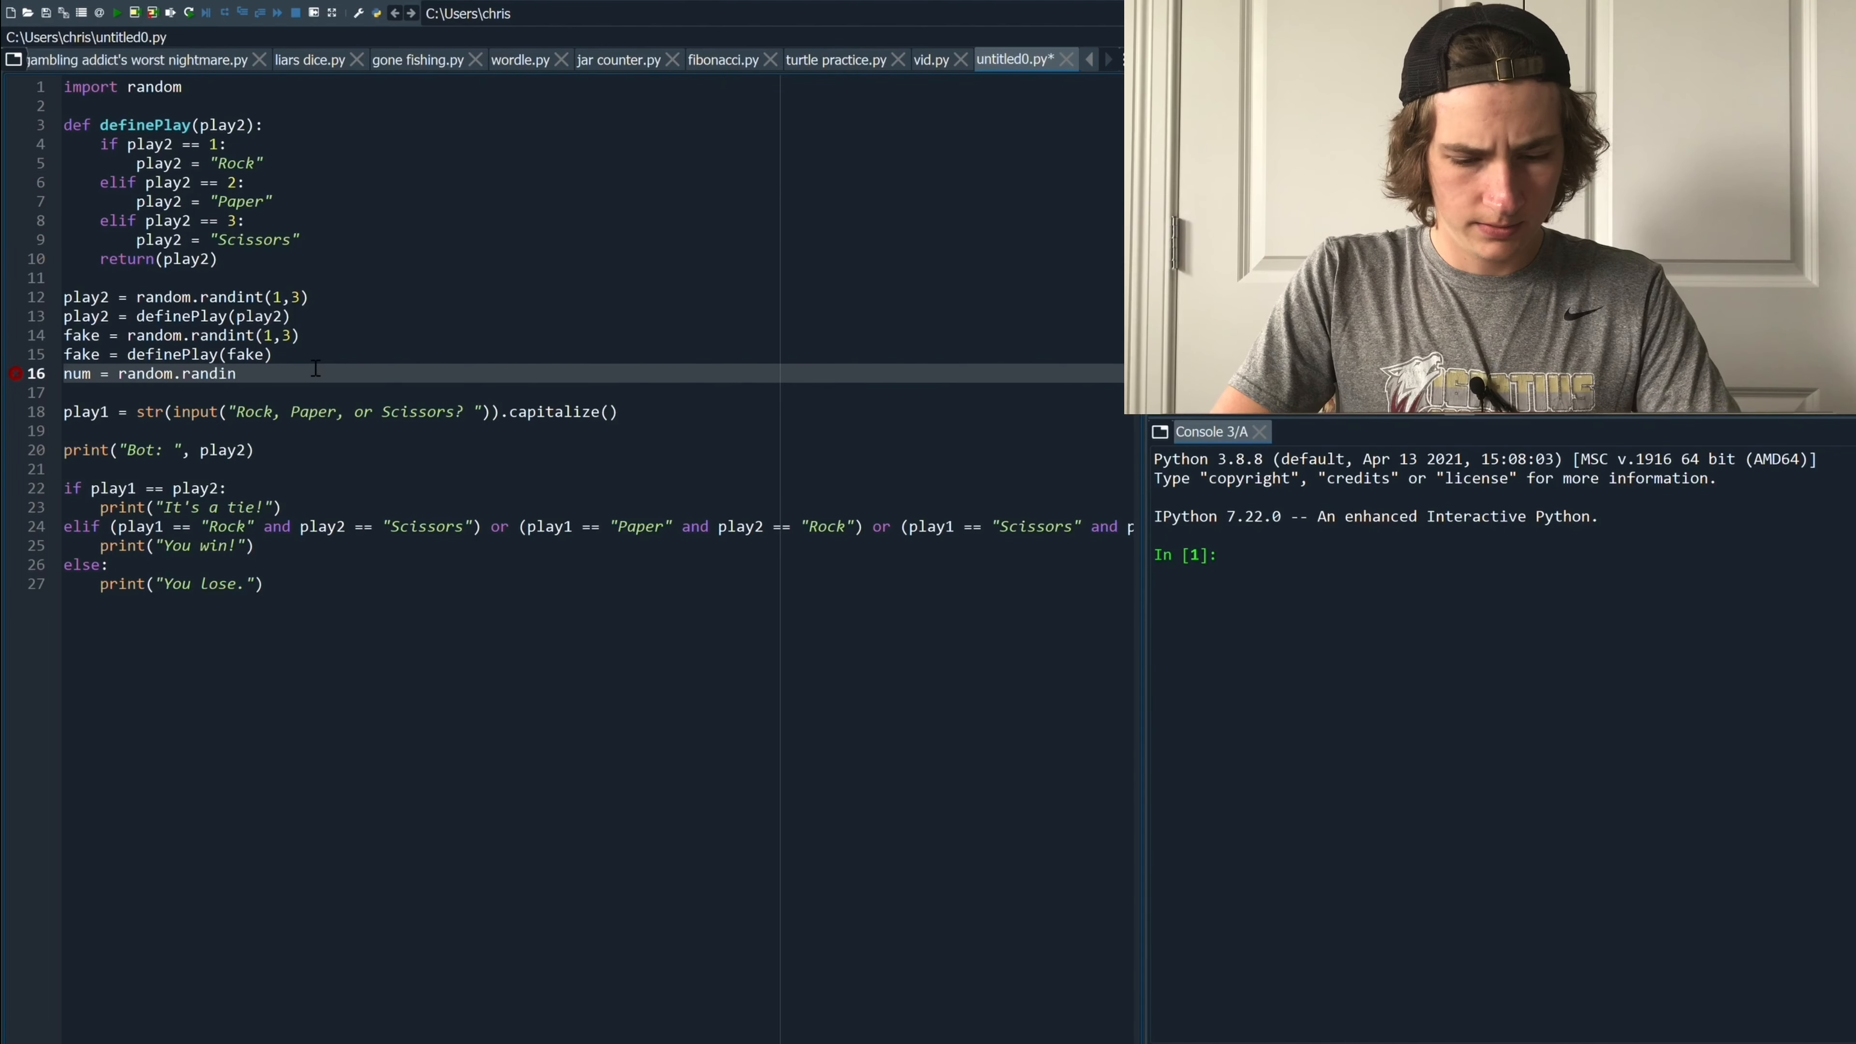
text(t(1,10))
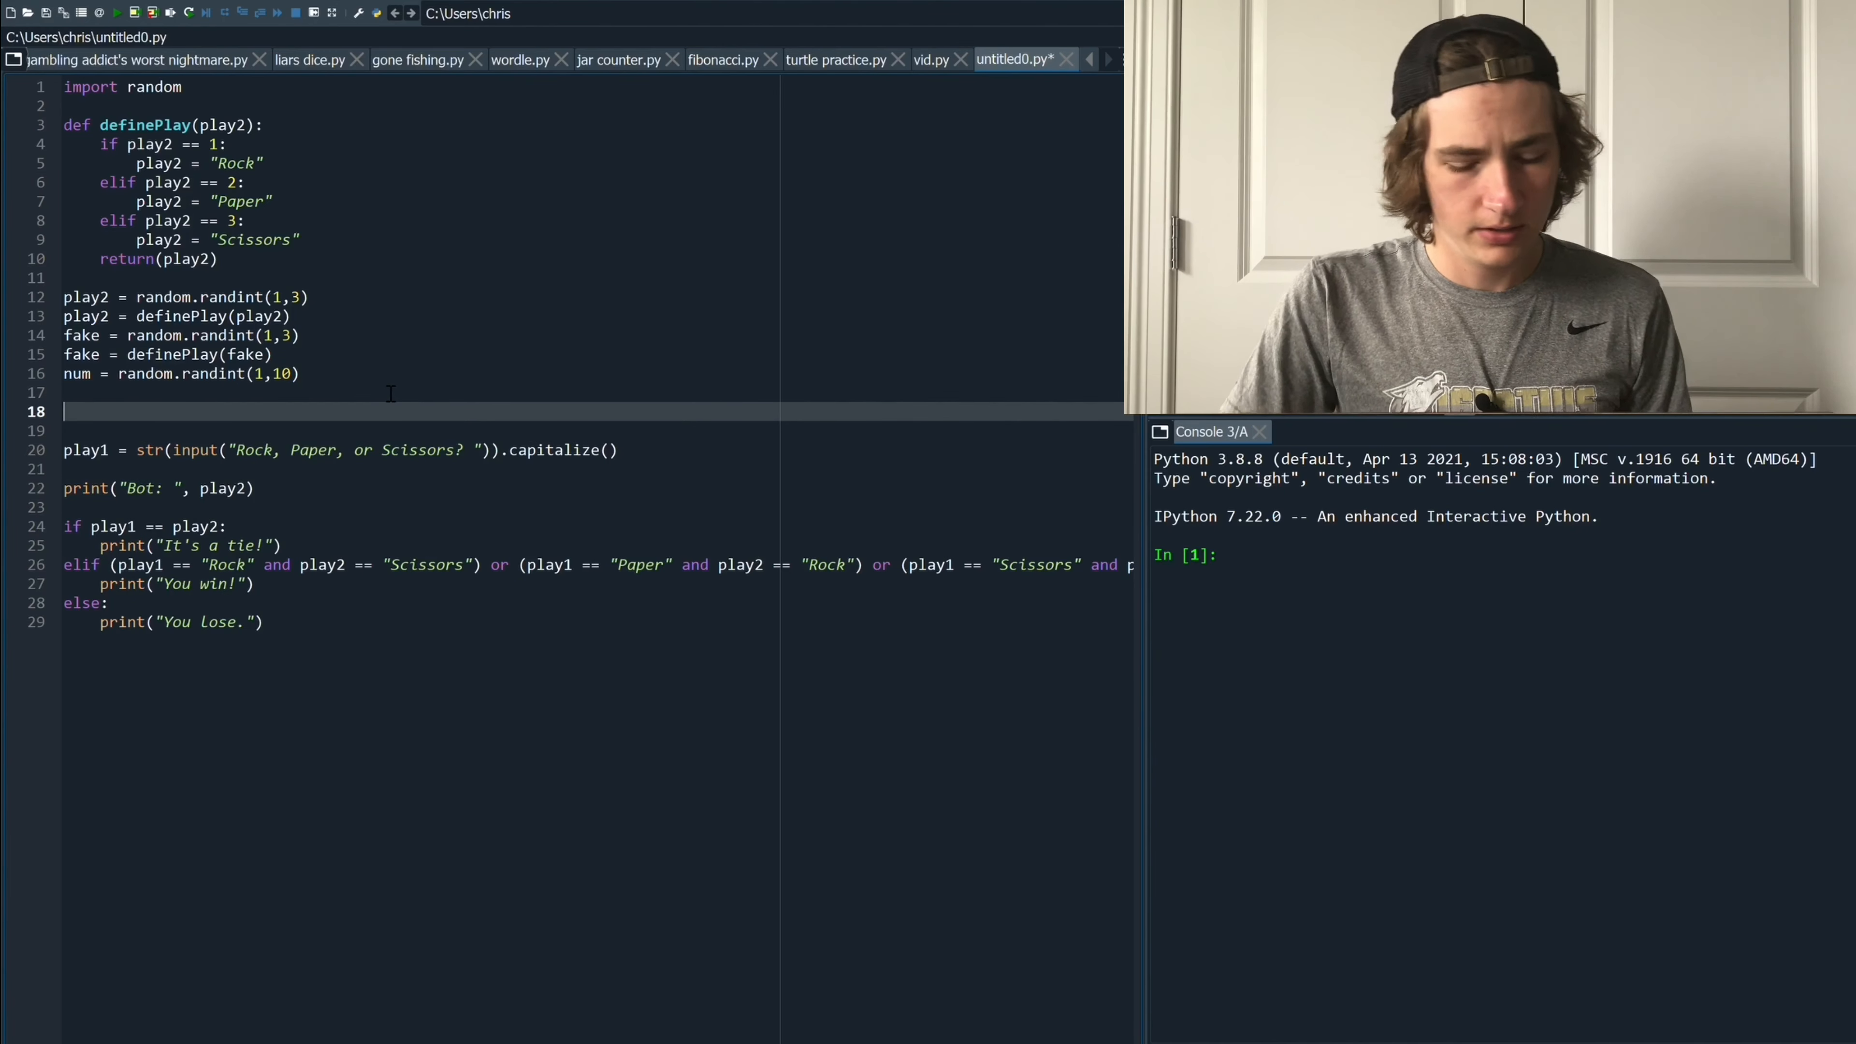
Start the branch 'if num <= 4:'
text(if)
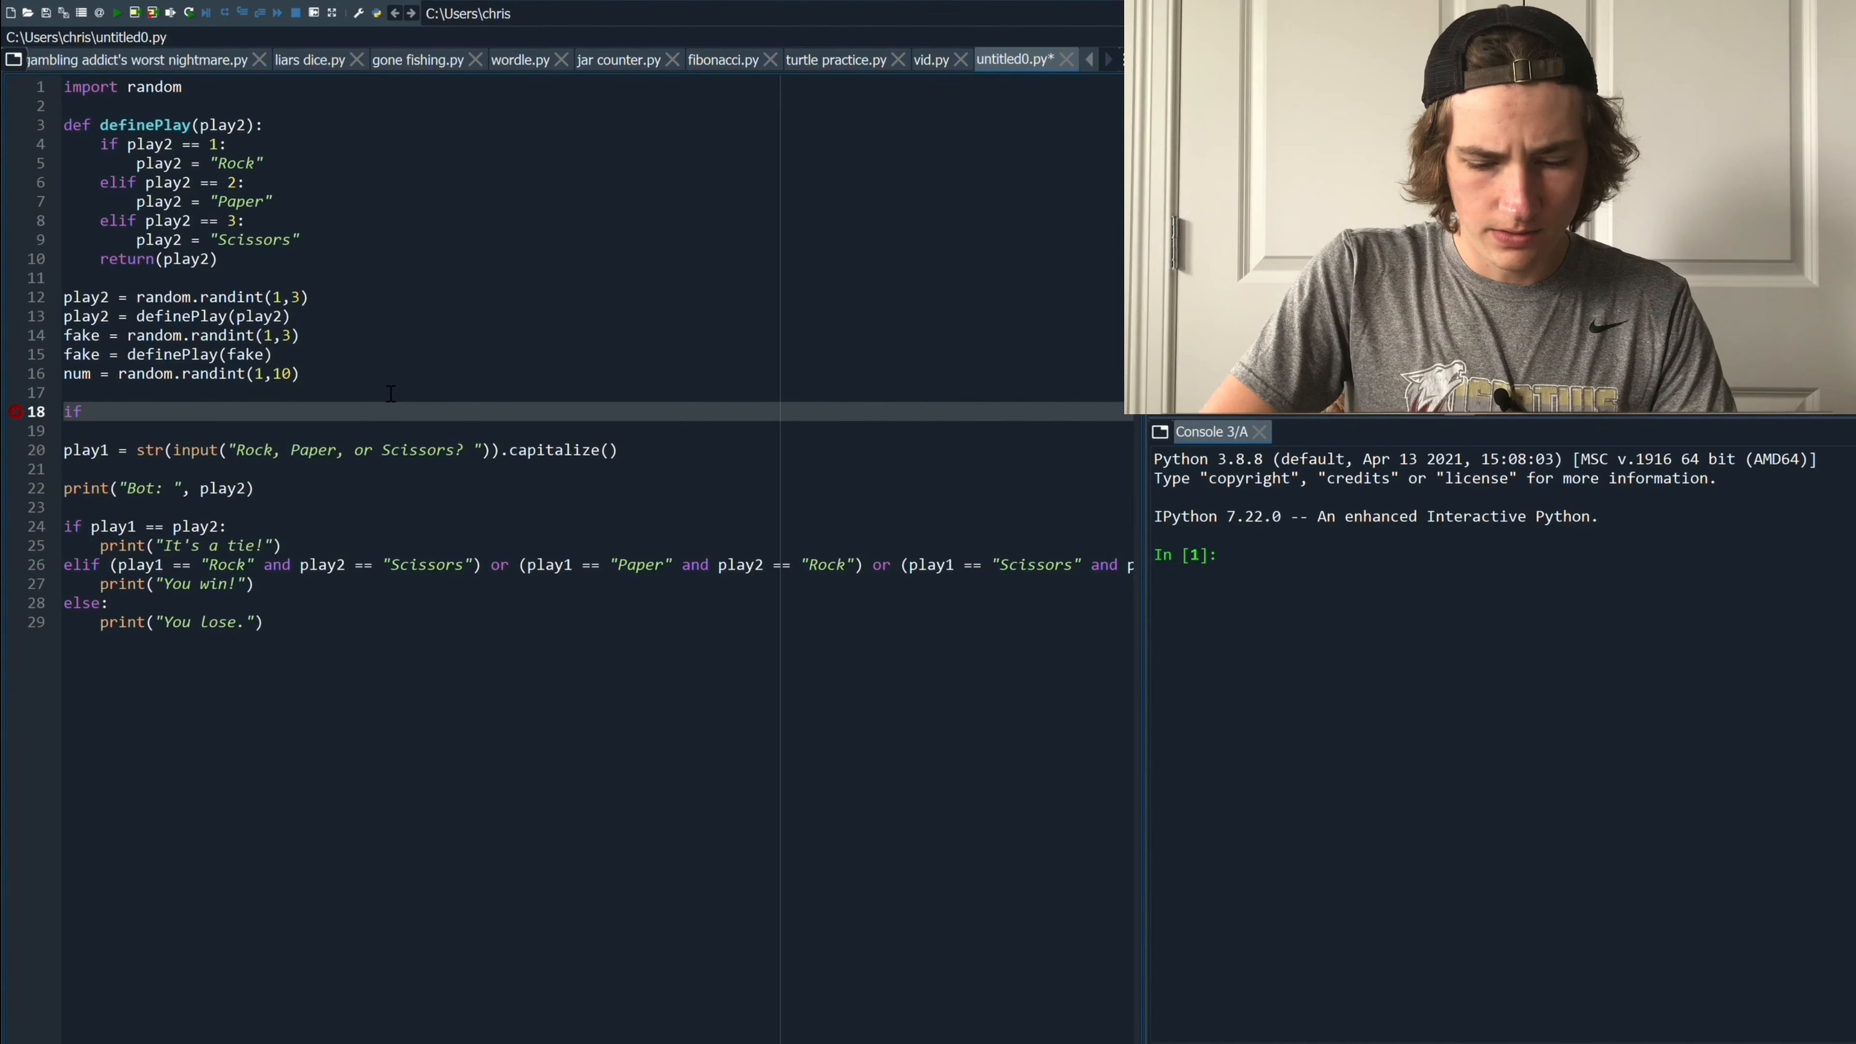
text(num <=)
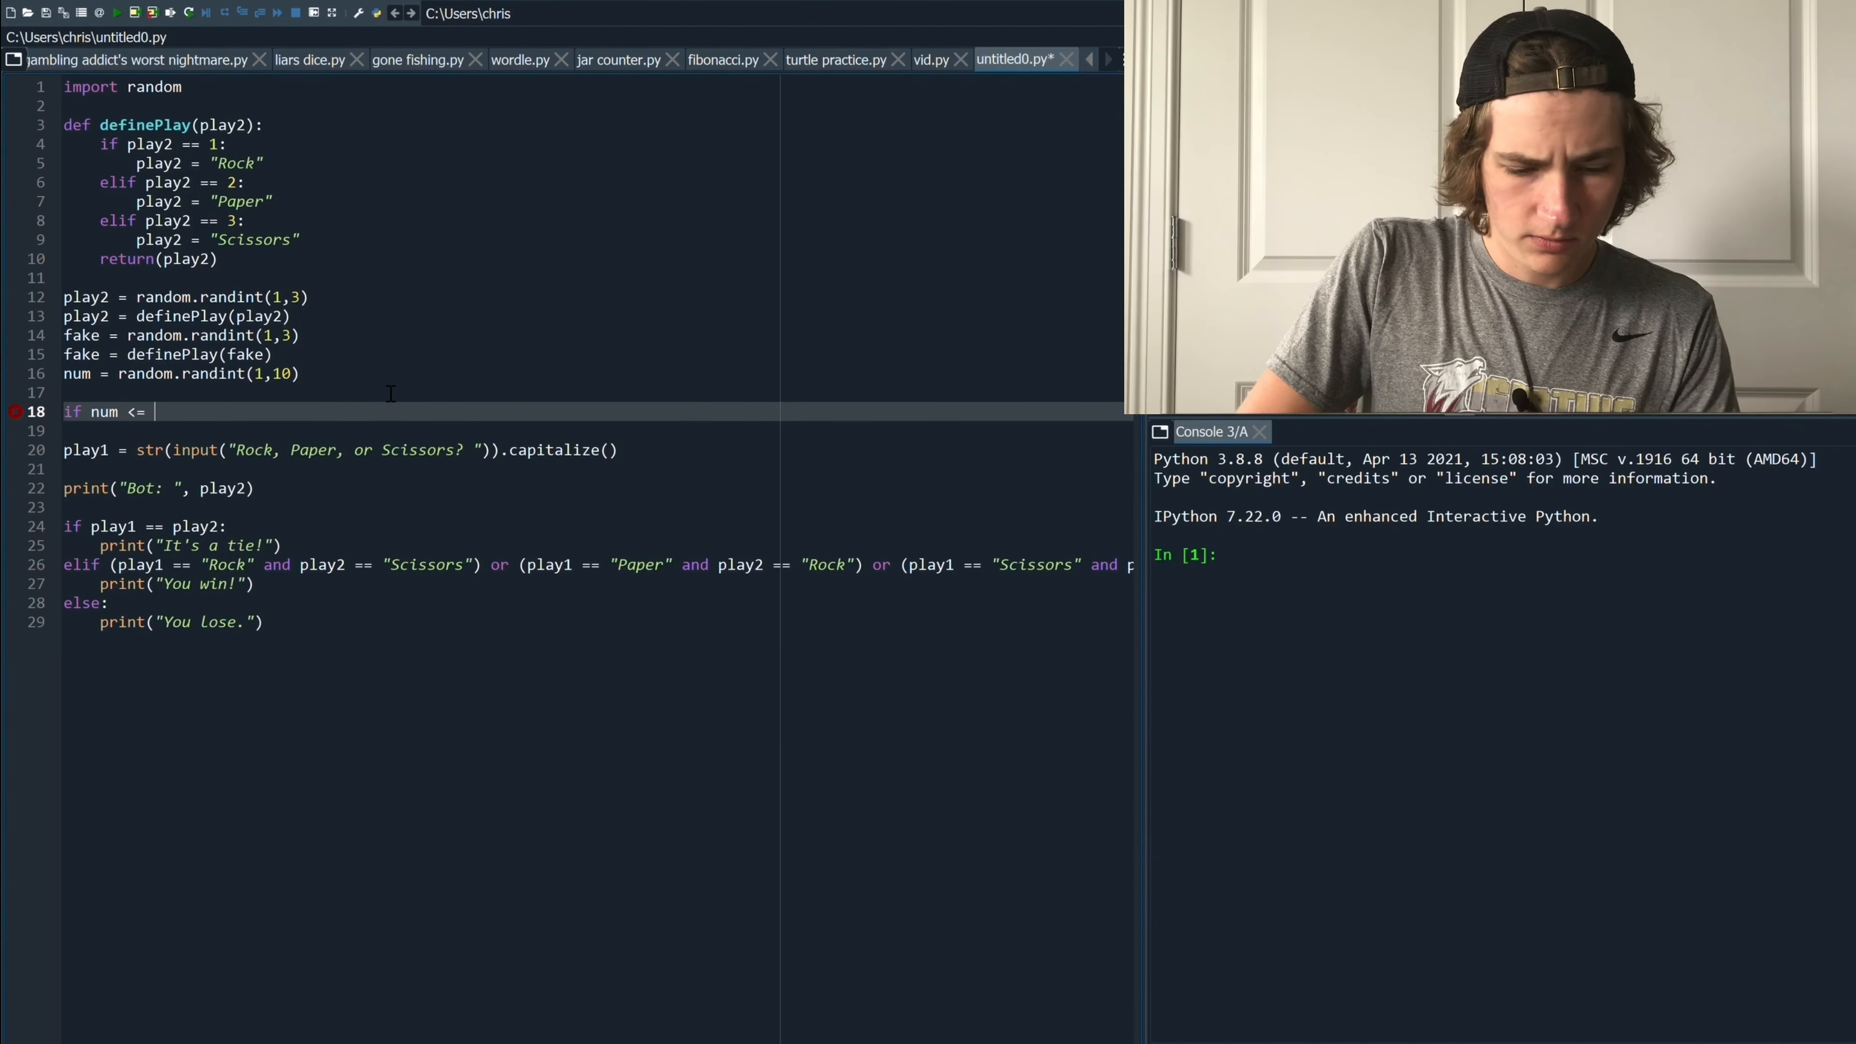
text(4:)
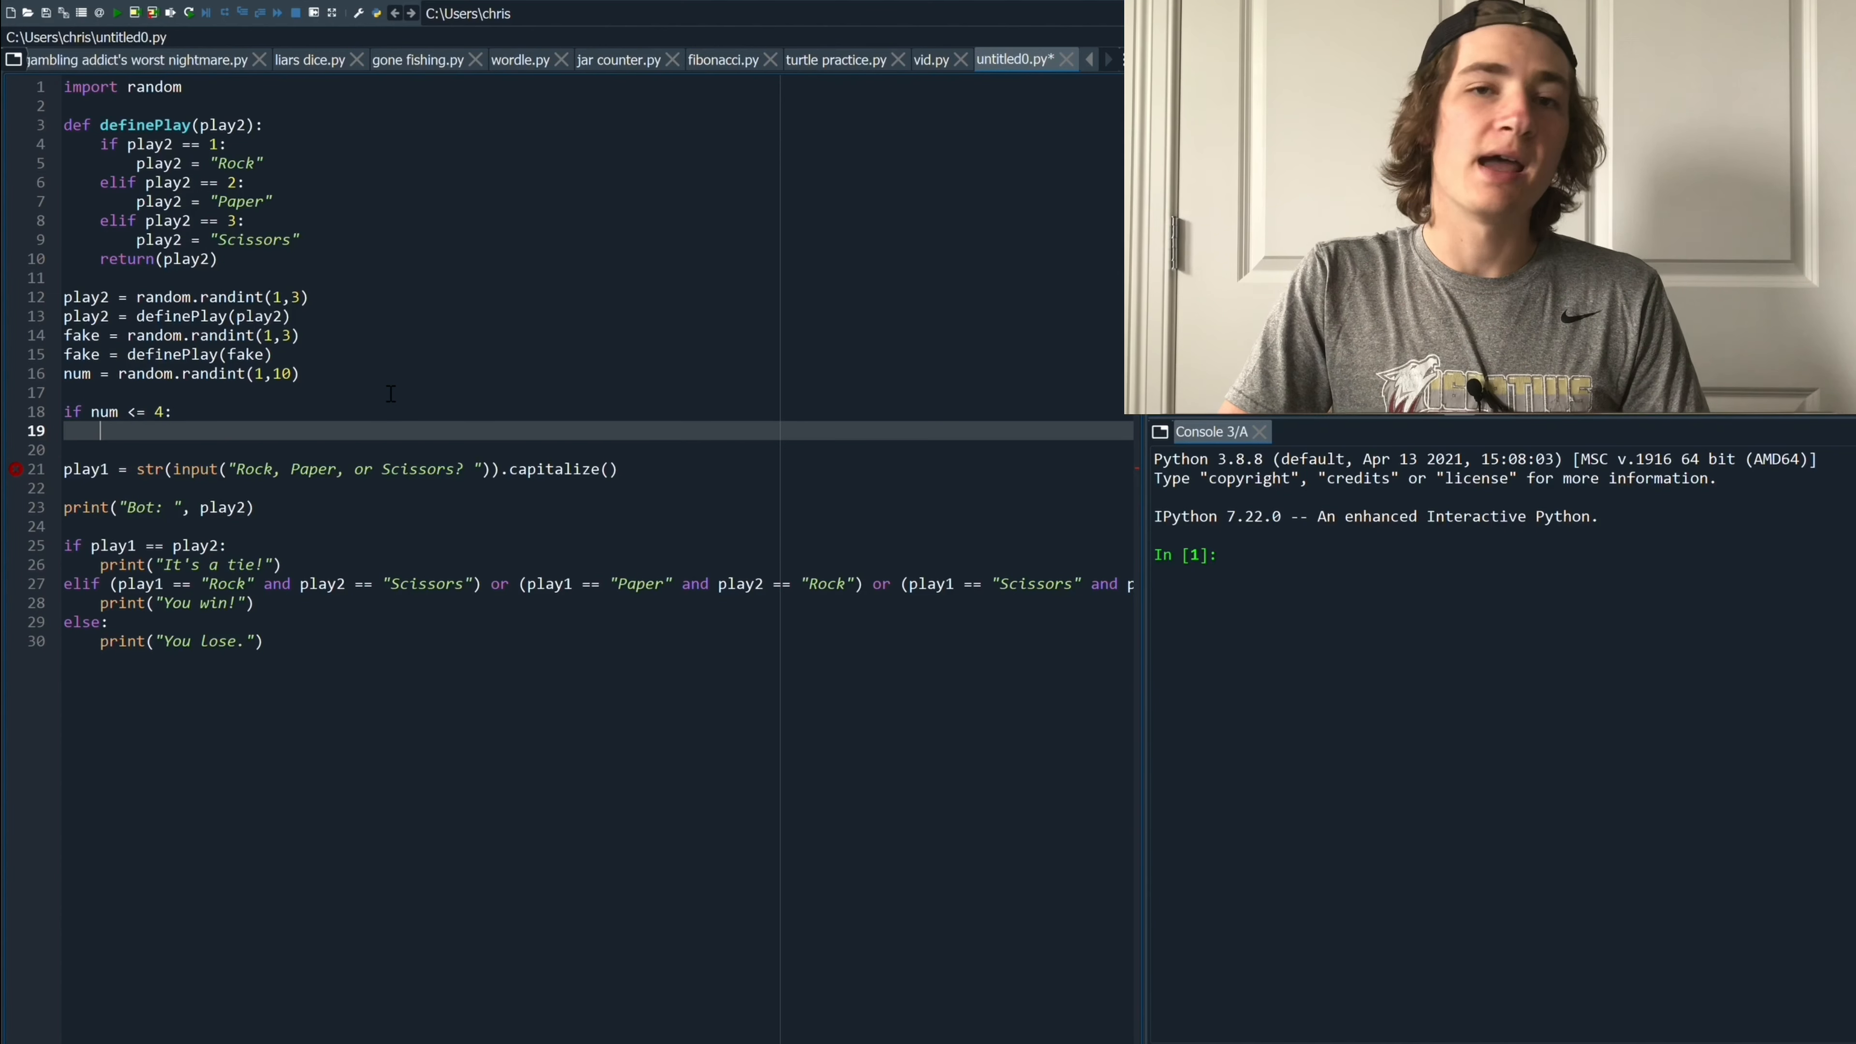
Print "\nBot: I will be playing:" followed by play2 inside the if branch
text(P)
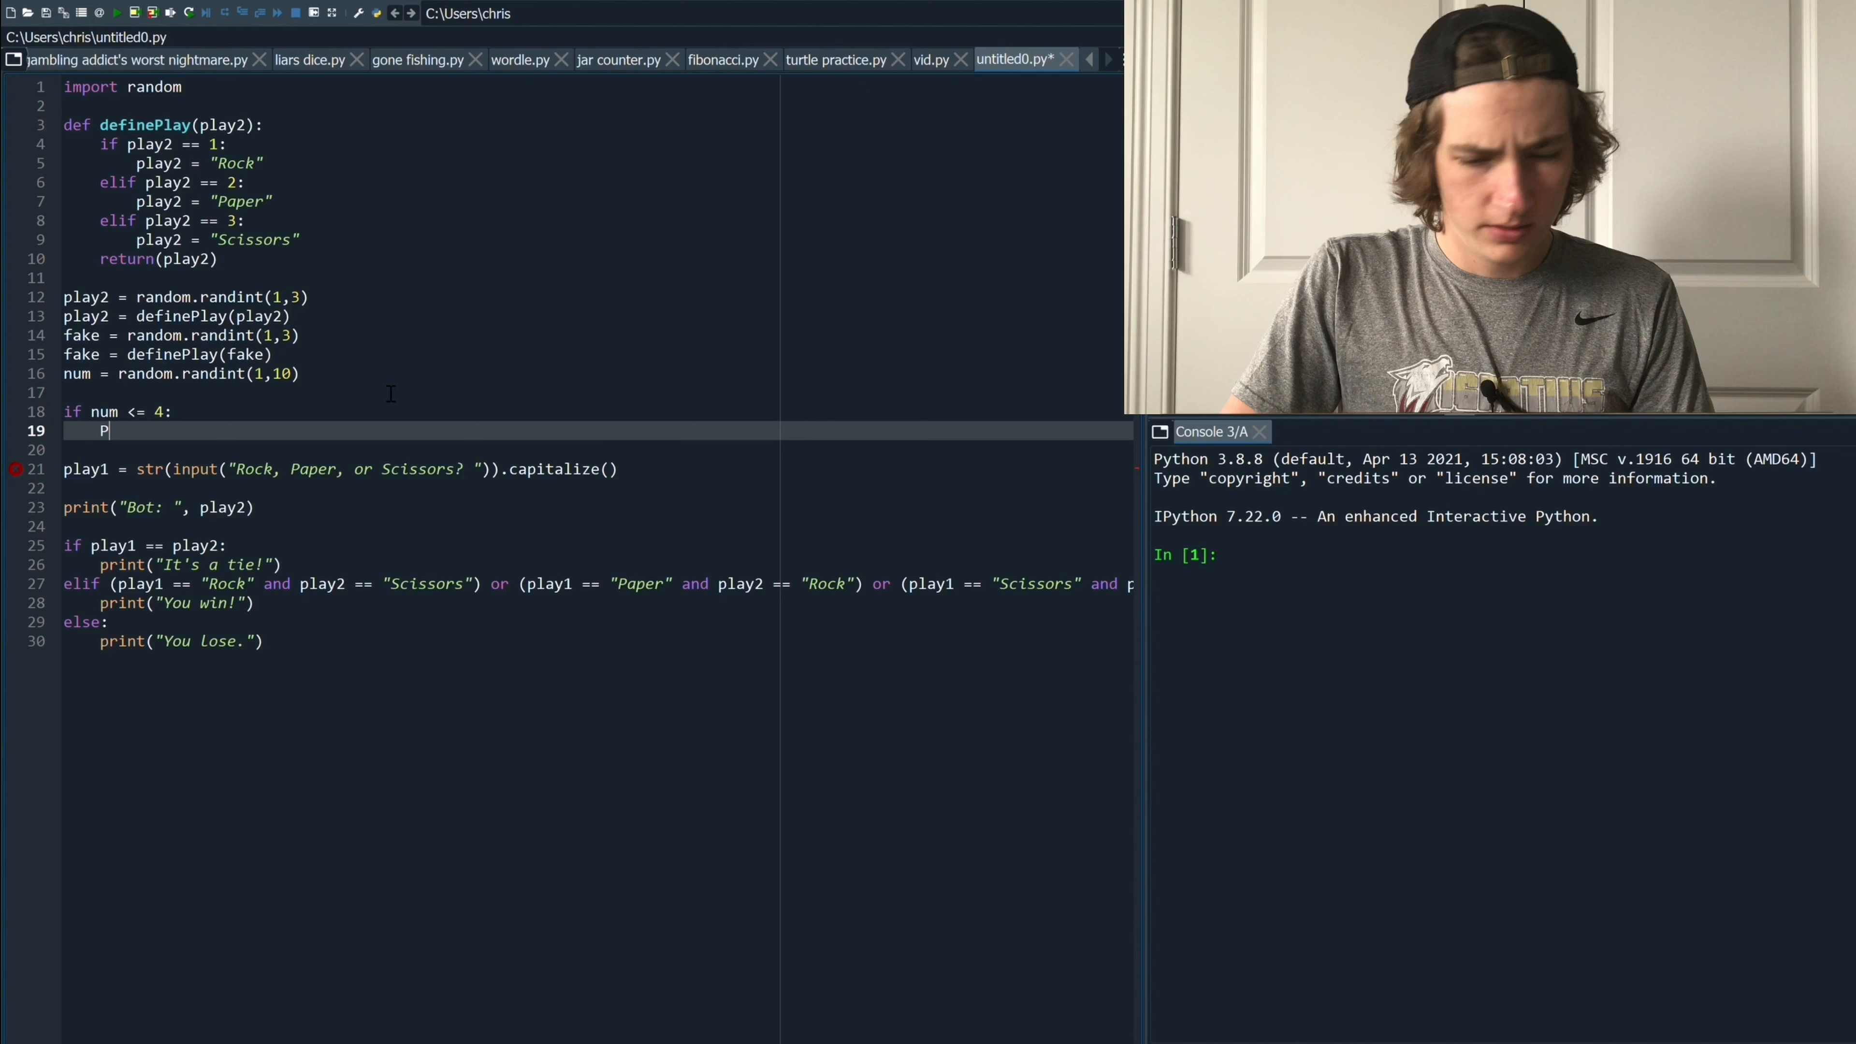
text(rint)
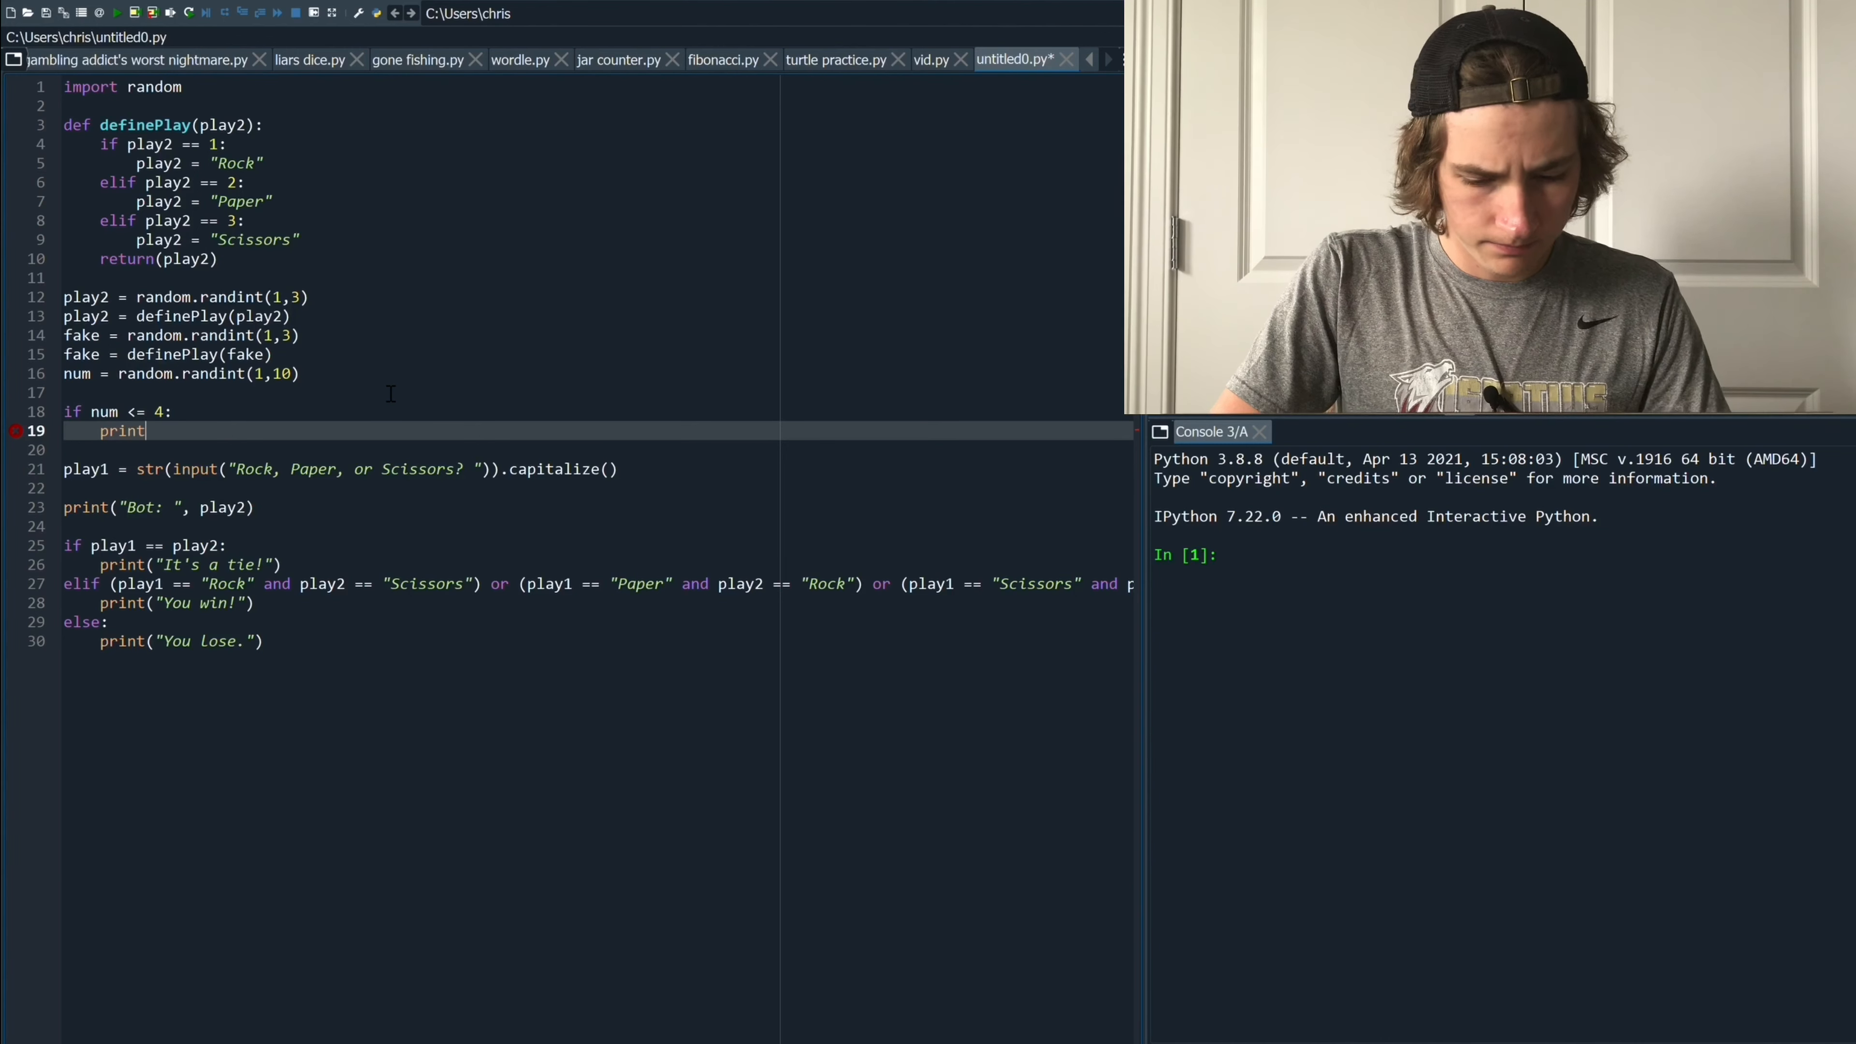
text(("\n"))
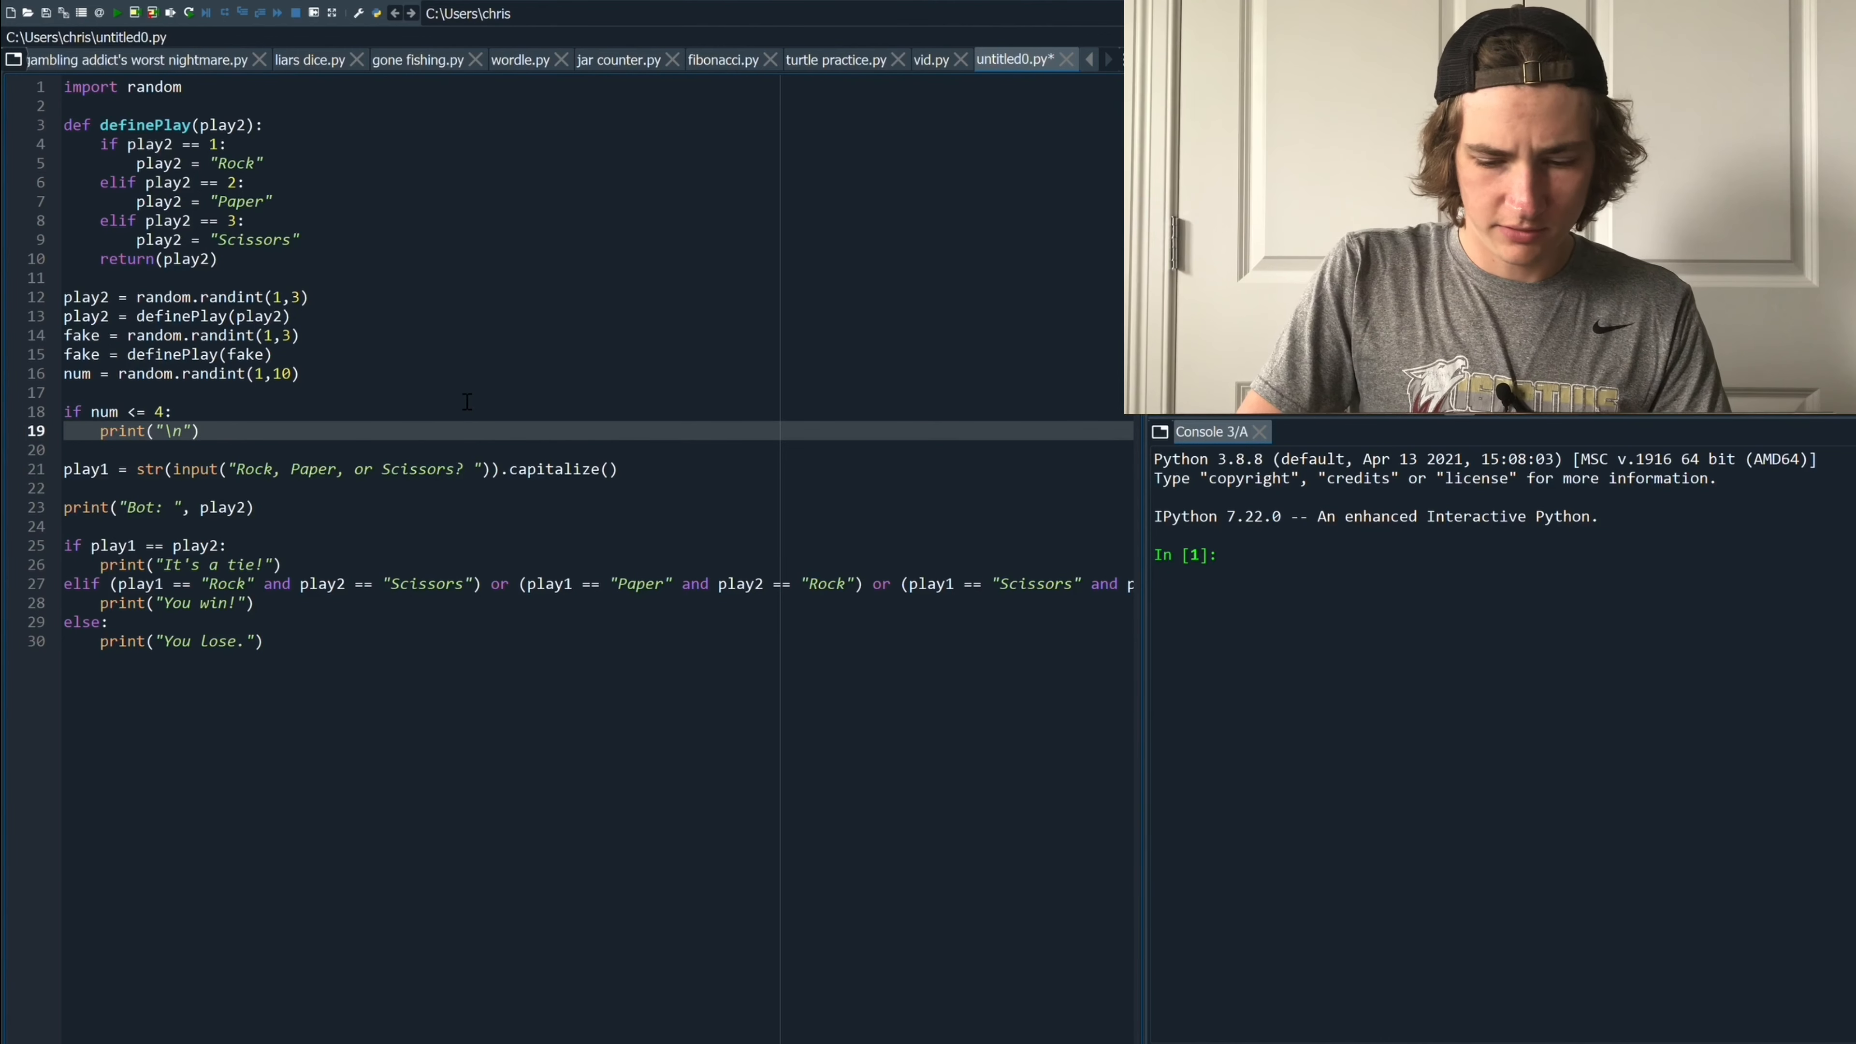
text(Bot: I)
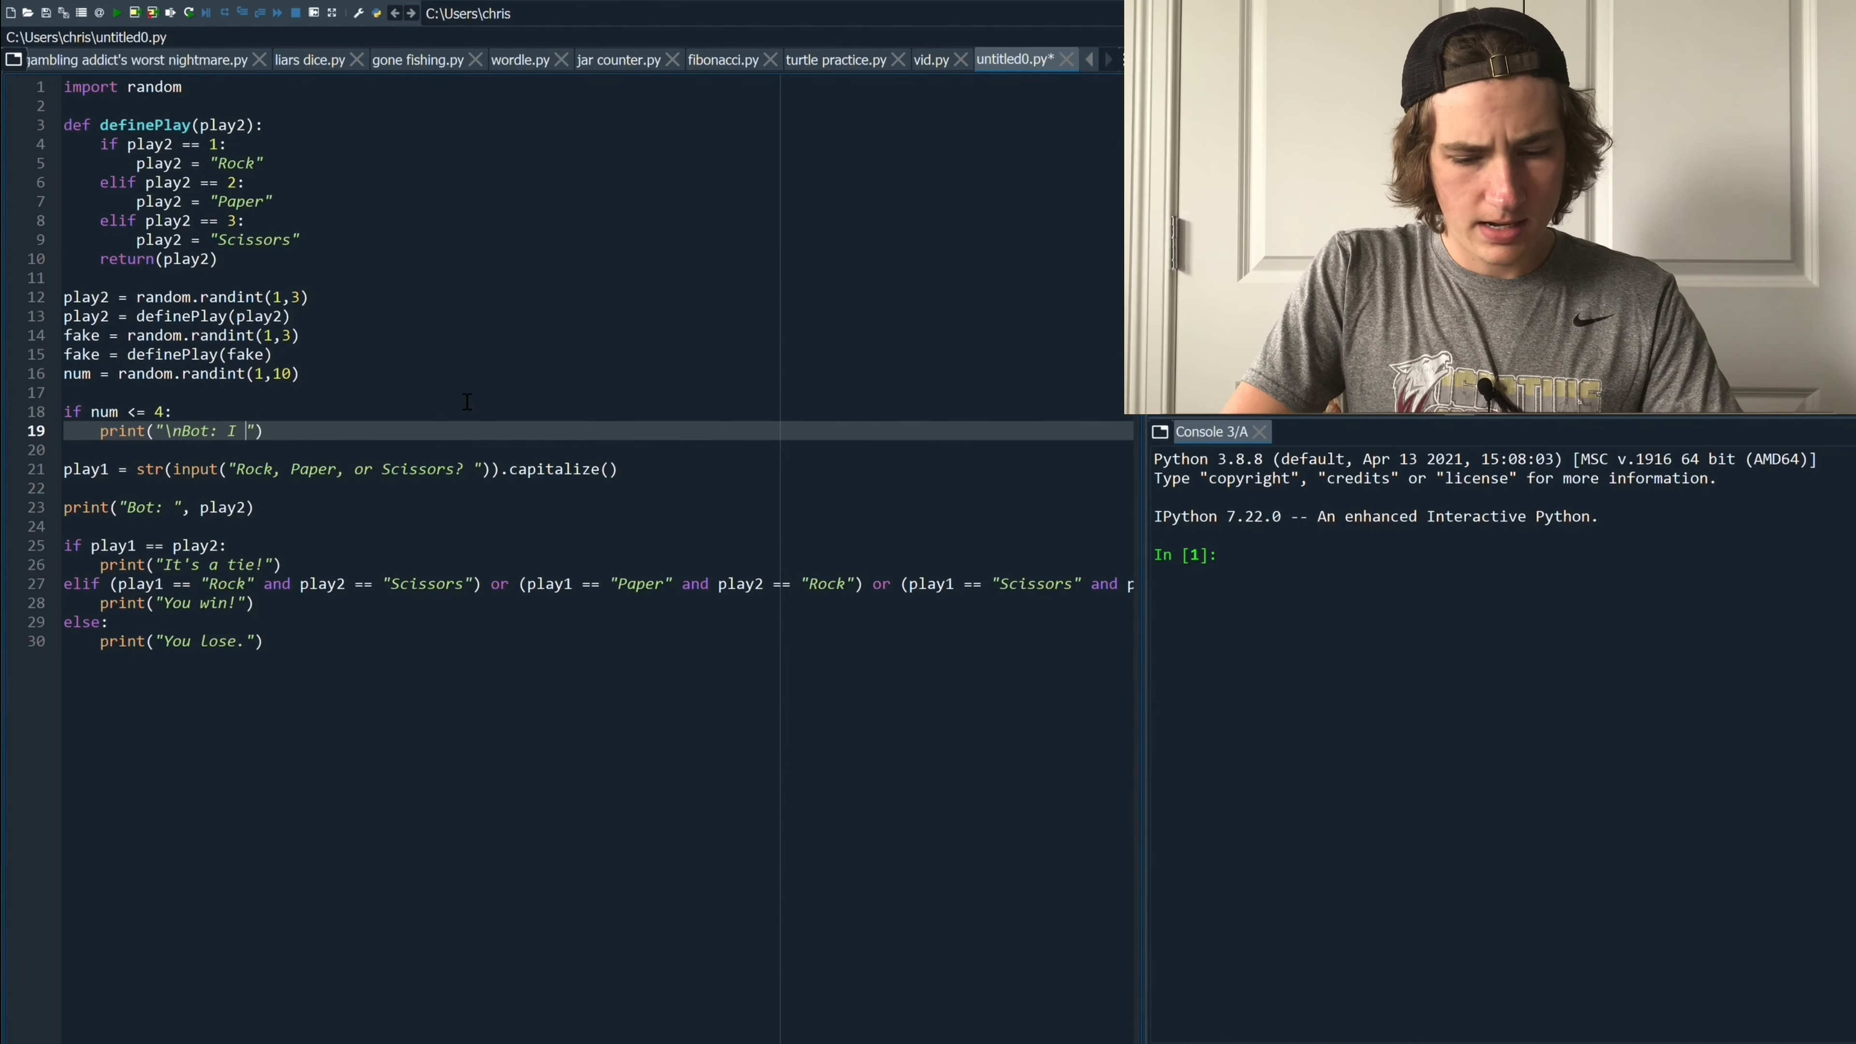
text(will be play)
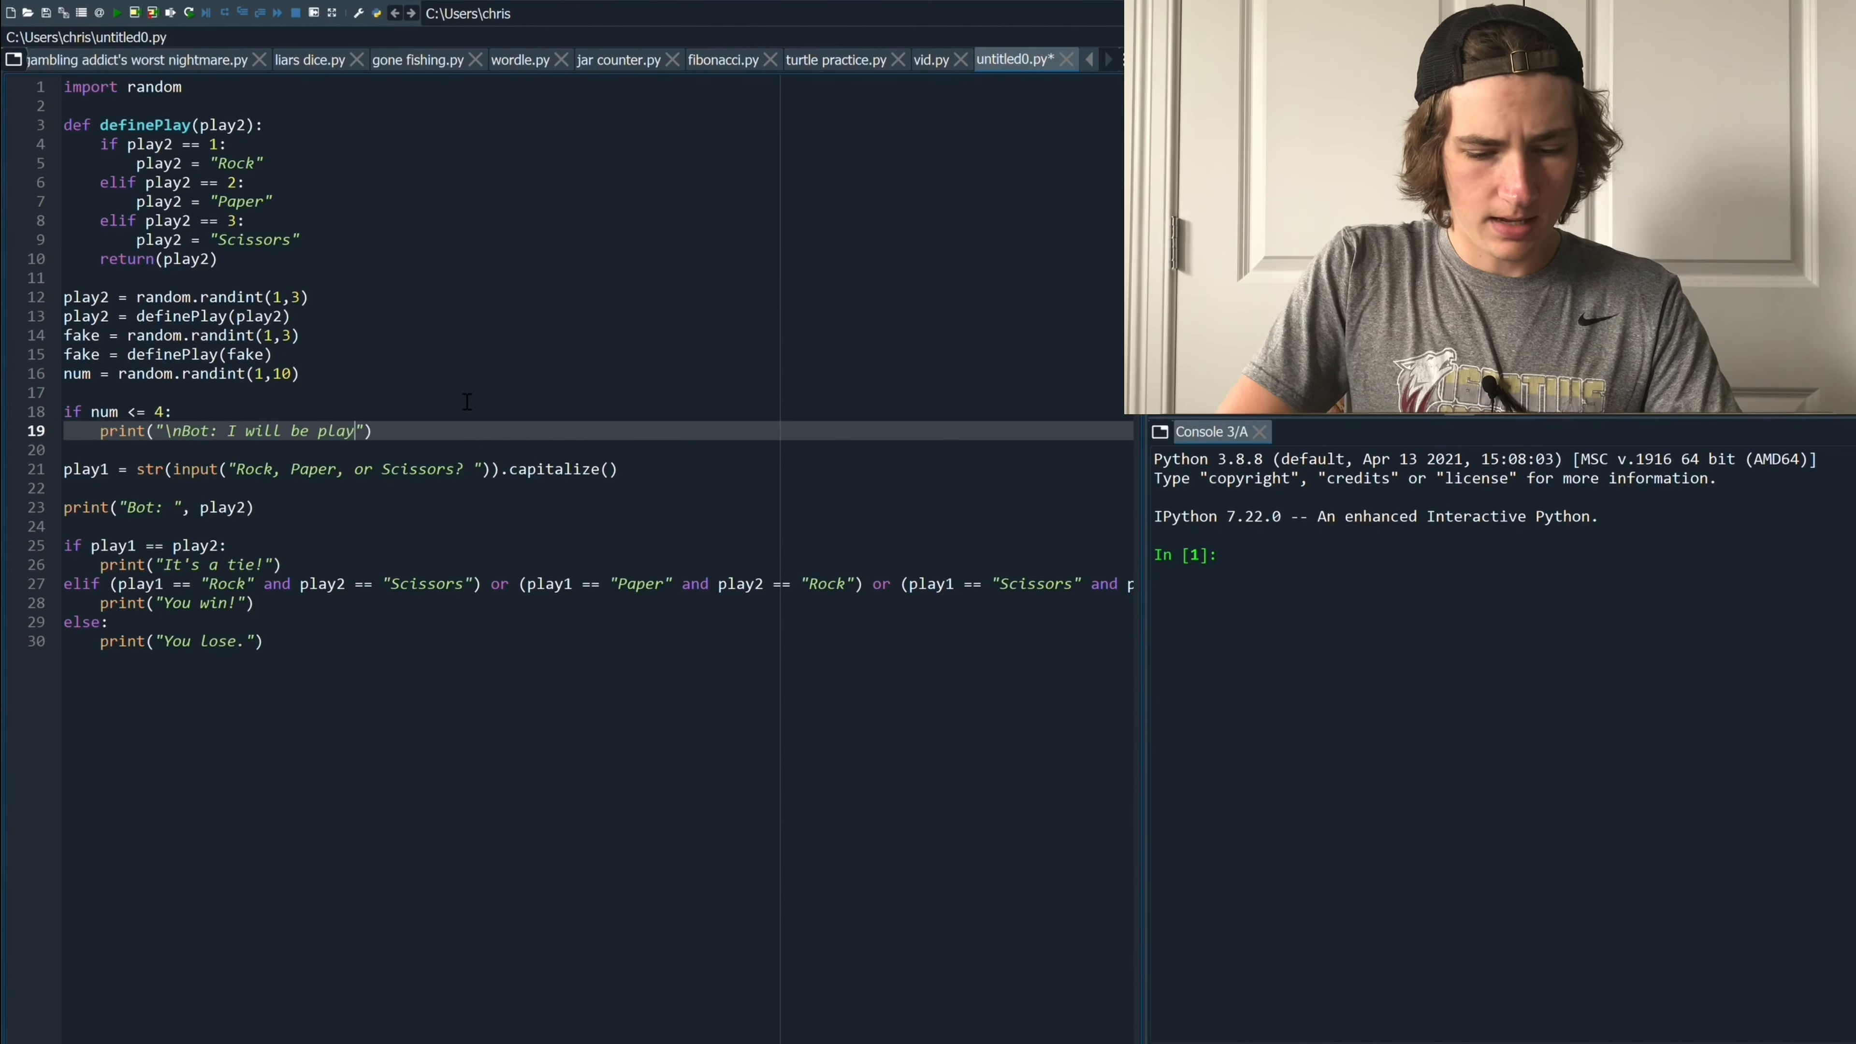
text(ing:)
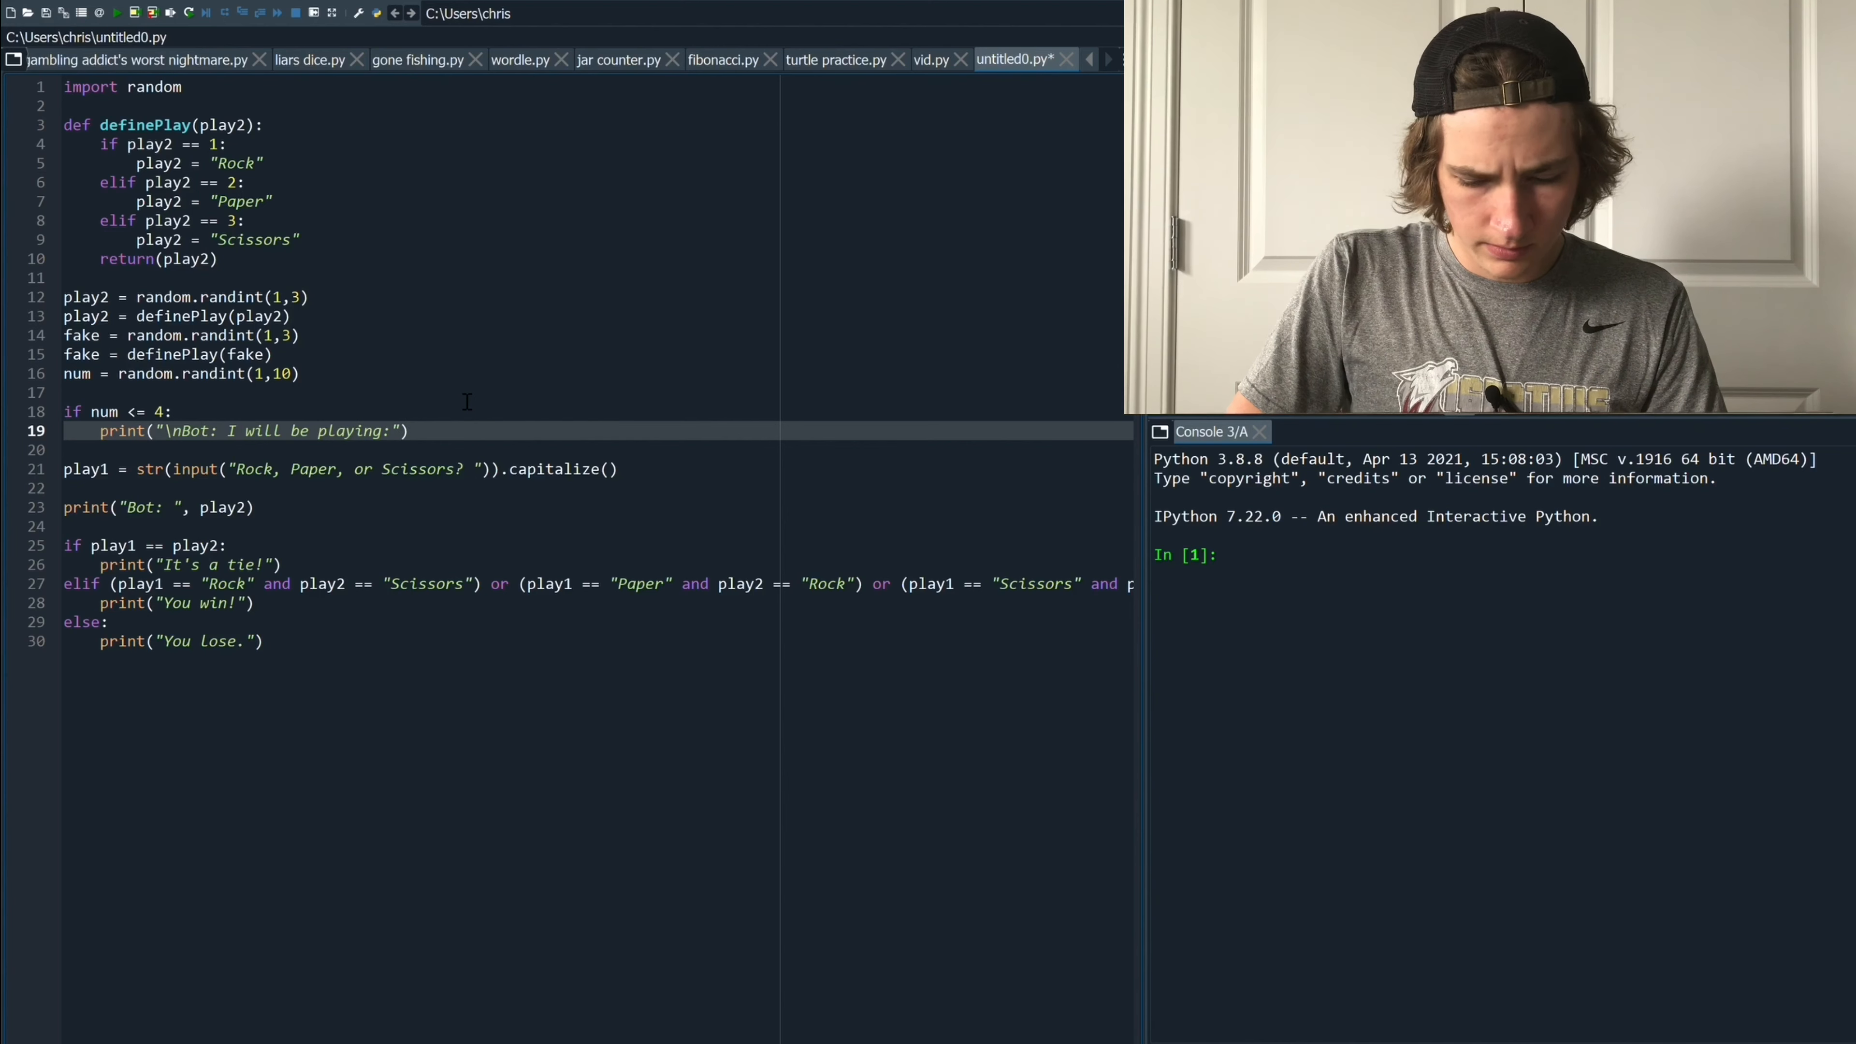
text(, play2)
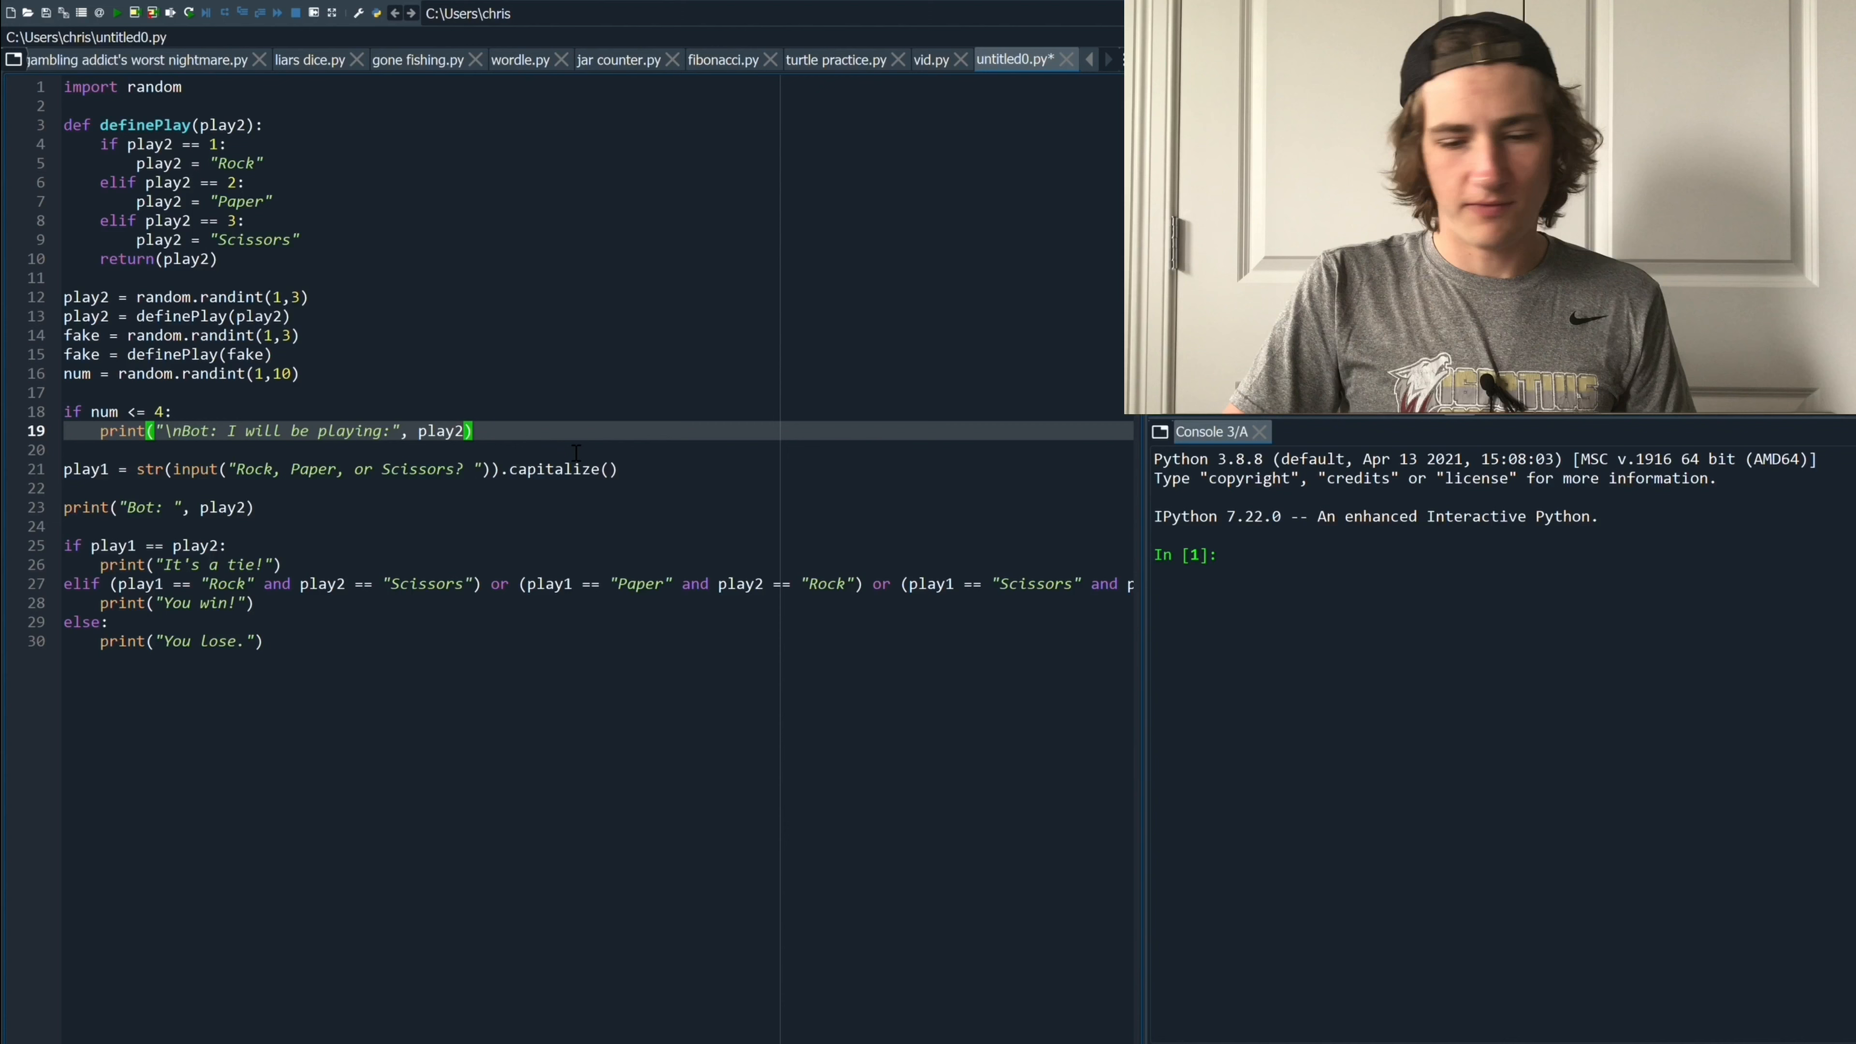
key(enter)
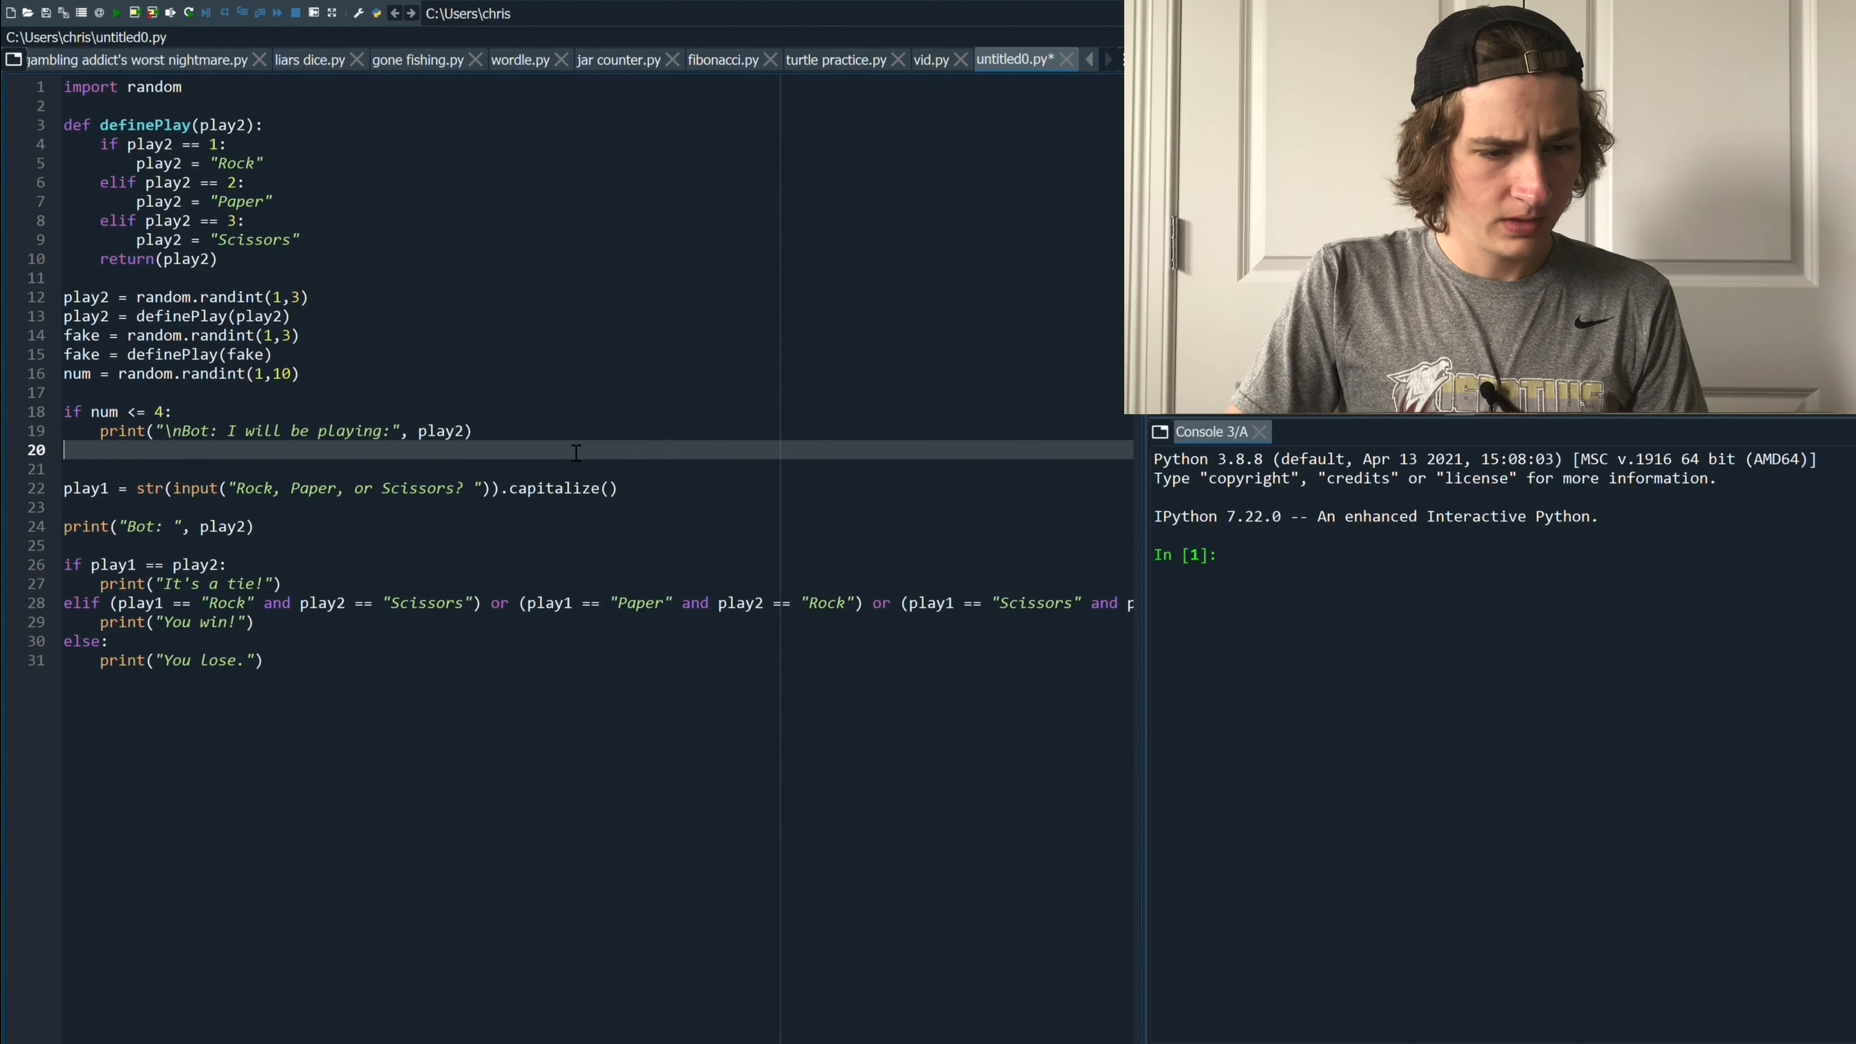
Add an else branch printing "\nBot: I will be playing:" with fake instead of play2
text(else:)
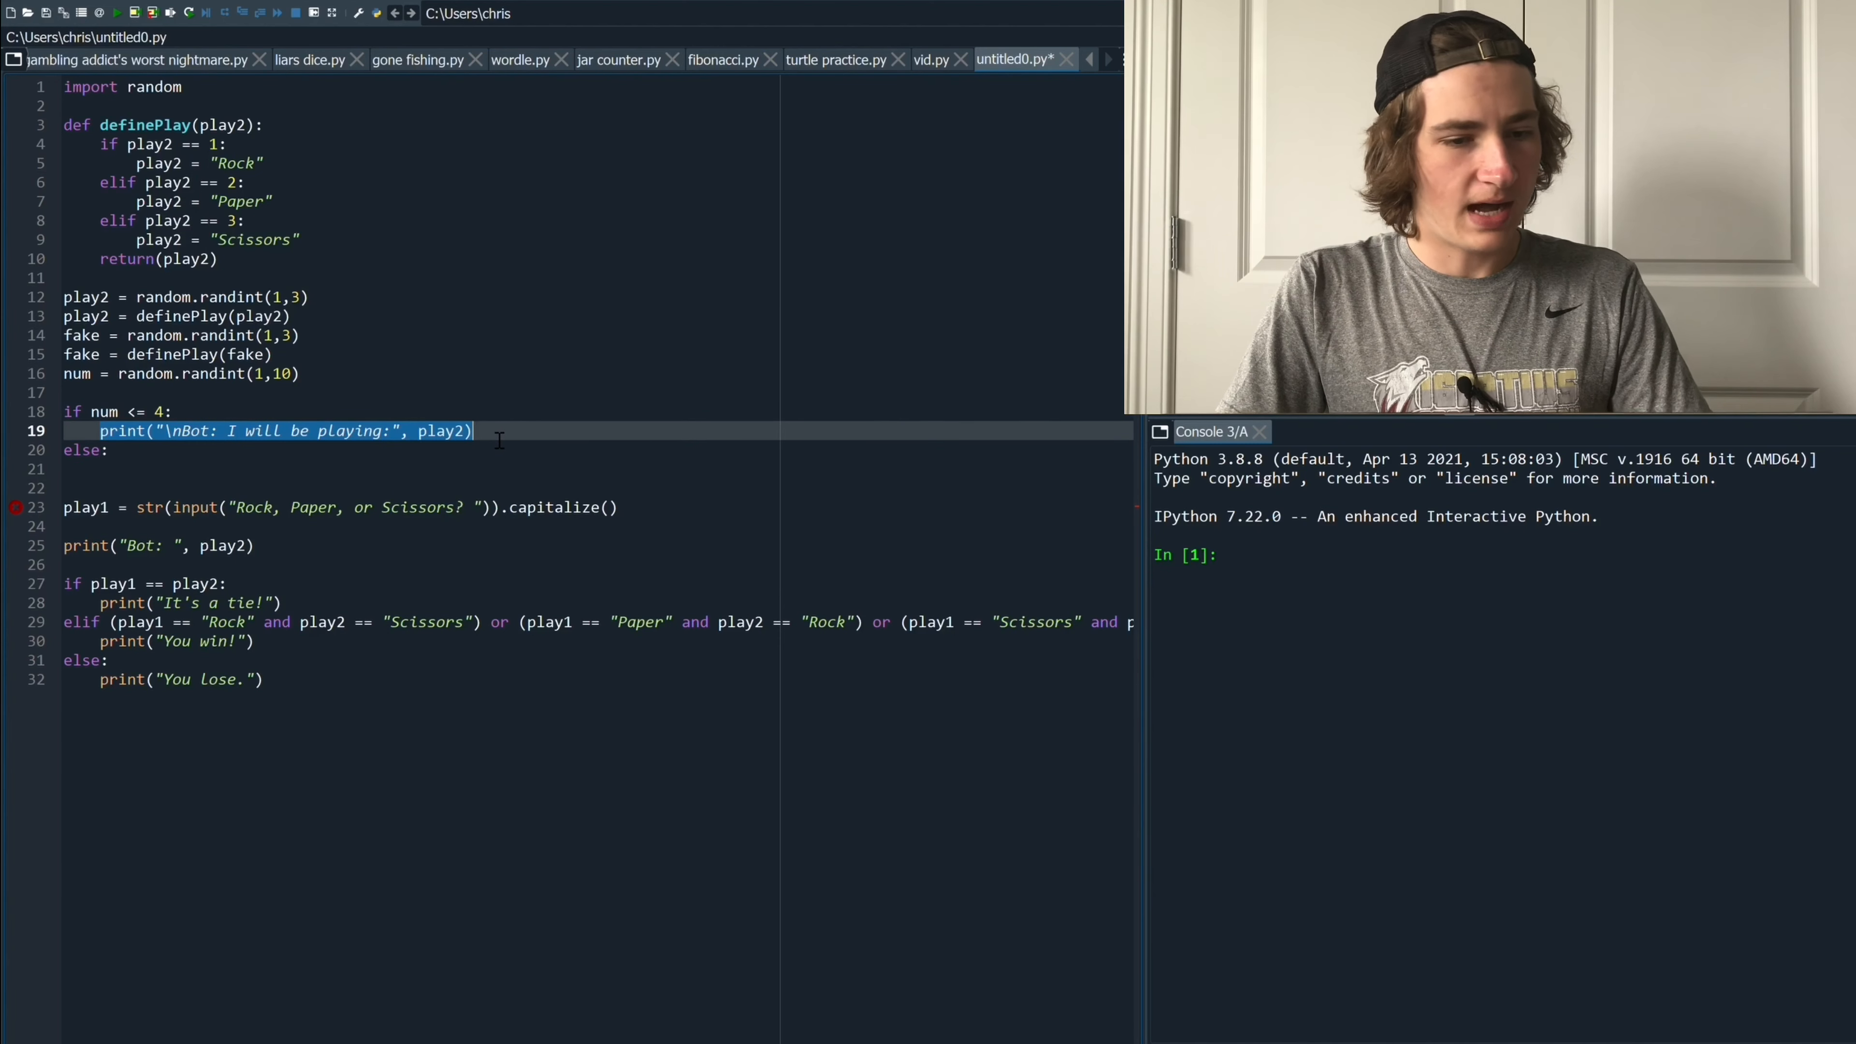
click(207, 469)
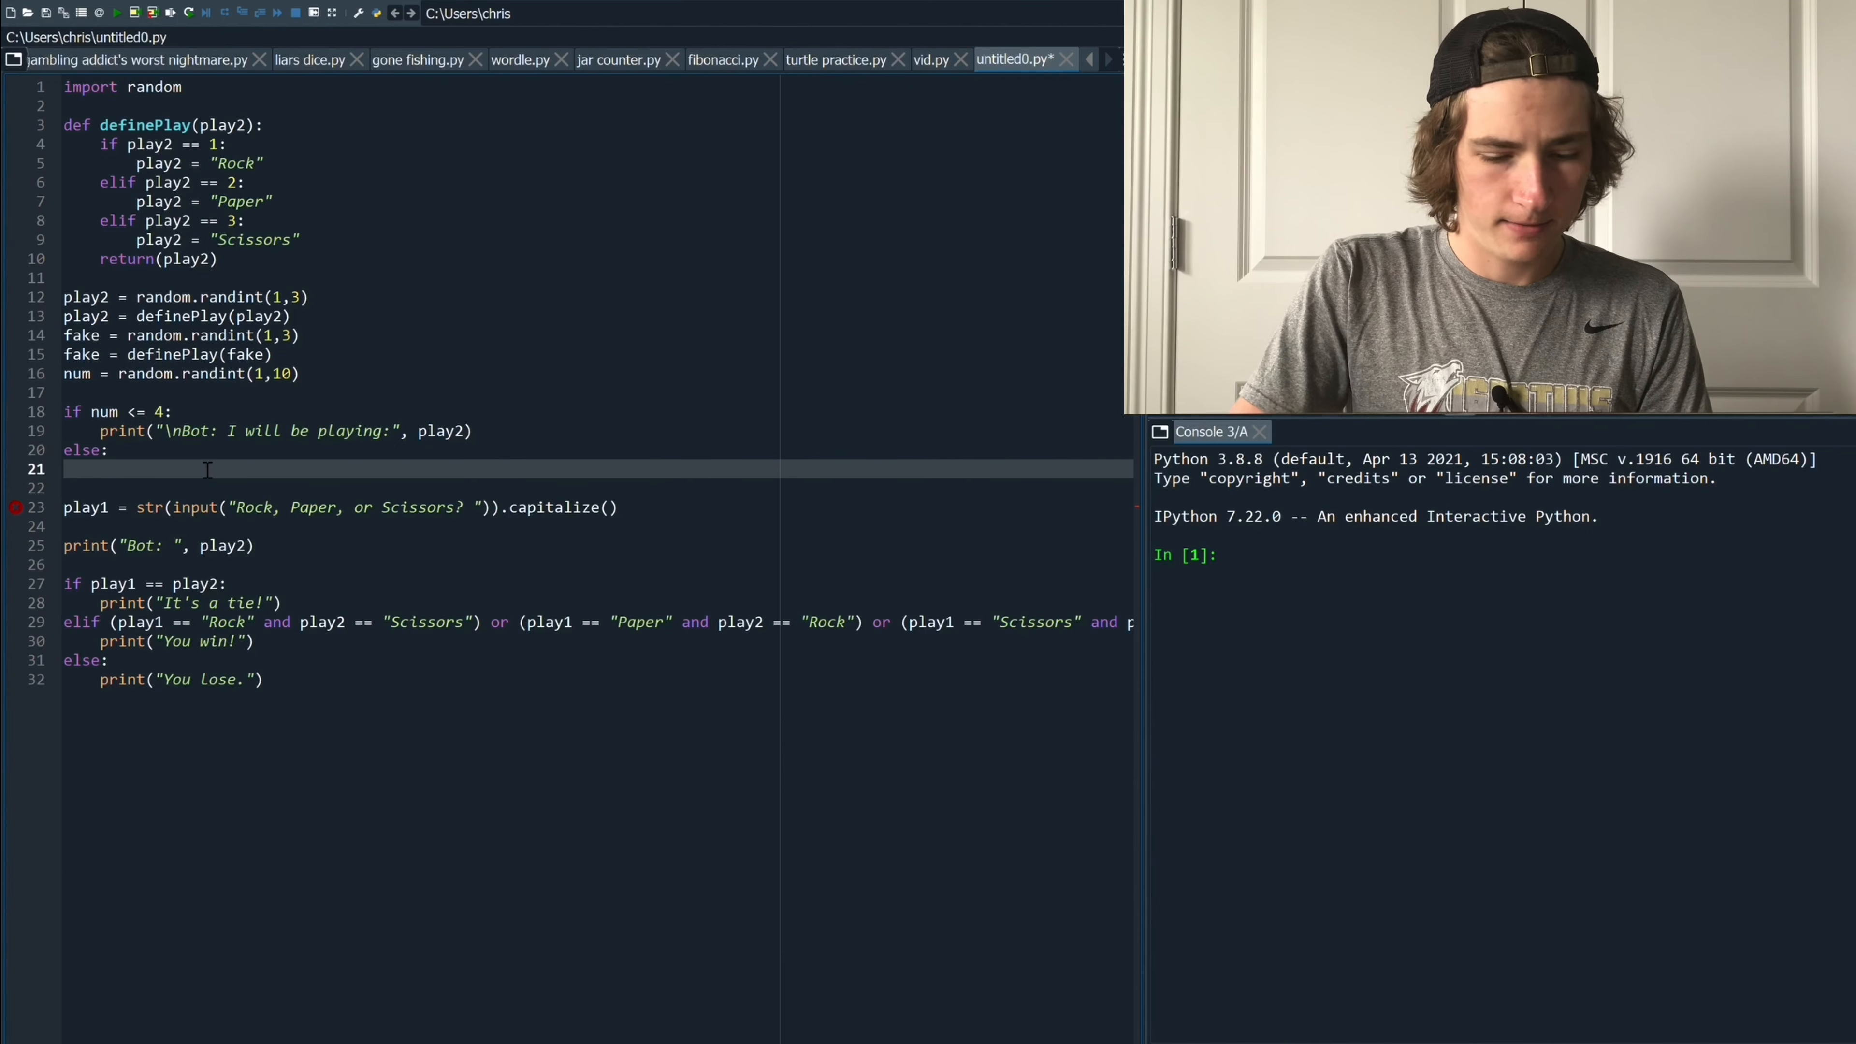
text(print("\nBot: I will be playing:", play2))
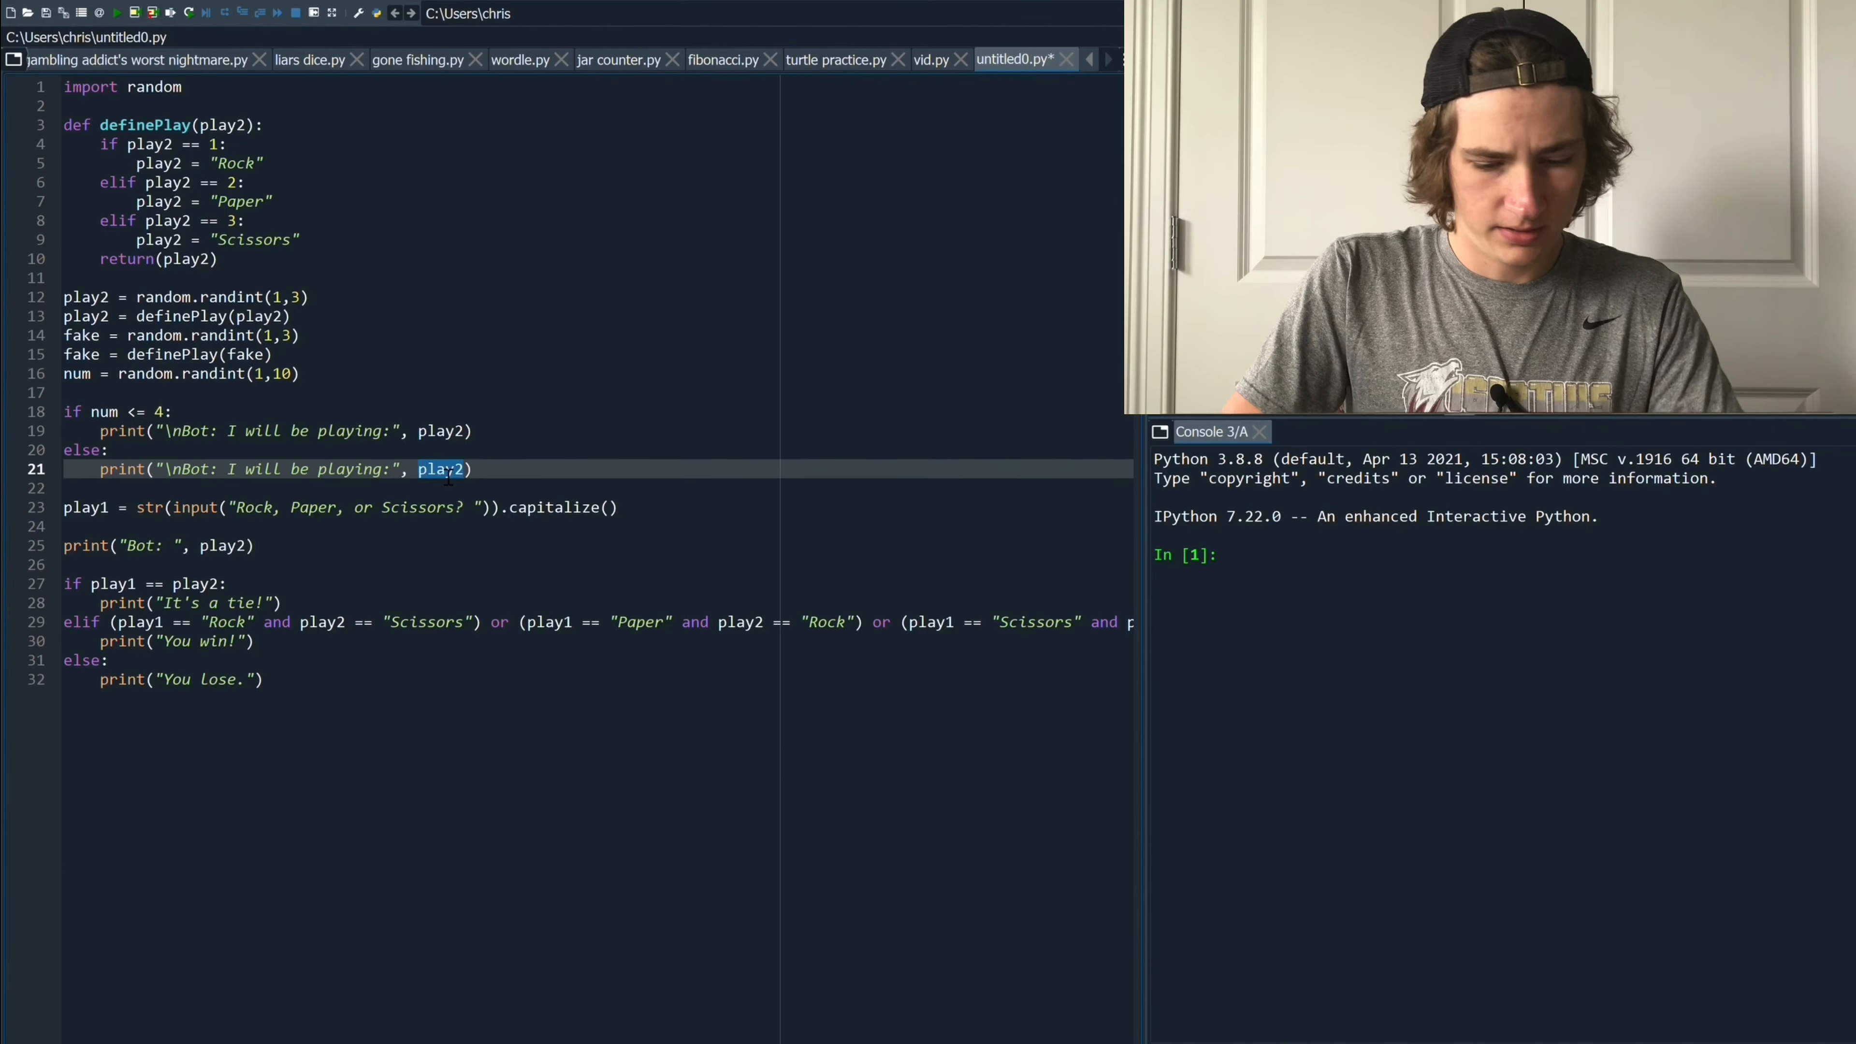
text(fake)
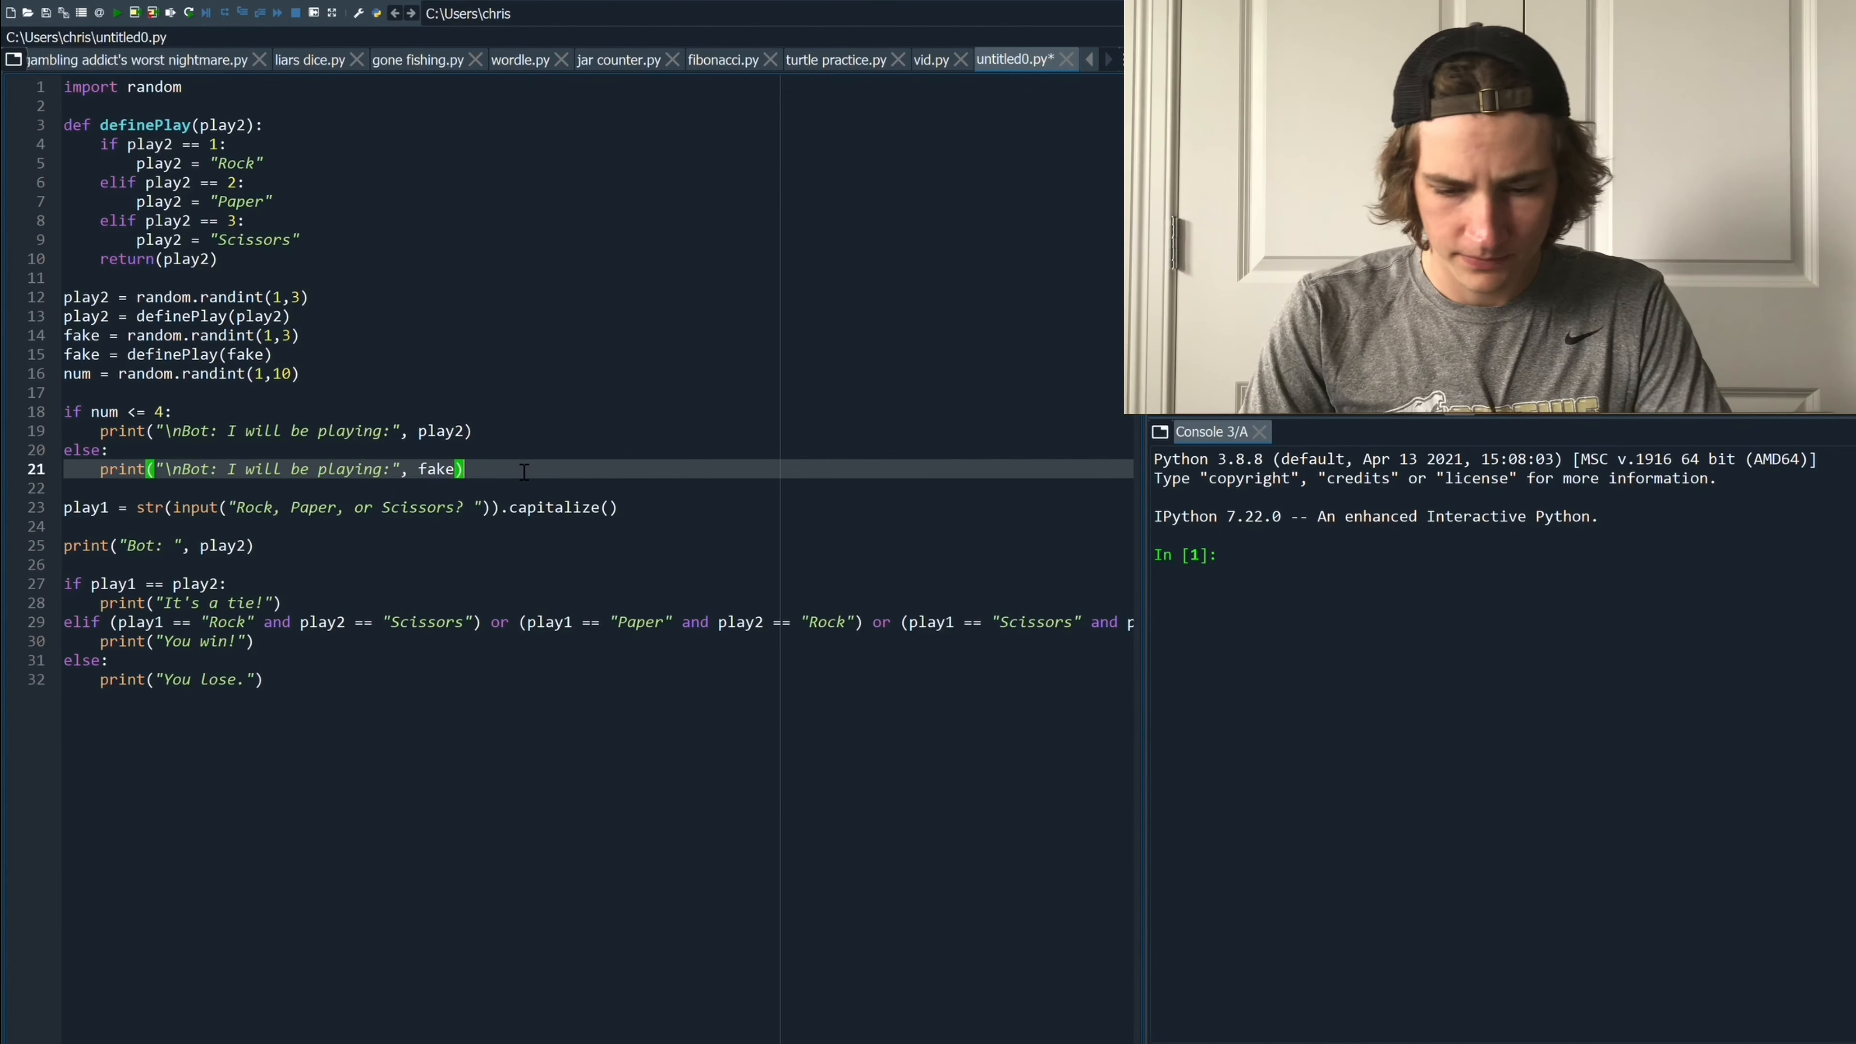
Run the script so the console announces a choice and awaits the player
click(70, 392)
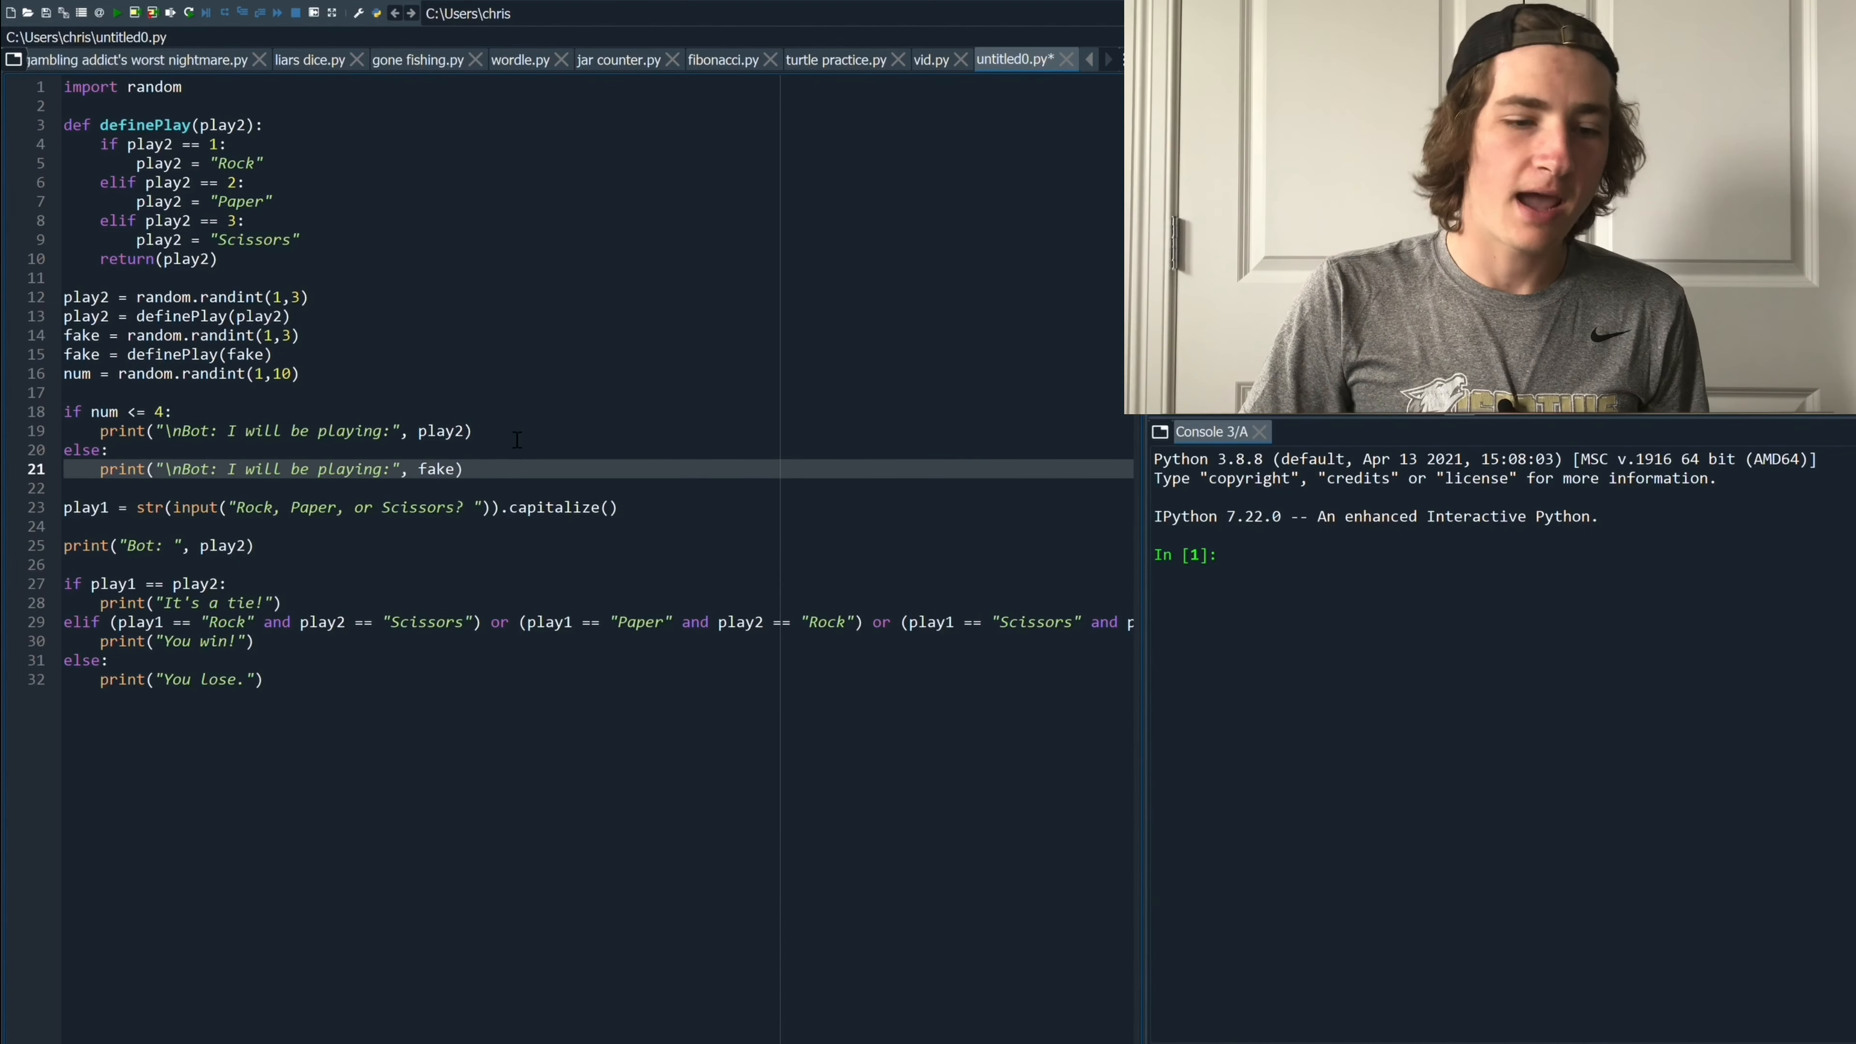
double_click(436, 469)
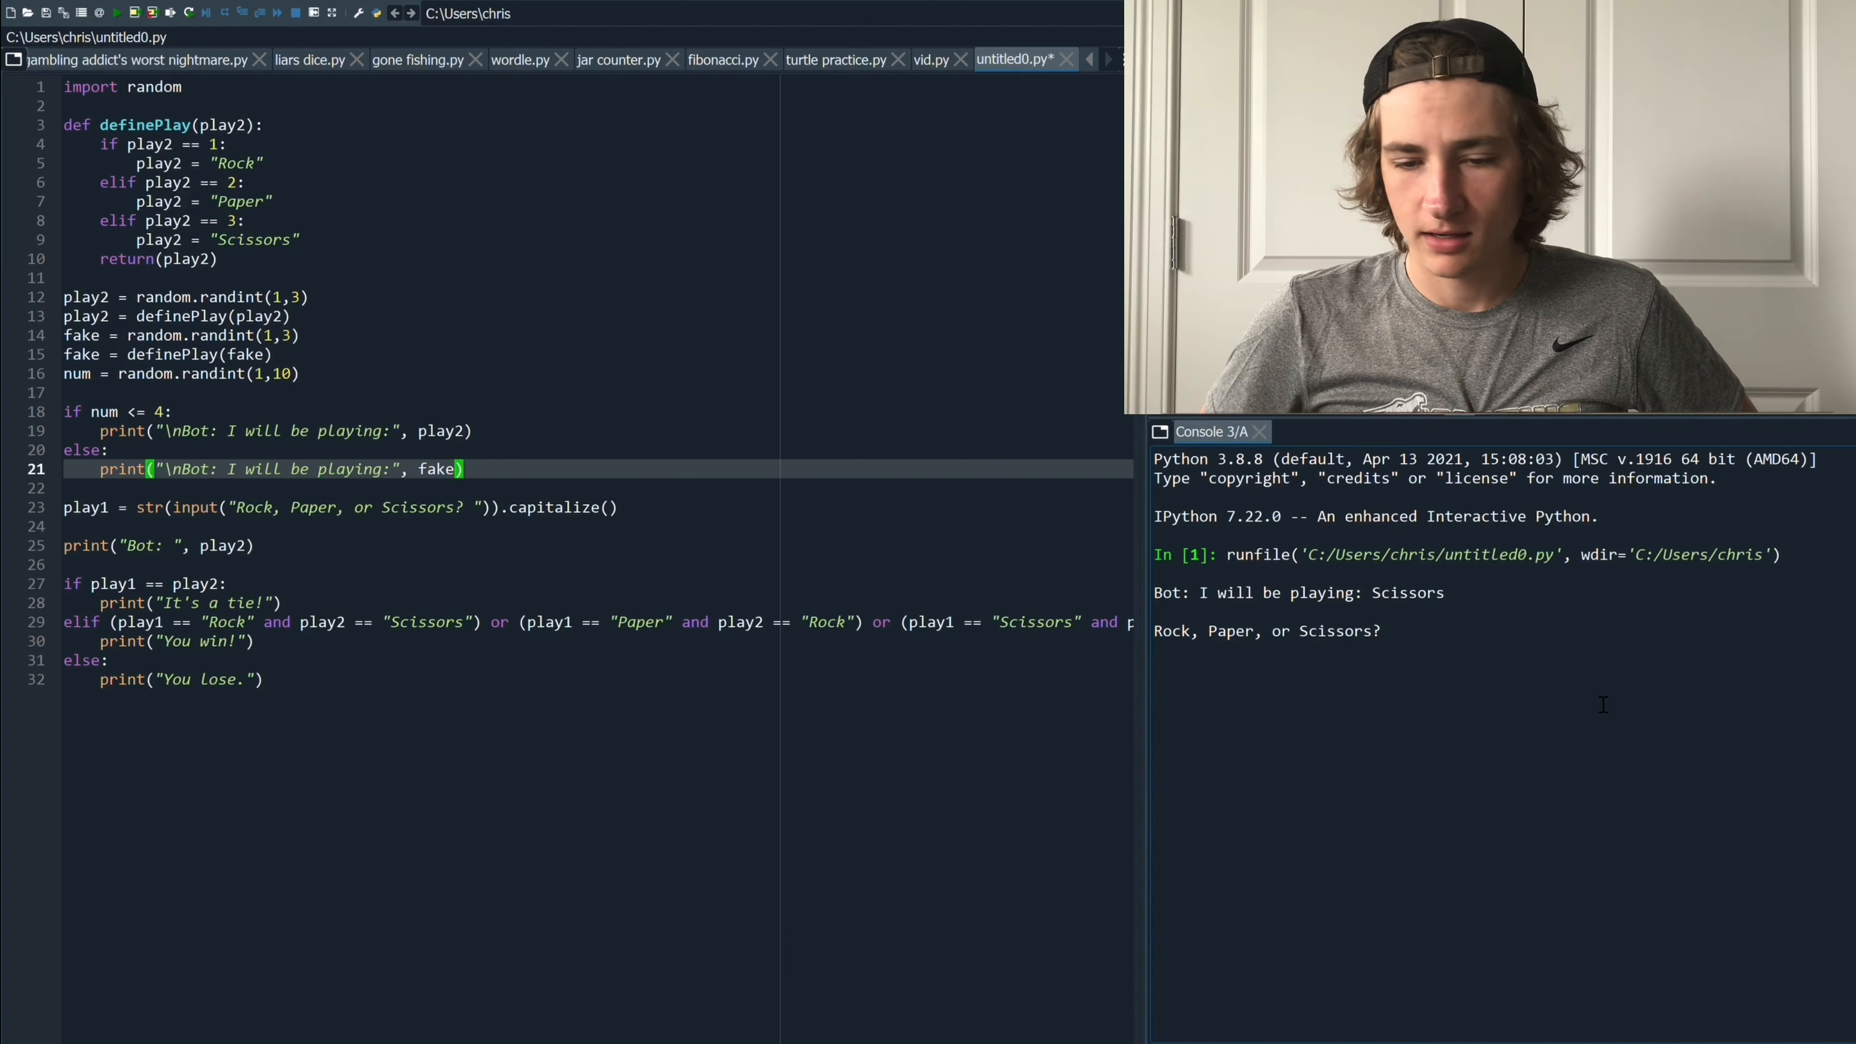
Answer rock in two runs: a win against Scissors, then a tie against Rock
text(r)
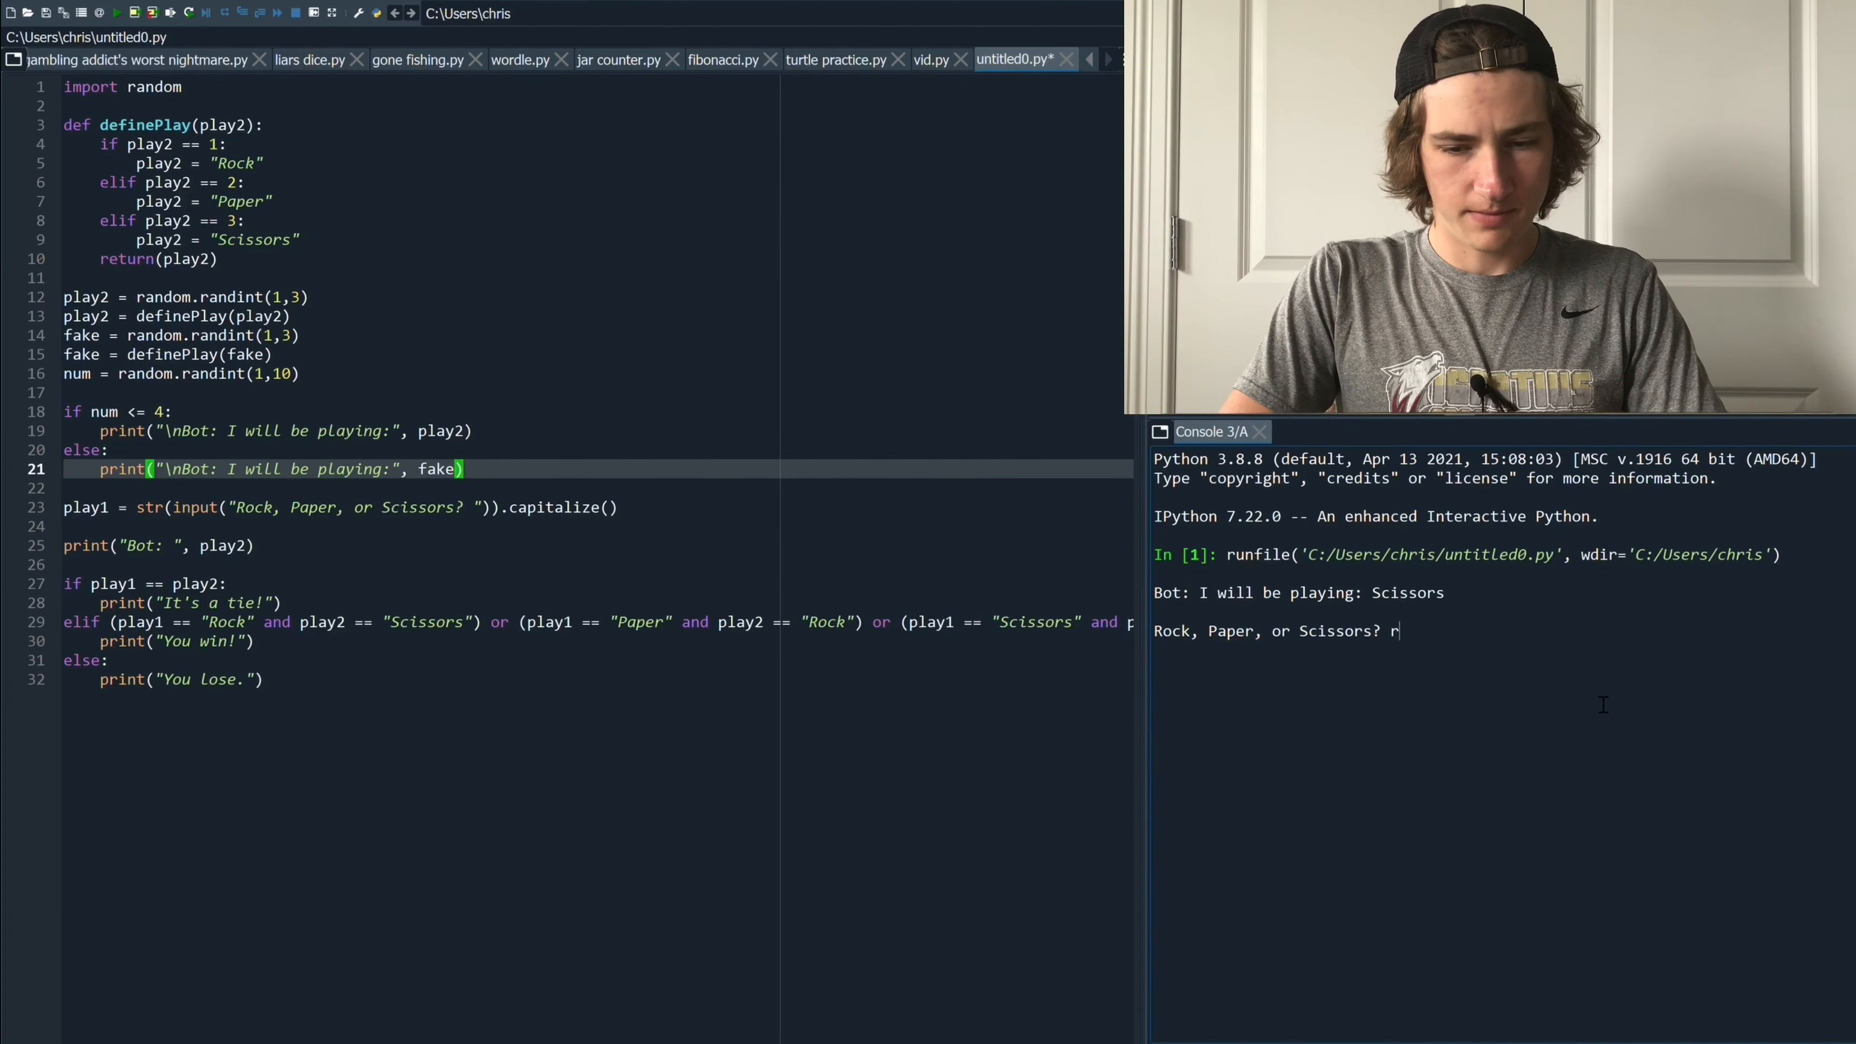
key(Return)
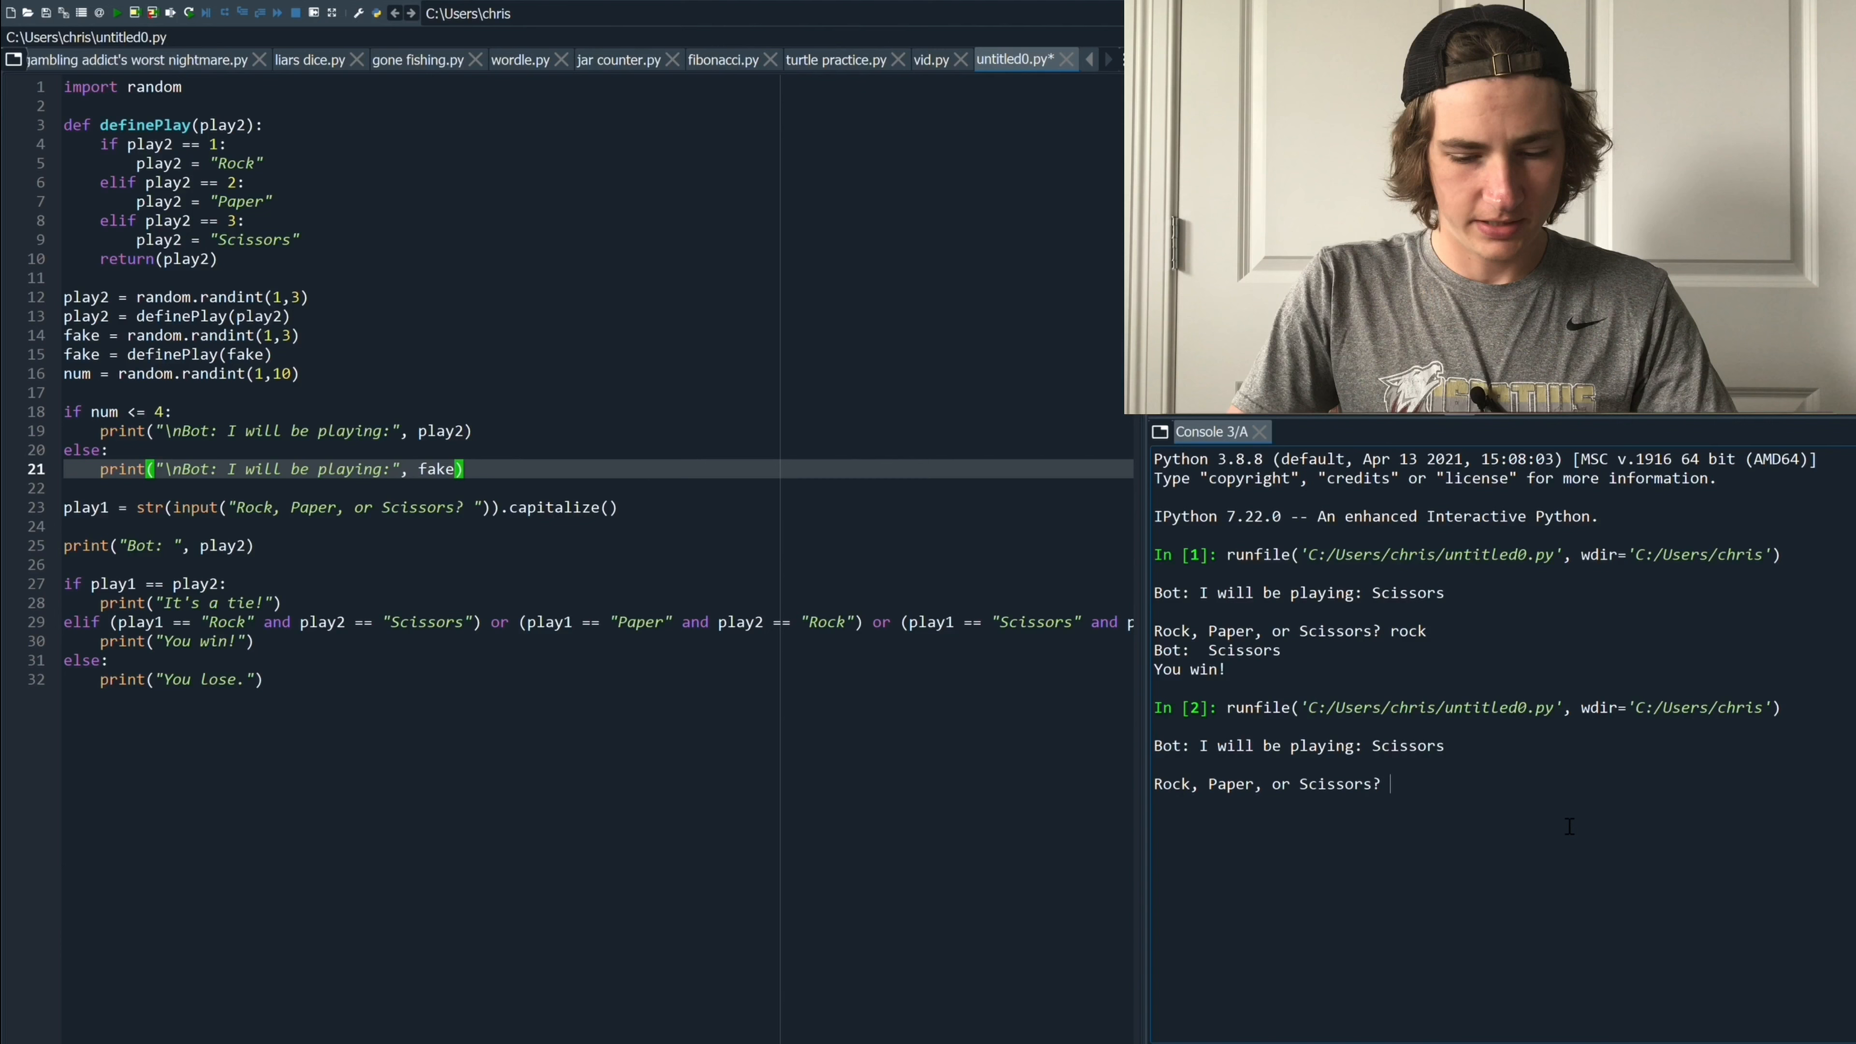
text(rock)
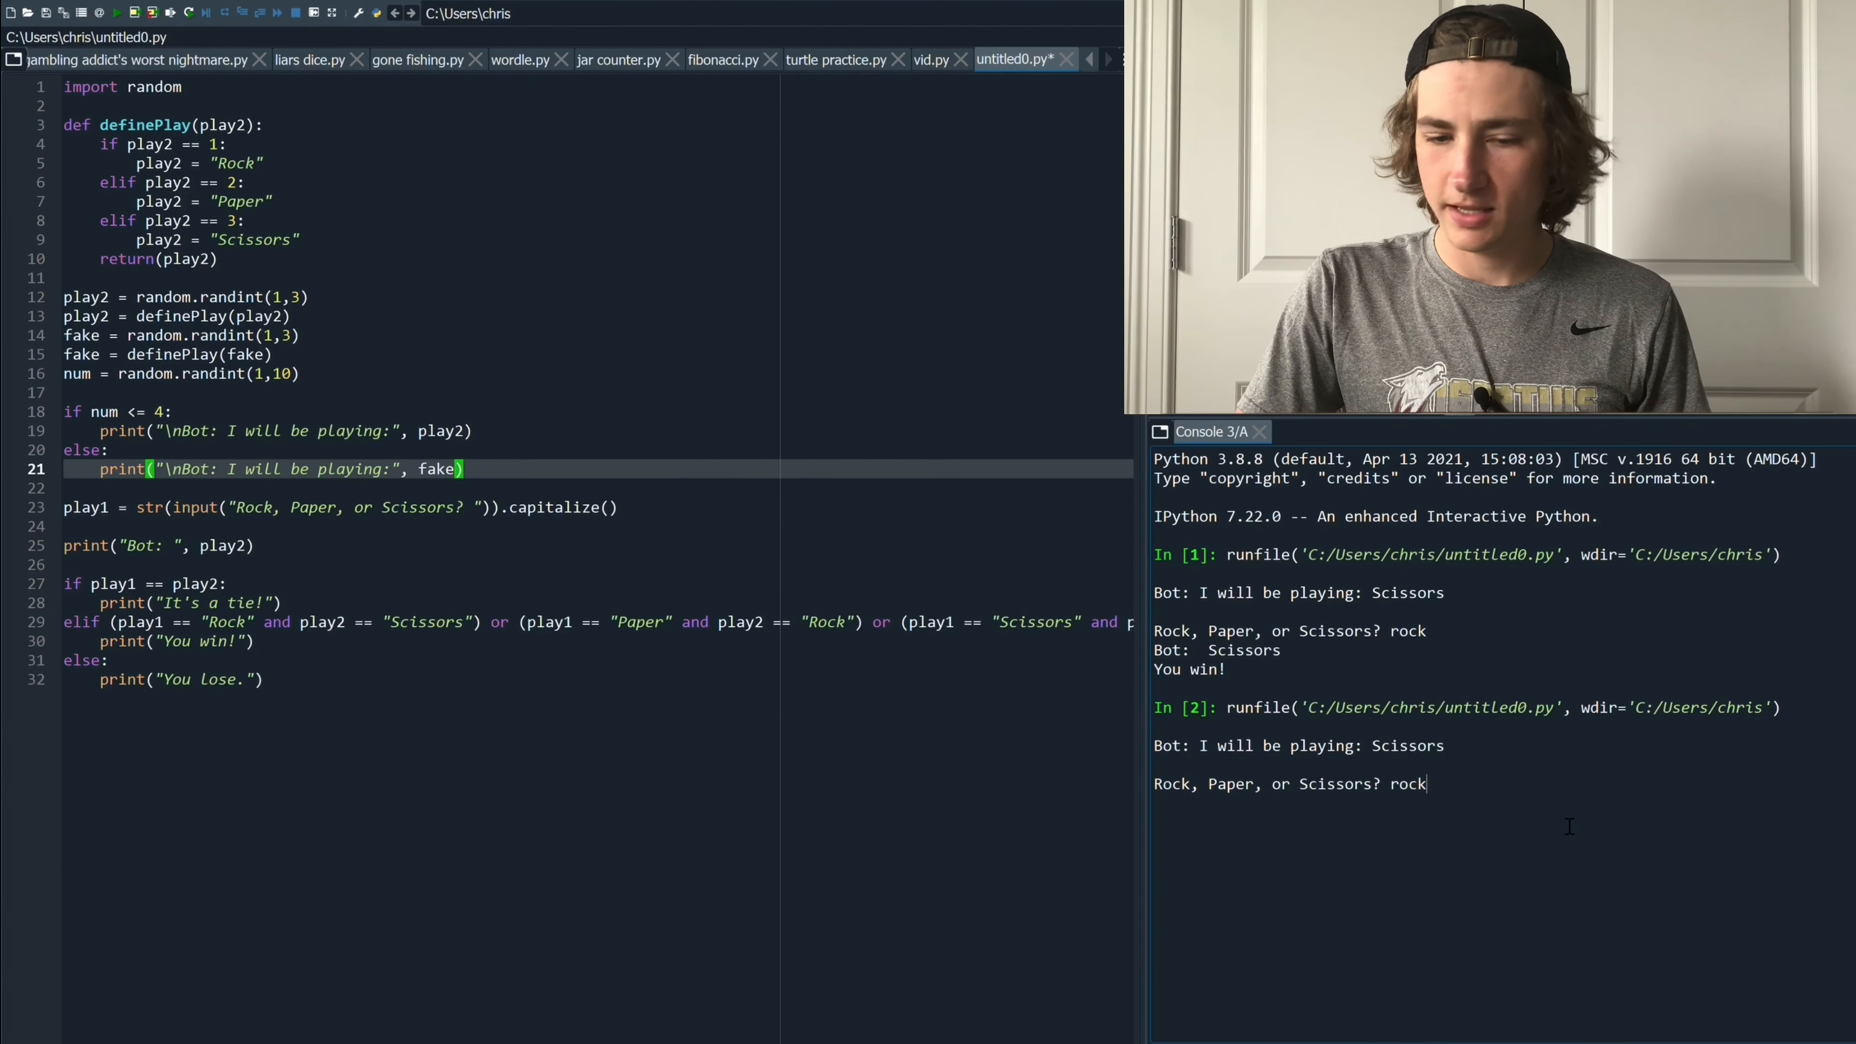
key(return)
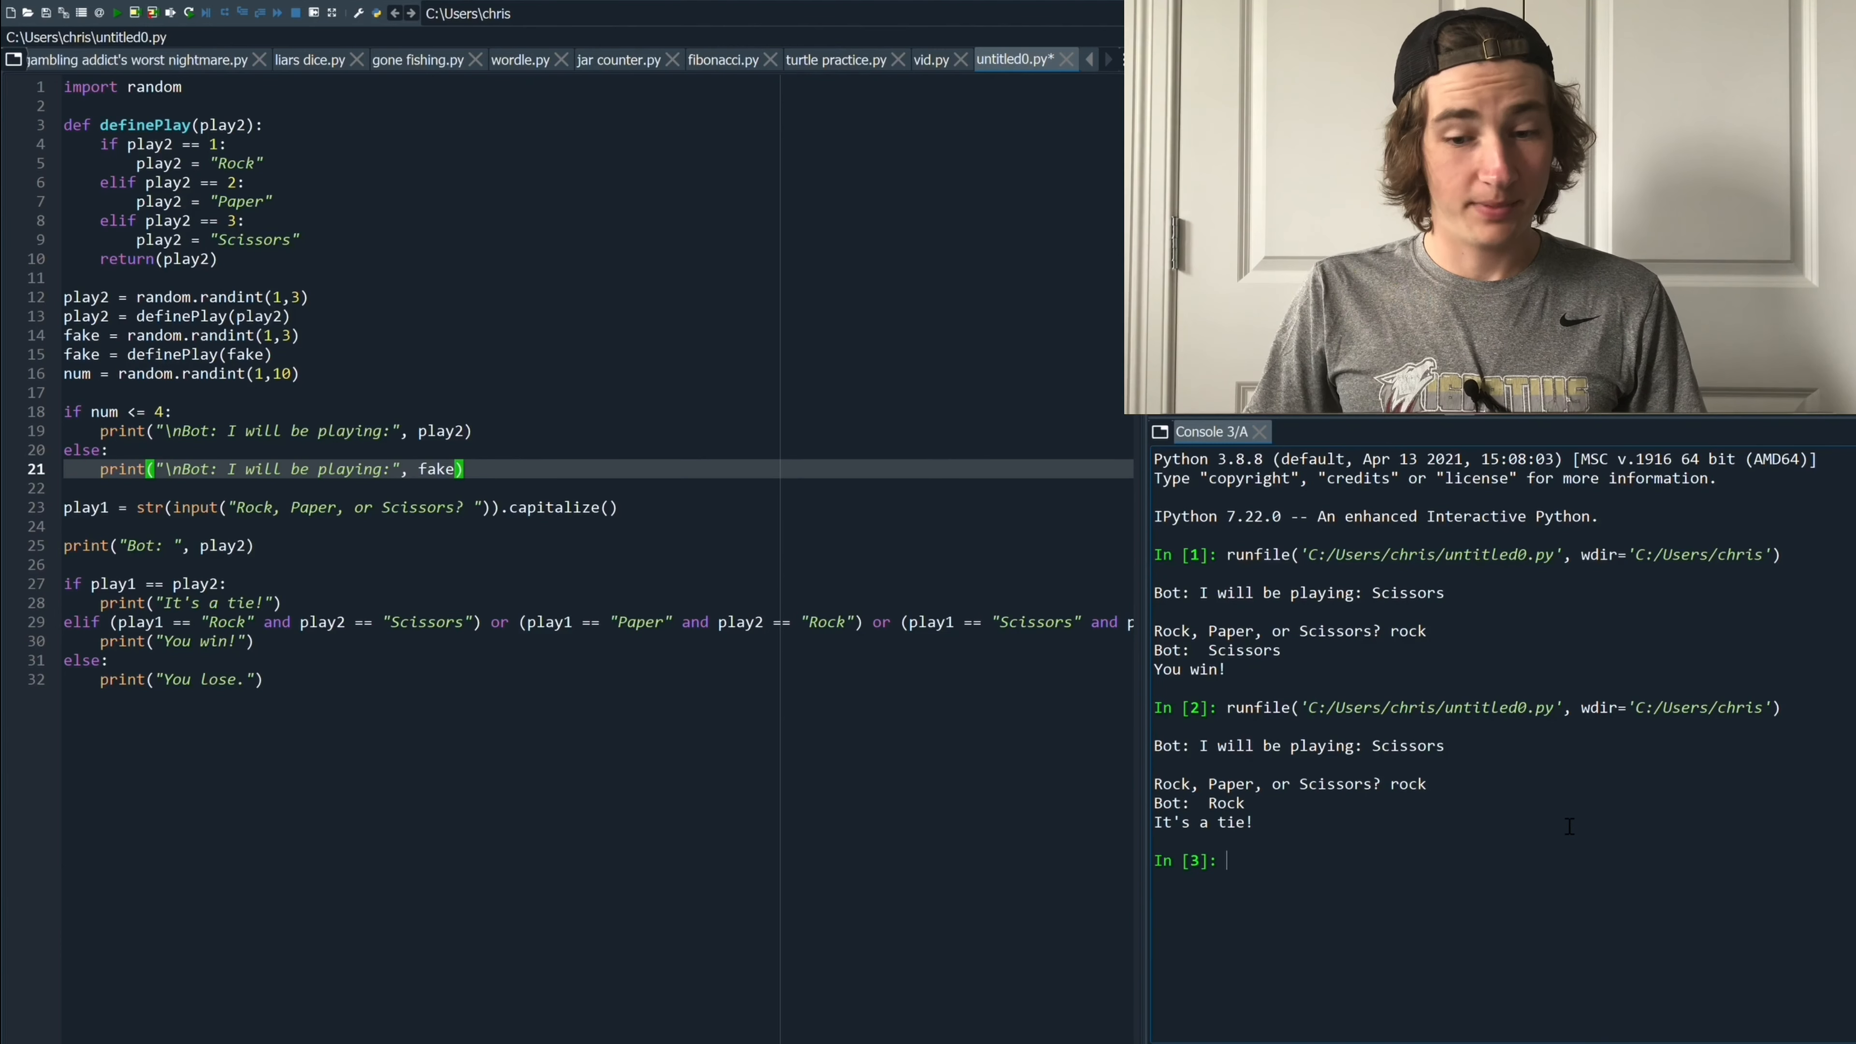